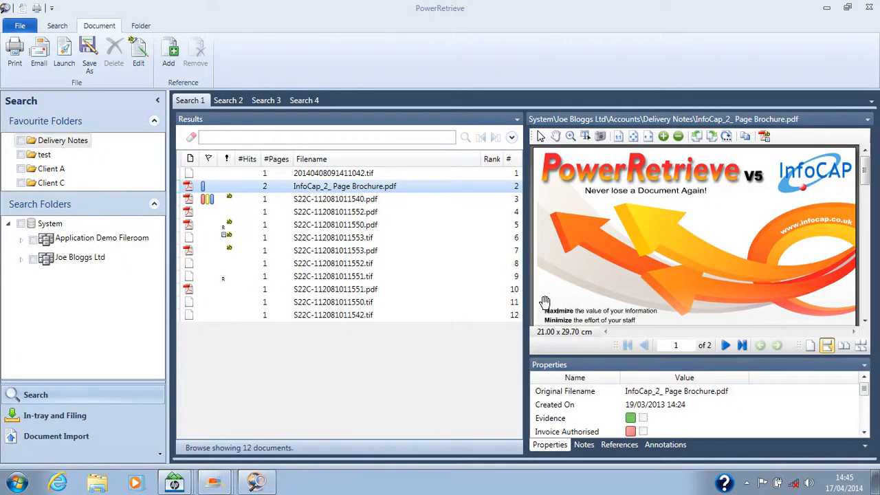
mouse_move(86, 300)
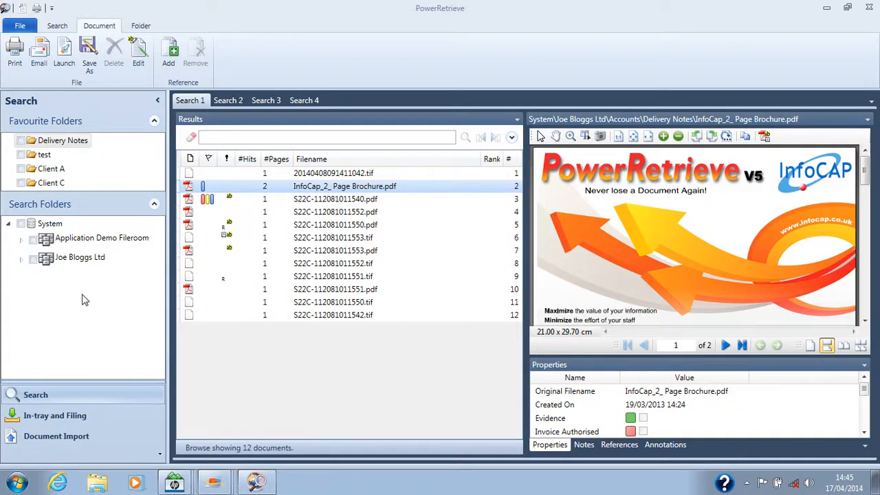
mouse_move(63, 297)
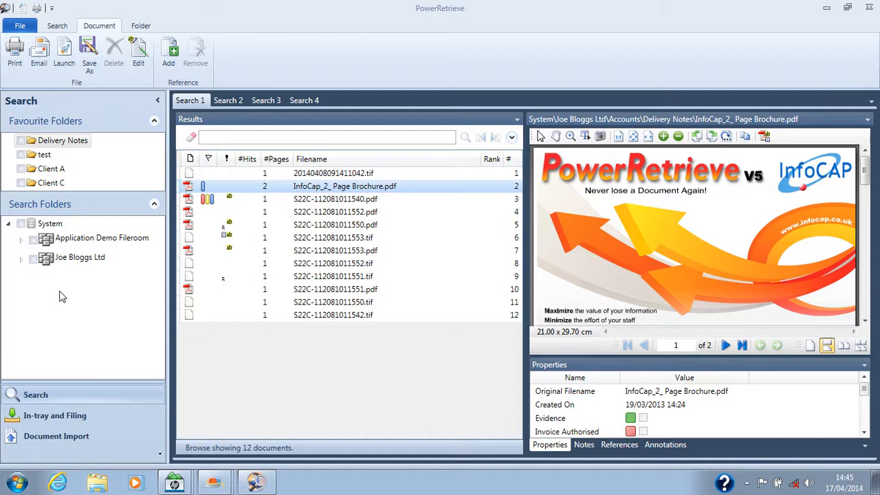
Step: Expand Joe Bloggs Ltd and then Accounts to reveal the Delivery Notes, Location Sheets and Put Away Notes subfolders
left_click(33, 257)
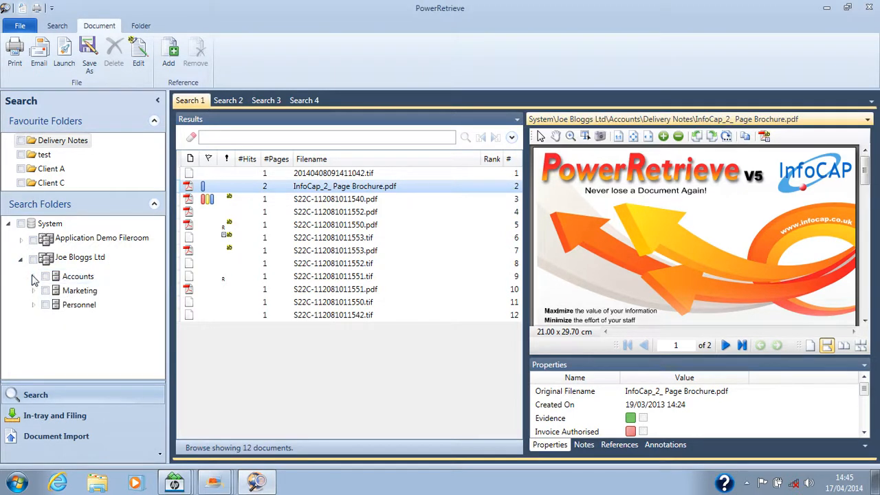
left_click(33, 275)
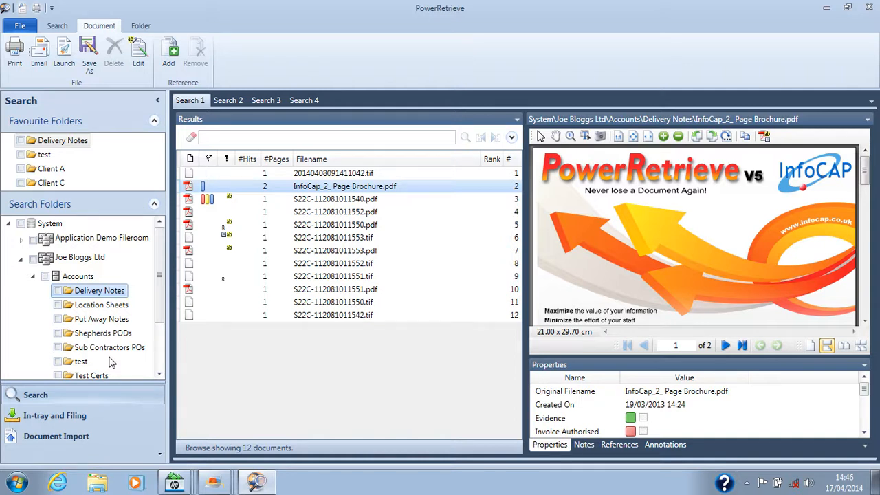
mouse_move(57, 335)
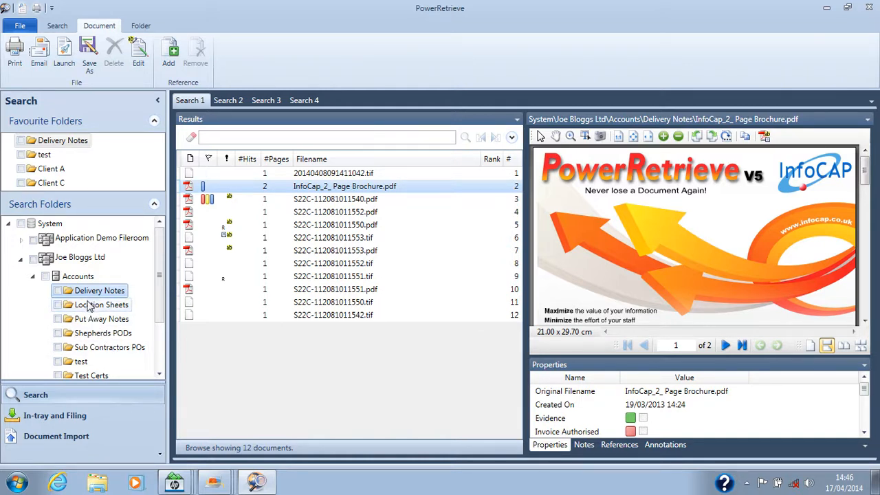
Step: Browse Location Sheets (6 documents), then Put Away Notes, listing its 9 documents with the first previewed
left_click(102, 305)
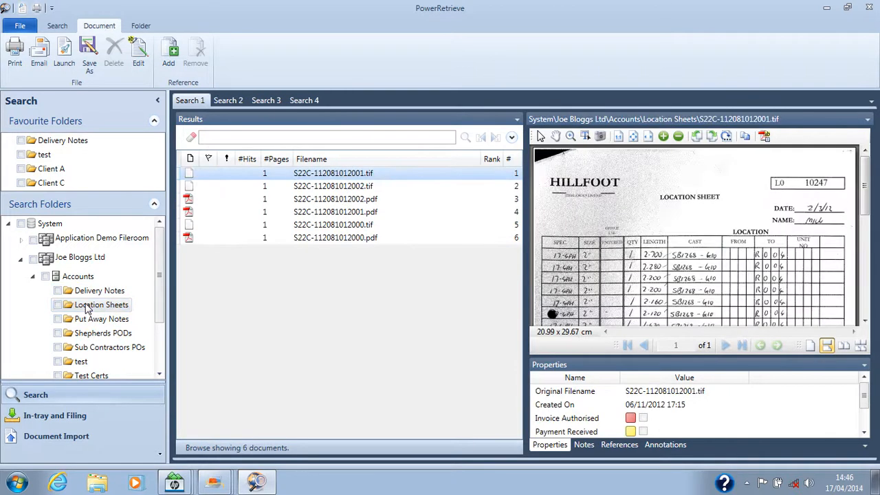
left_click(101, 319)
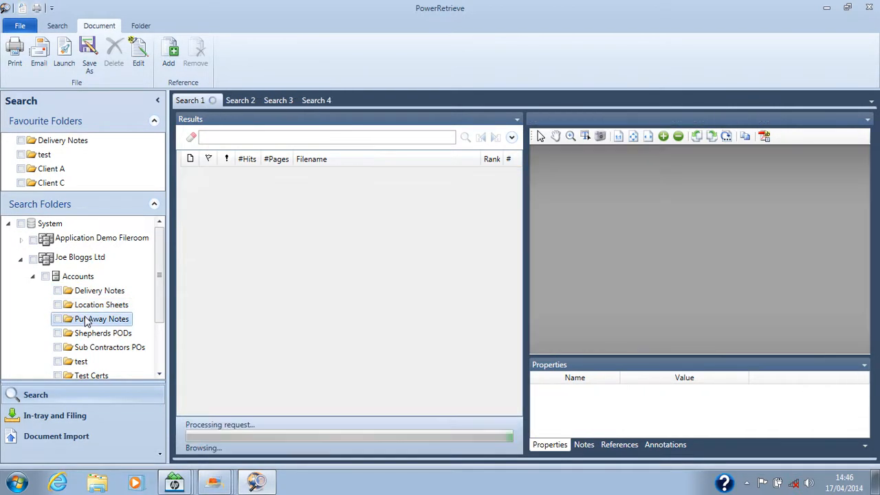
left_click(101, 319)
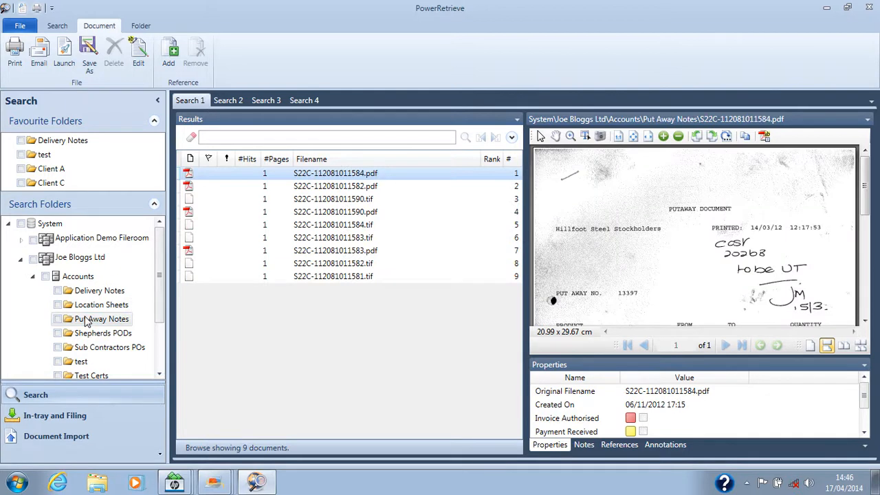
mouse_move(217, 338)
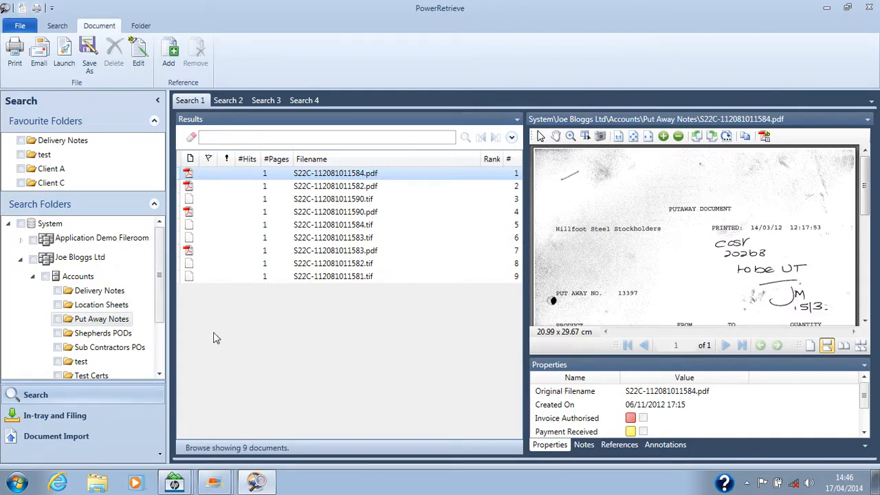
mouse_move(621, 239)
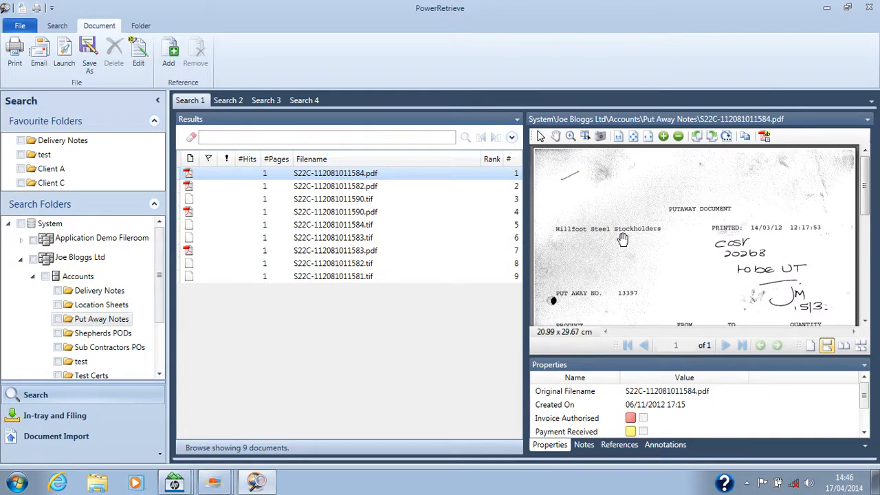
mouse_move(607, 247)
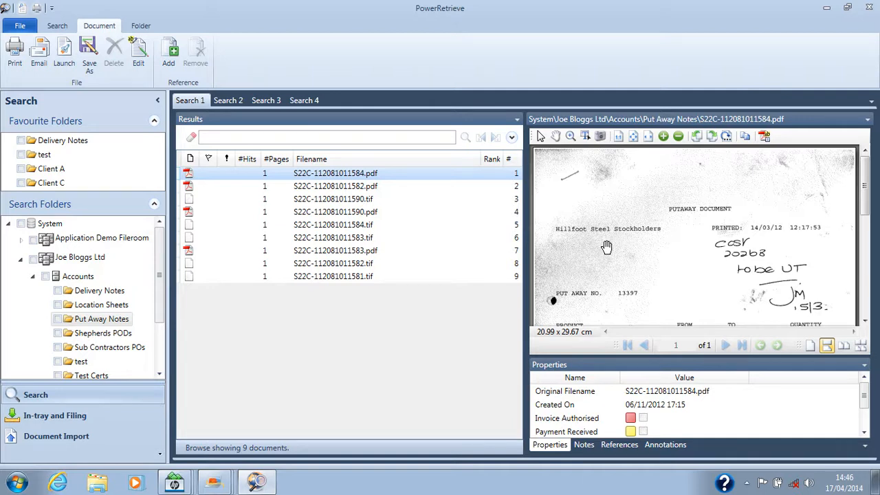
mouse_move(629, 242)
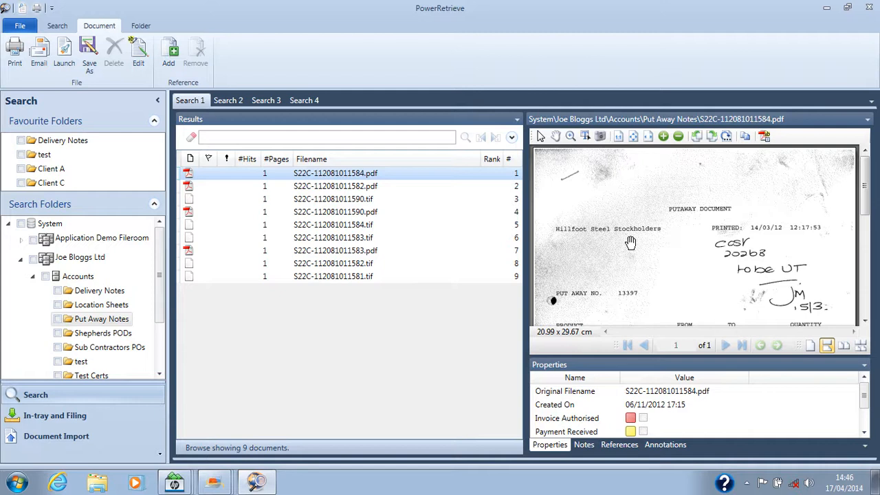
mouse_move(612, 231)
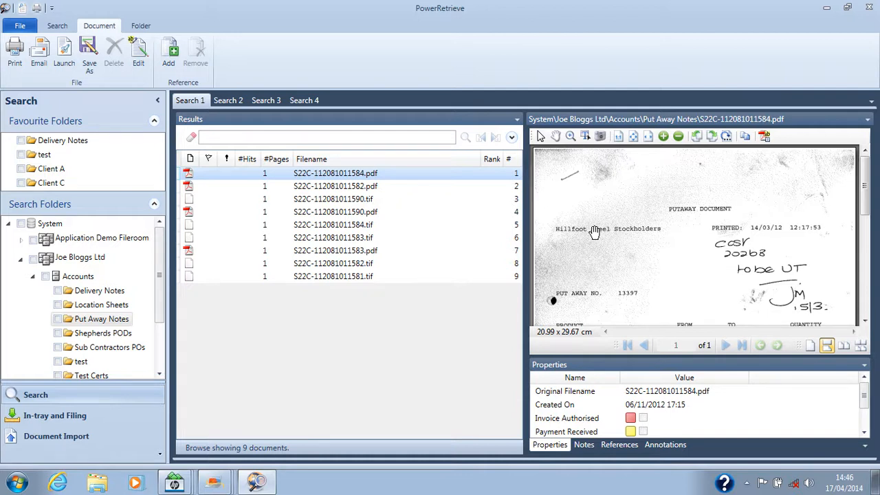
mouse_move(454, 240)
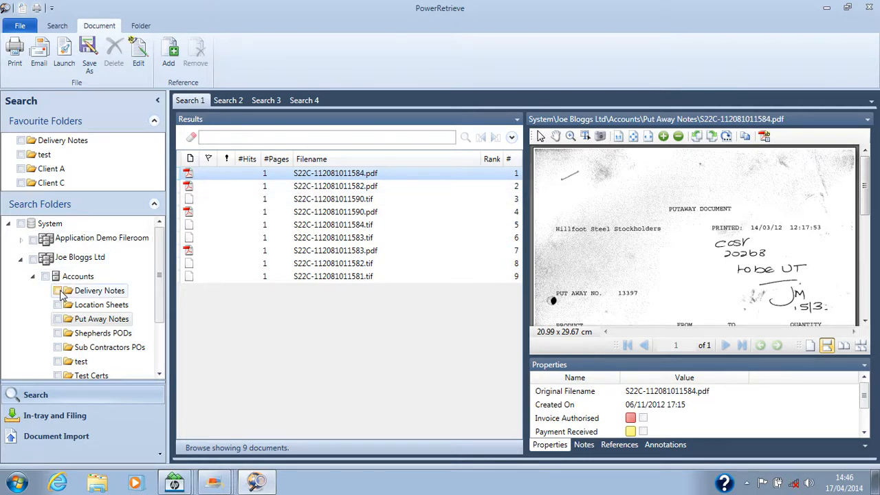
Step: Search Delivery Notes for 97293 and preview the single matching delivery note with the hit highlighted
left_click(58, 290)
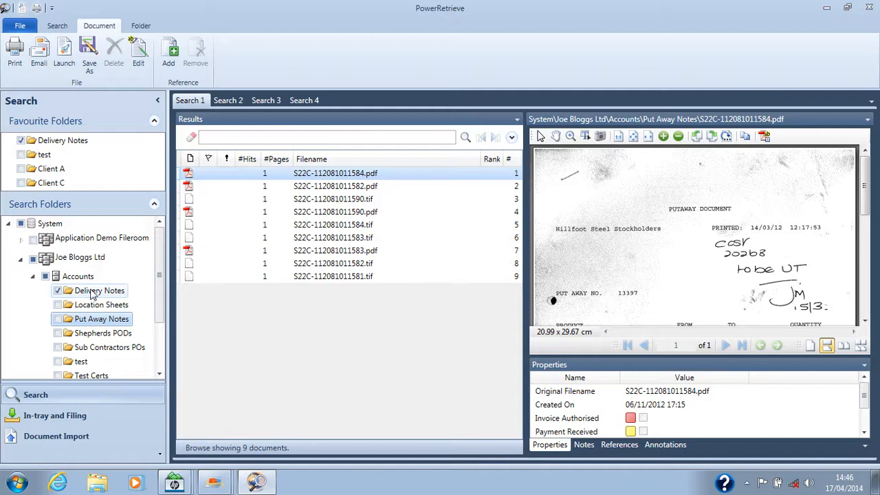
left_click(323, 136)
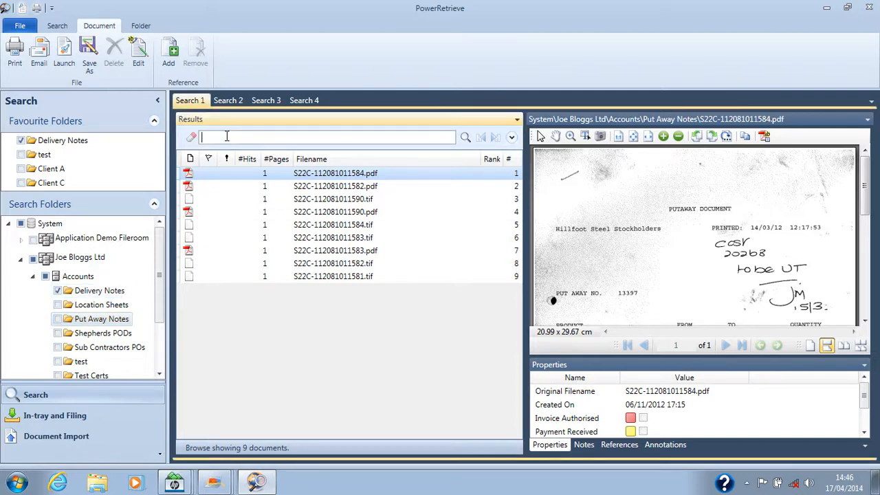
type("97293")
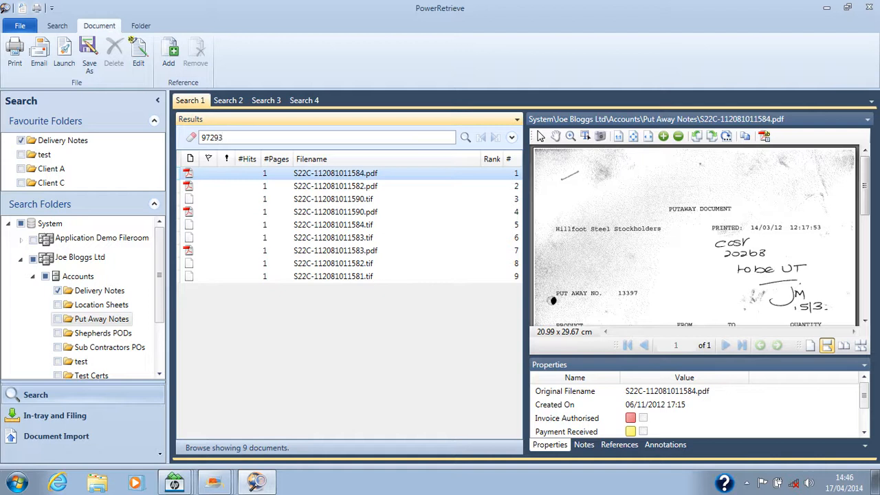
left_click(464, 137)
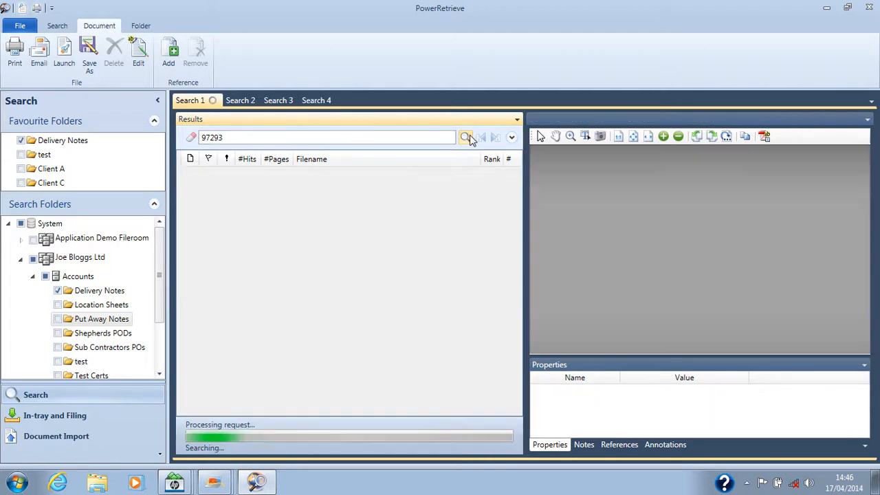
left_click(465, 138)
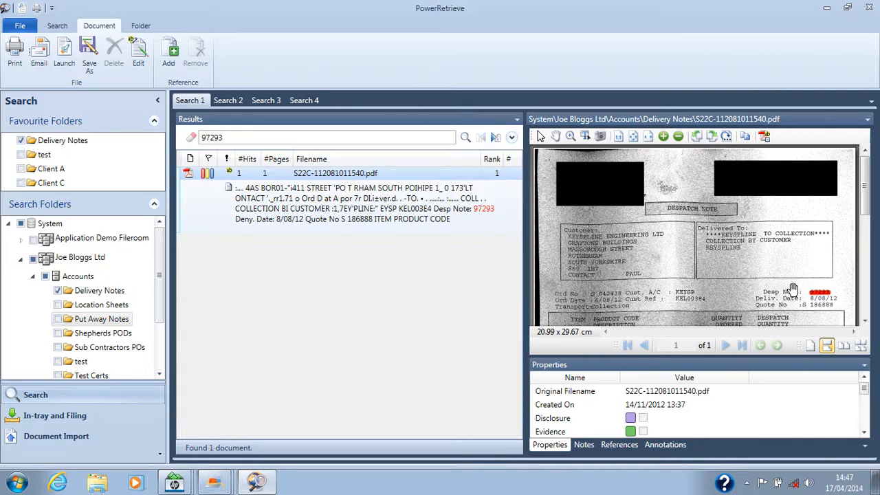
mouse_move(796, 289)
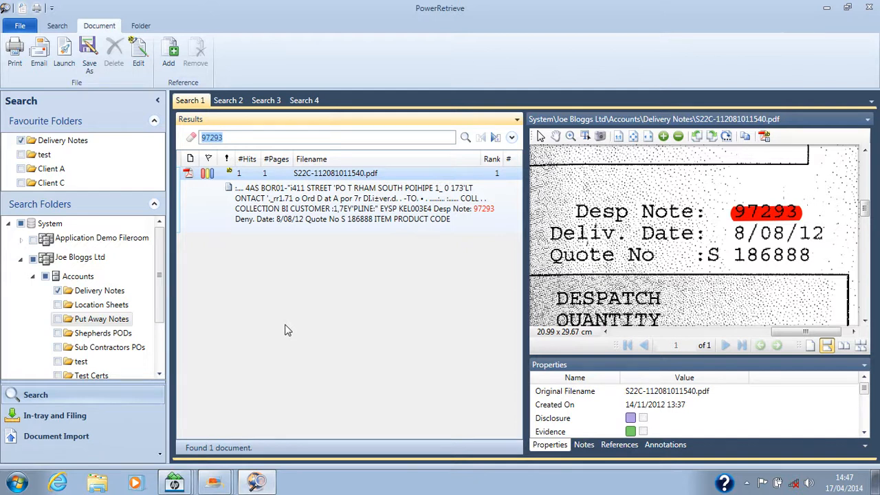
Step: Enter the multi-term query: hallam 722m24 "august 2012"
type("hallam")
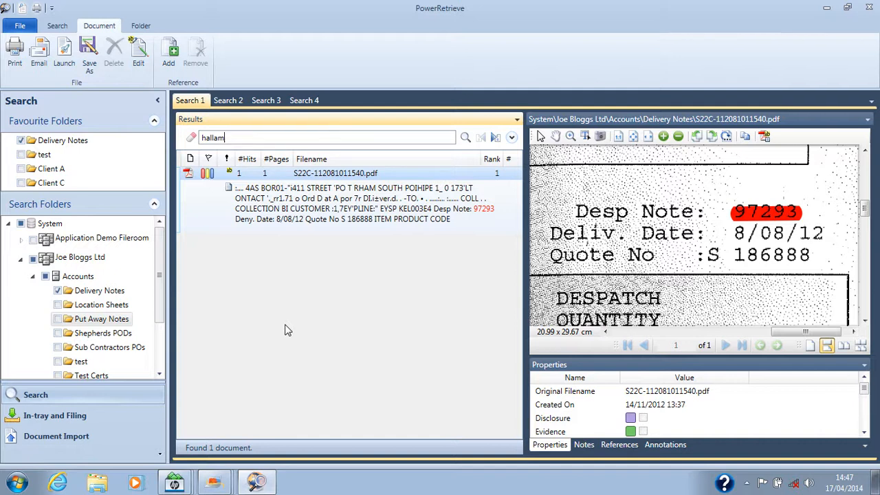
type("7")
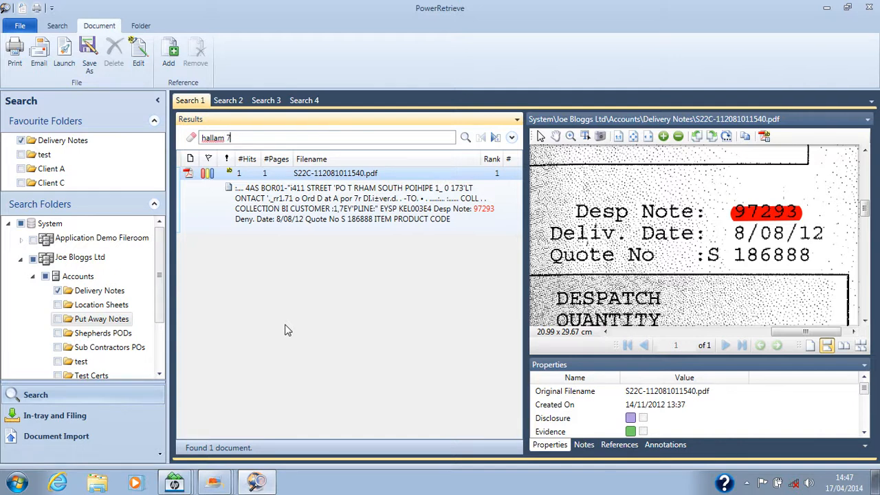
type("22m24")
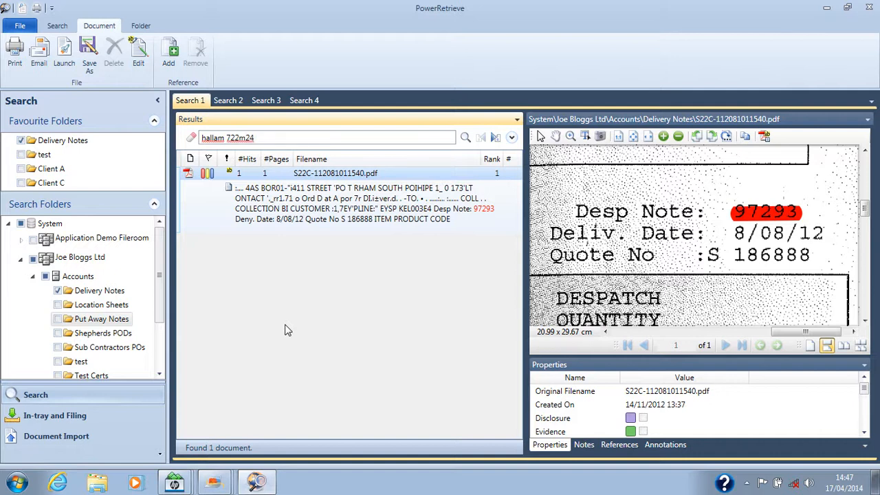
type("\"a")
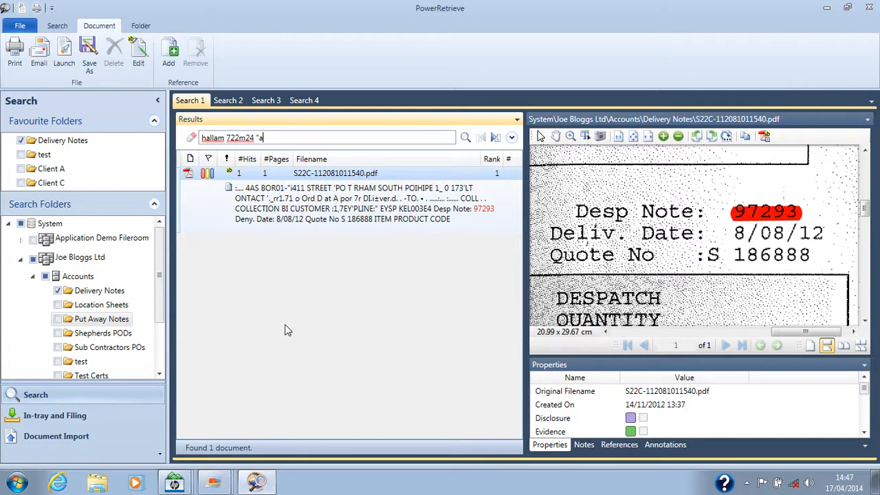
type("ugust")
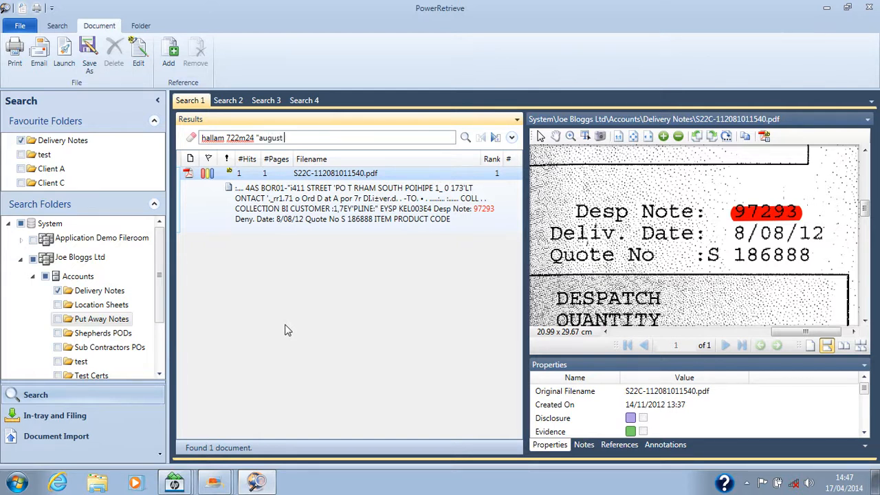
type("2012")
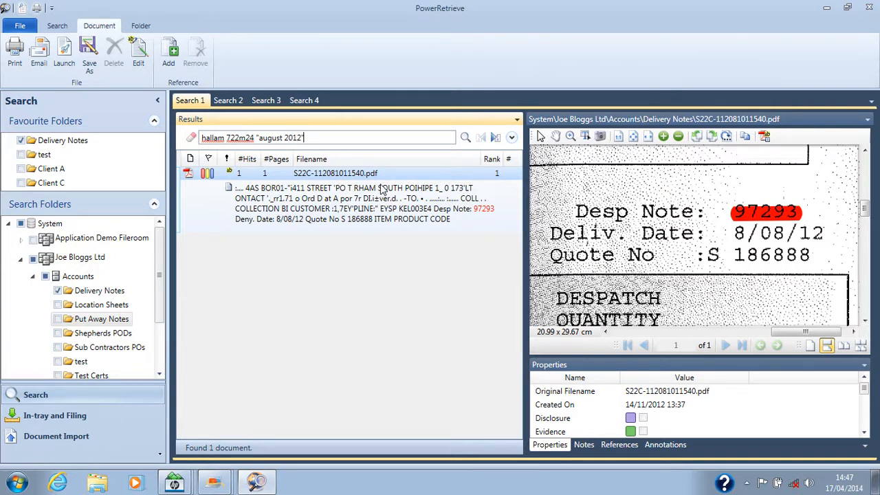
mouse_move(424, 159)
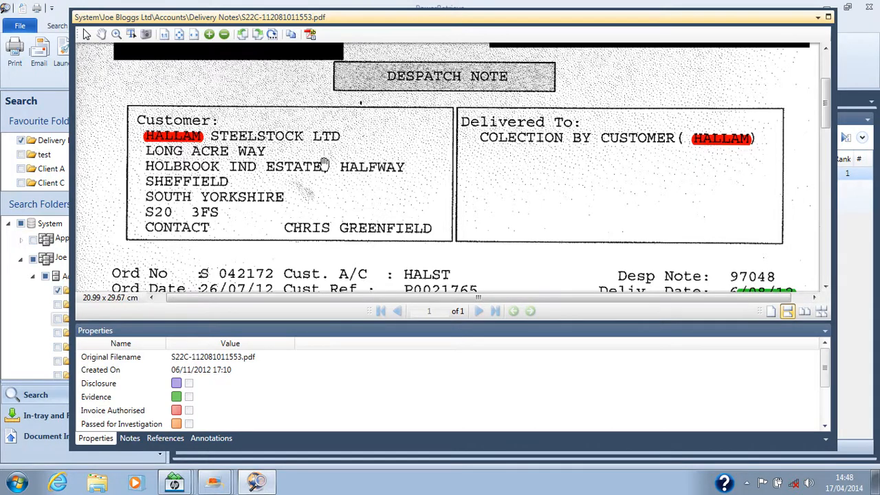
Step: Scroll down the enlarged delivery note to review the highlighted hallam, 722M24 and August 2012 hits
scroll("down", 3)
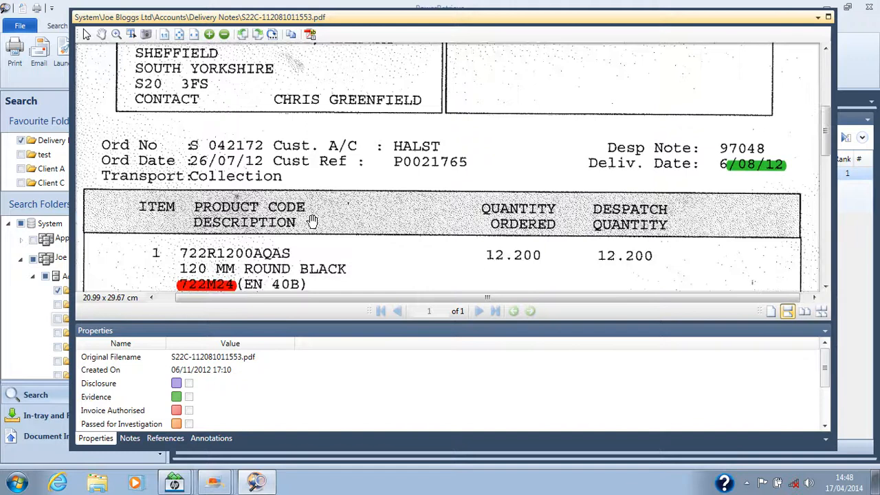
scroll("down", 3)
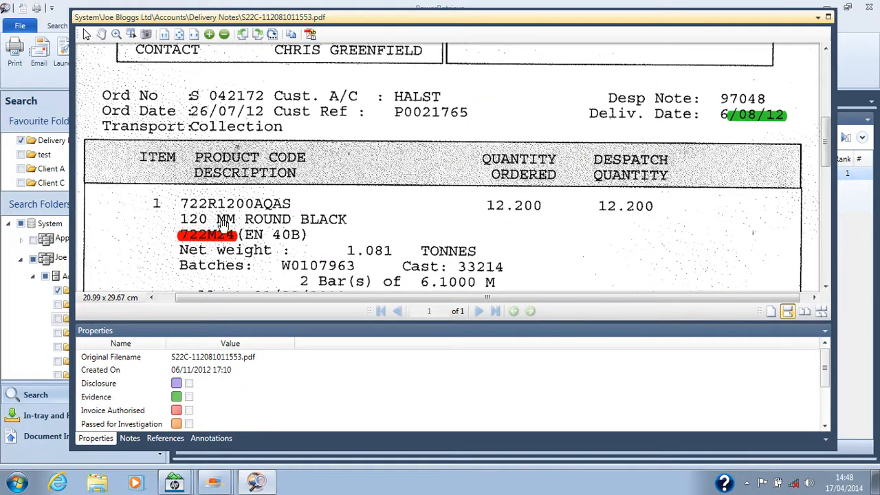
mouse_move(186, 199)
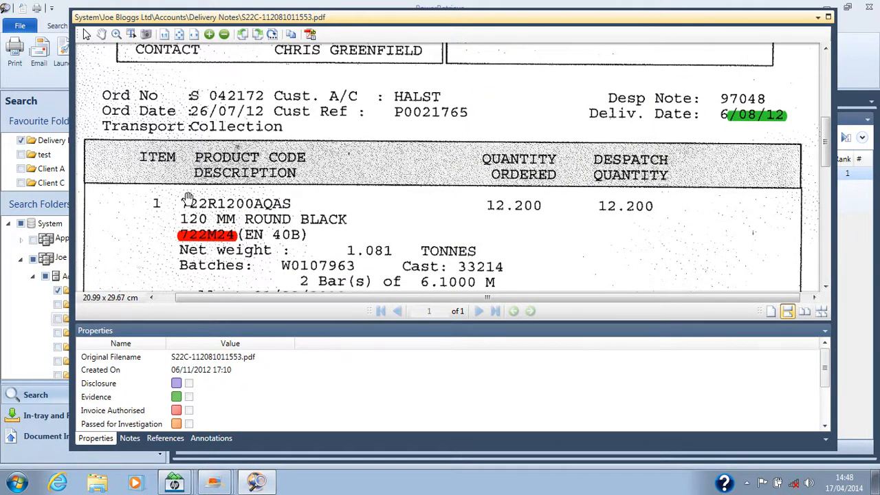
scroll("down", 3)
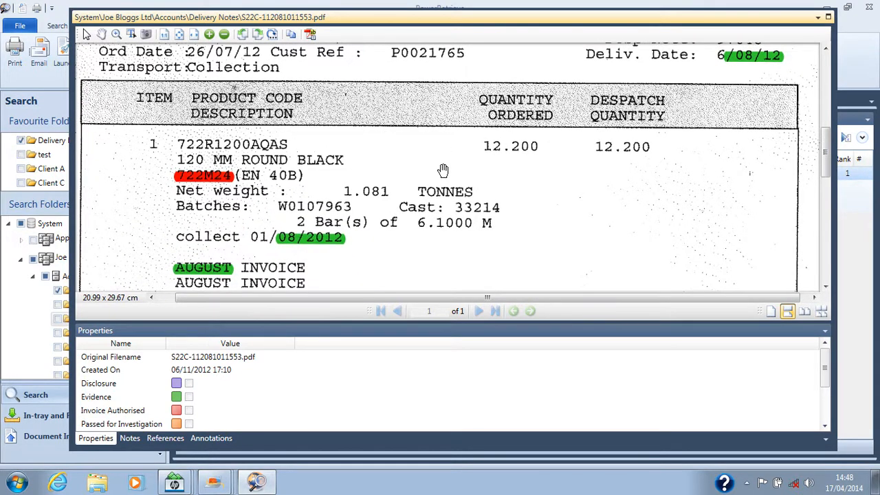
mouse_move(517, 184)
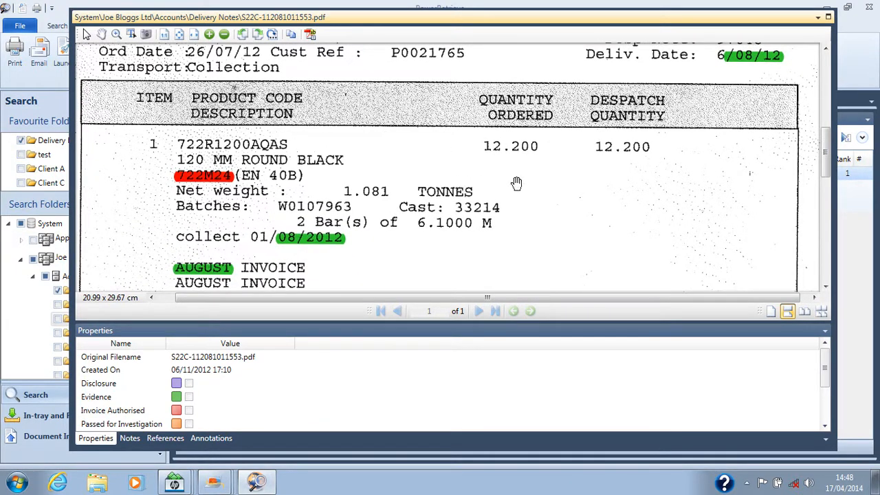
mouse_move(723, 66)
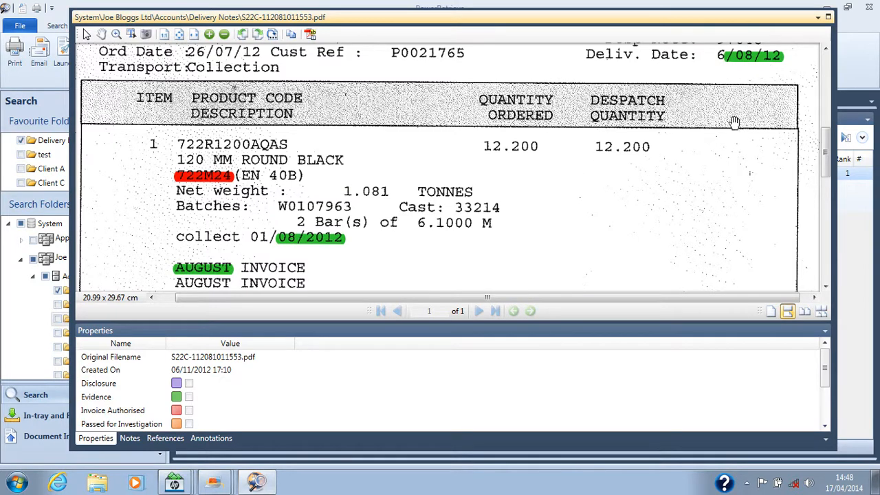
mouse_move(333, 247)
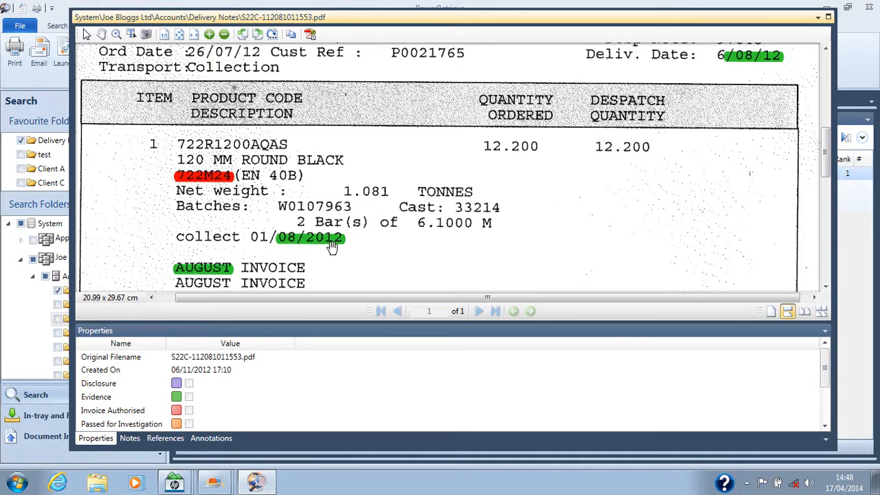
mouse_move(250, 268)
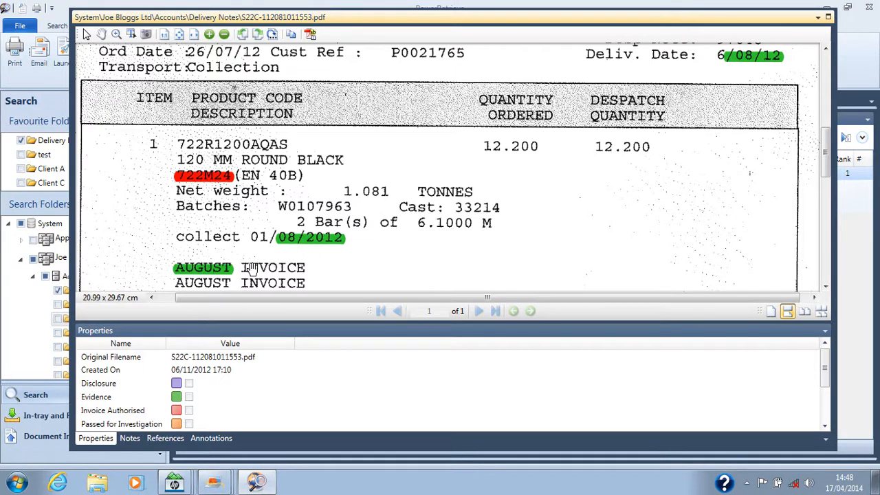
mouse_move(258, 267)
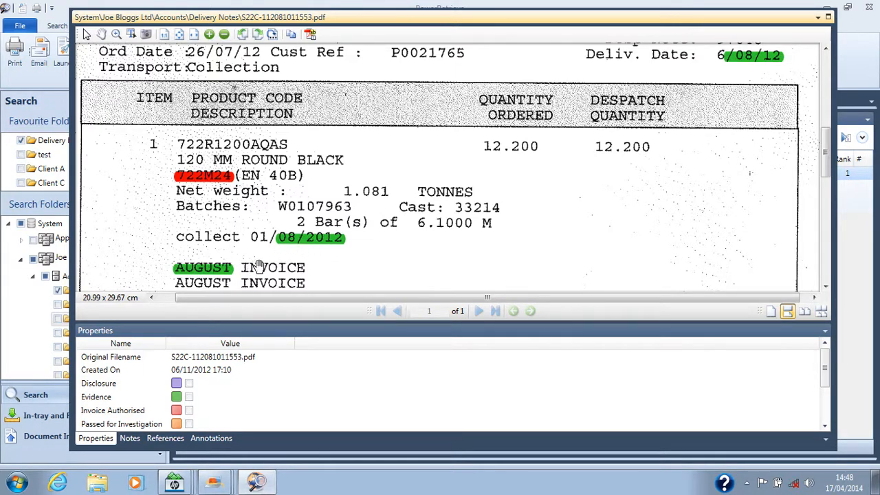
mouse_move(466, 222)
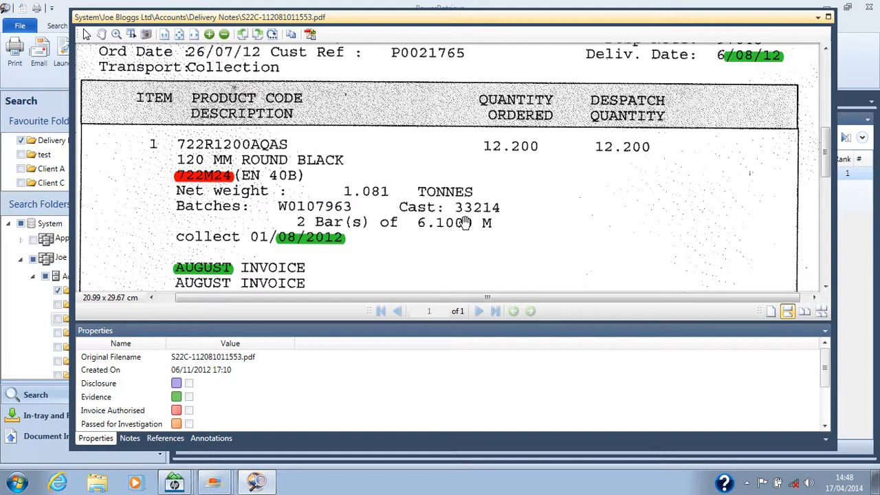
mouse_move(446, 24)
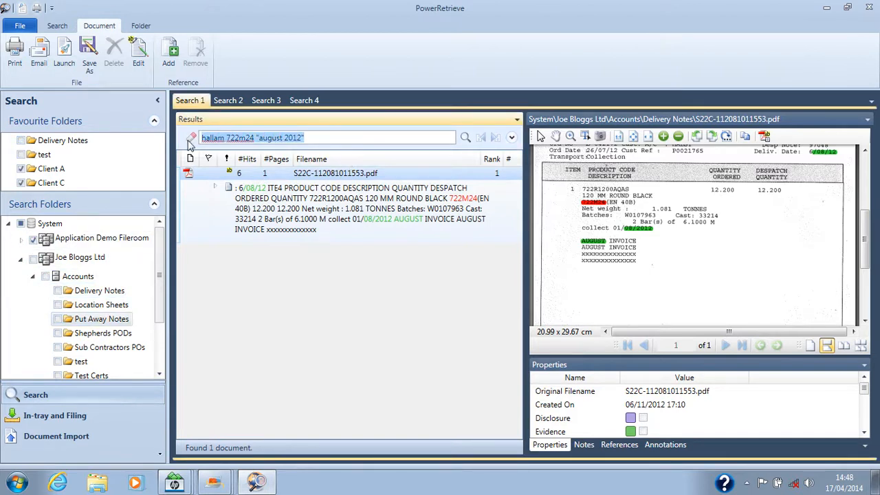
Step: Search for 31-12-00, finding 3 documents with the ReGen plc report listed first and previewed
type("31-12-")
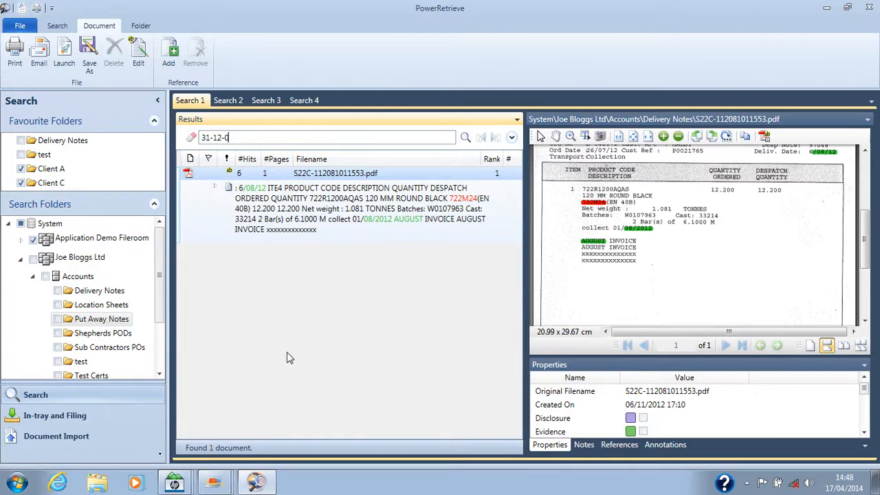
type("0")
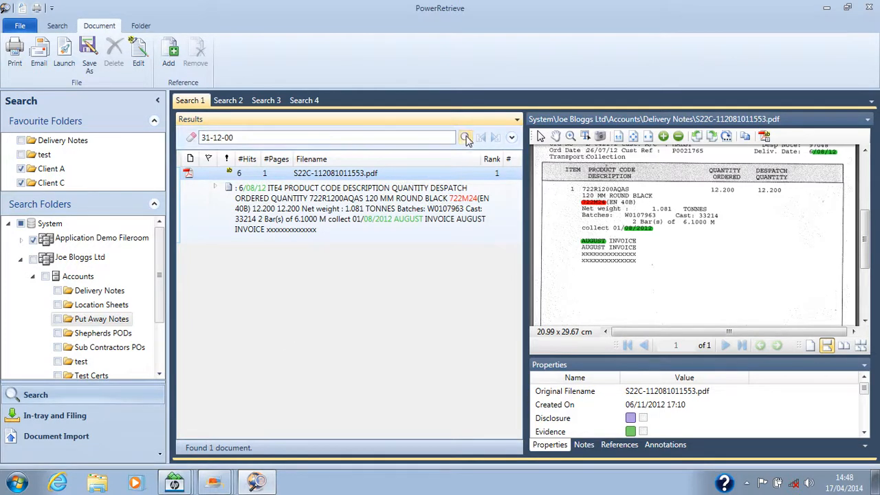
left_click(464, 137)
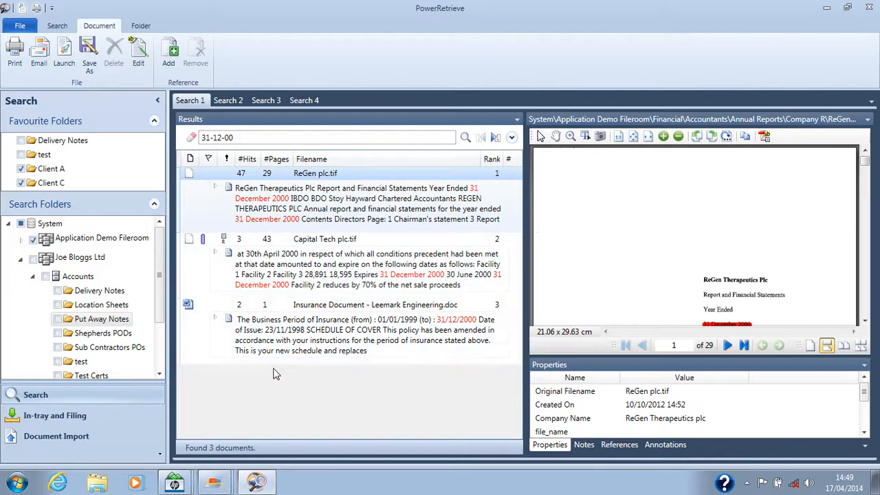
mouse_move(229, 414)
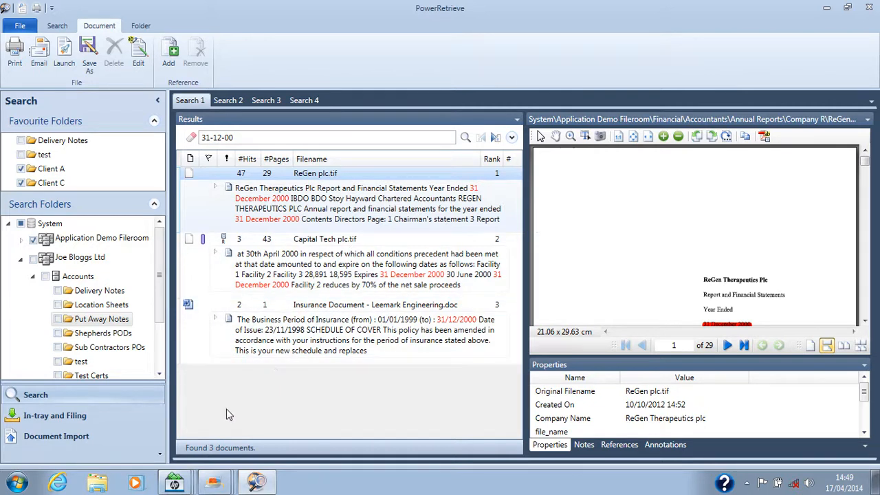
mouse_move(247, 436)
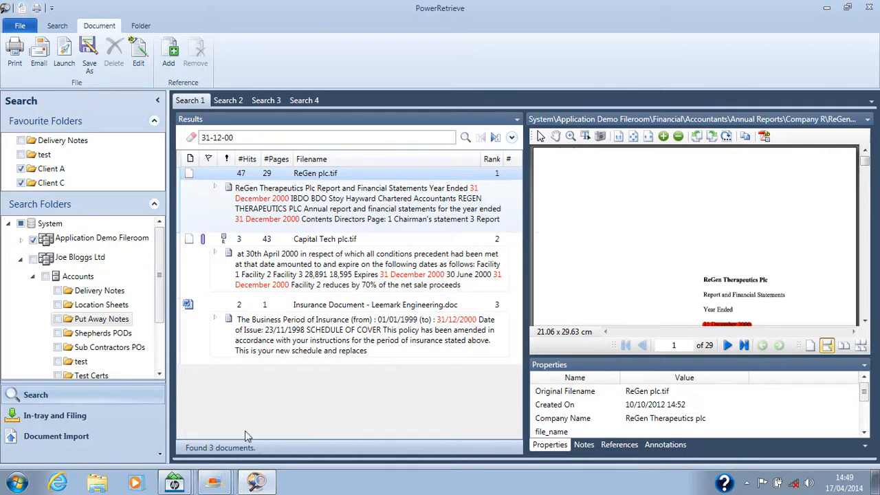
mouse_move(213, 459)
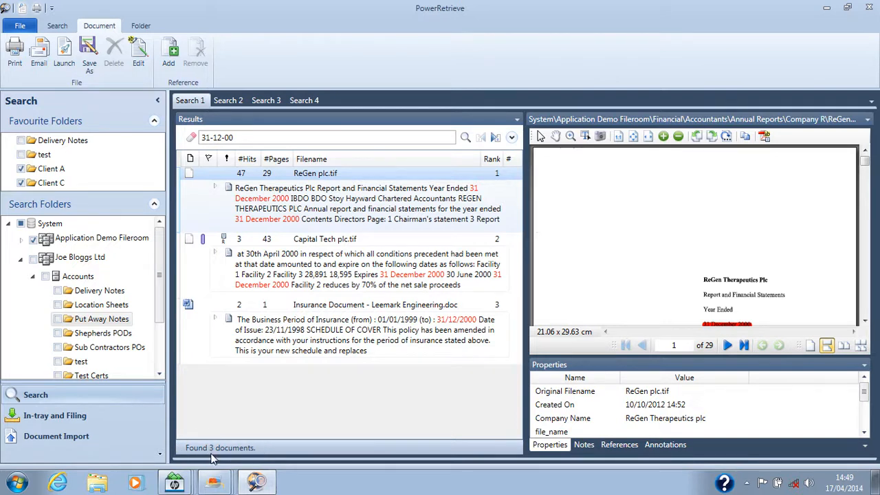
mouse_move(253, 434)
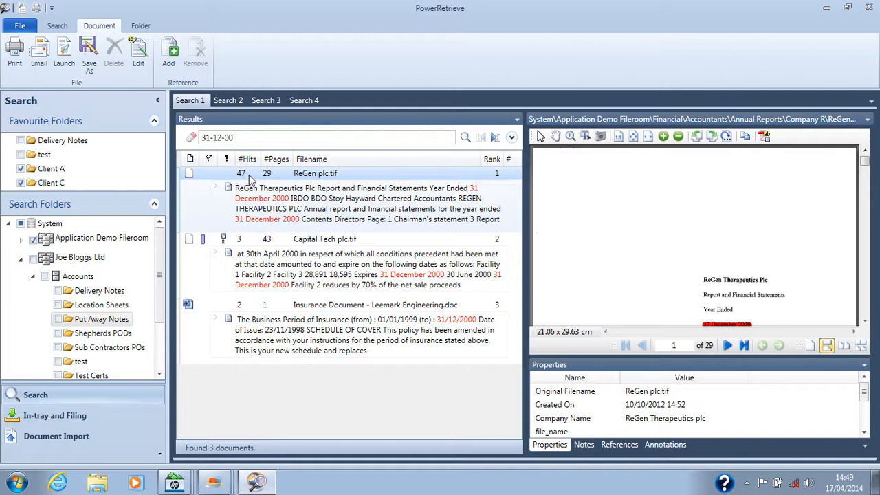
mouse_move(234, 179)
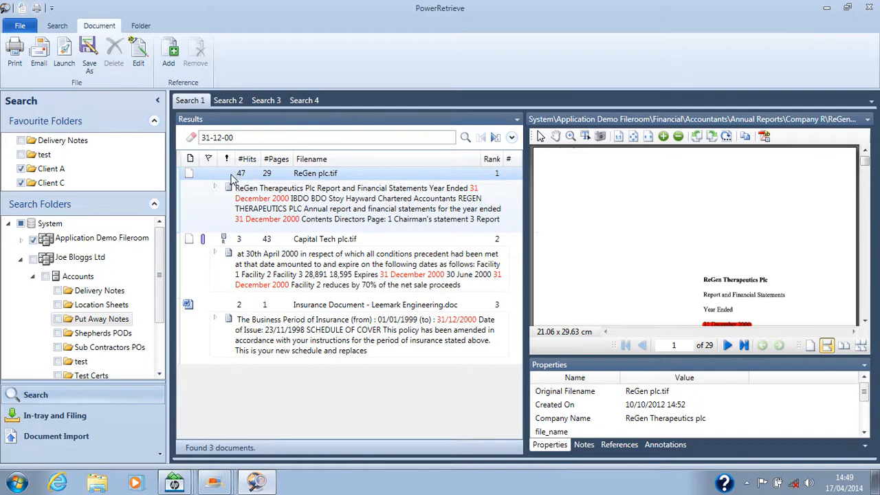
mouse_move(236, 200)
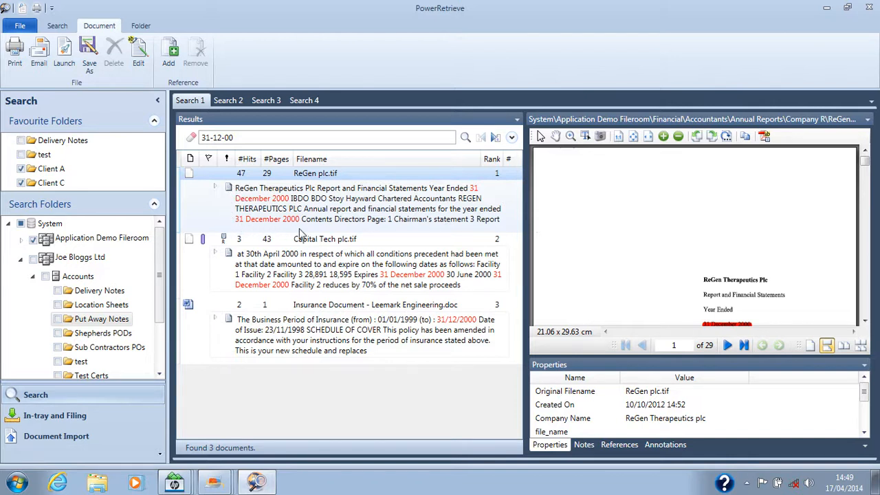
mouse_move(482, 199)
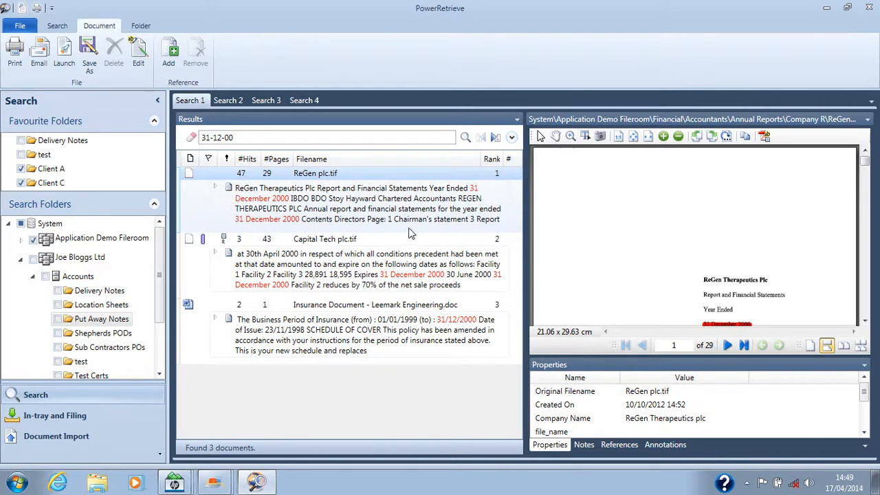
mouse_move(371, 209)
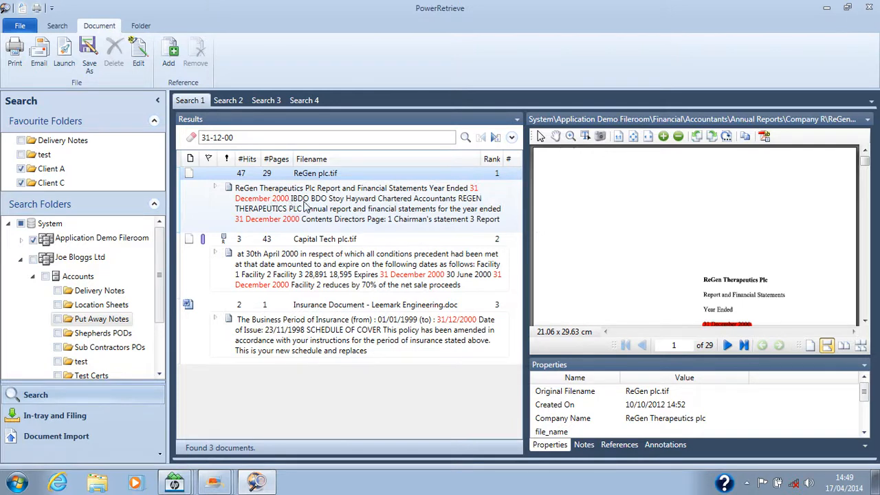
mouse_move(343, 201)
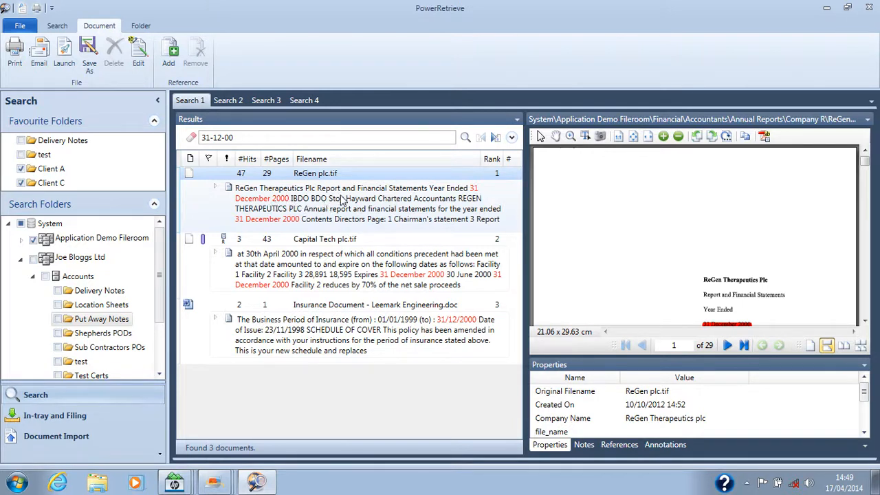
mouse_move(425, 232)
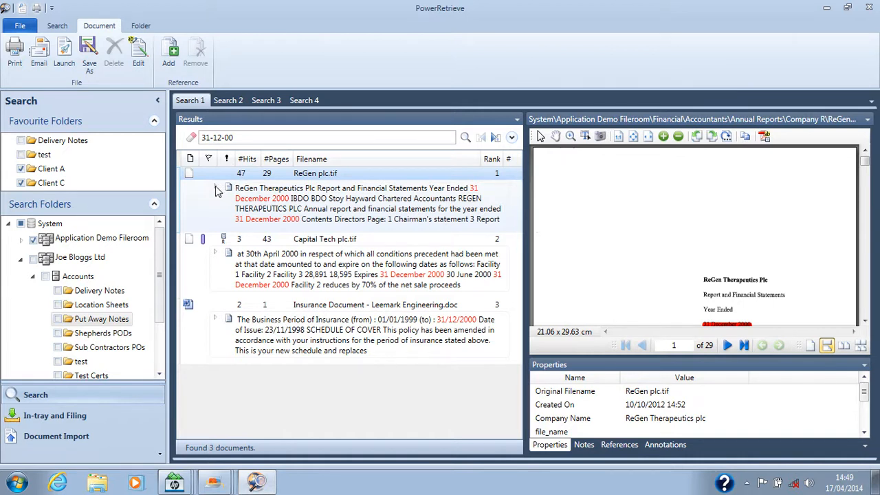
left_click(214, 187)
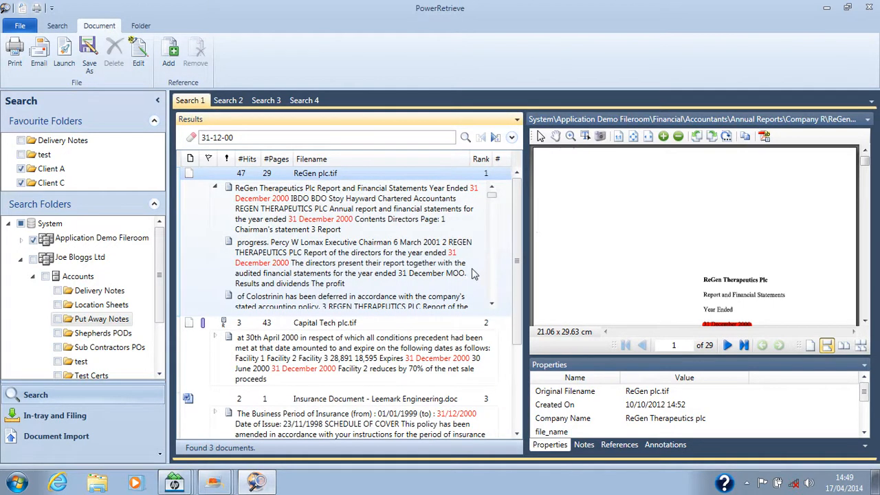
scroll("down", 3)
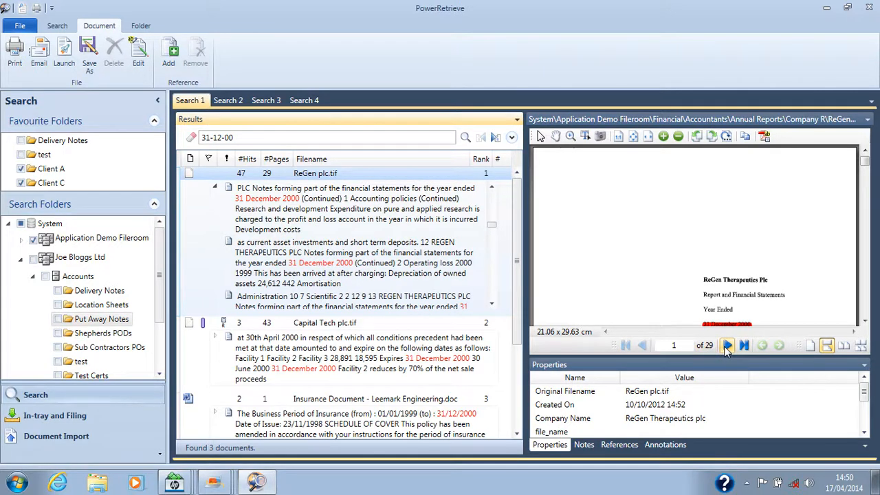
left_click(726, 345)
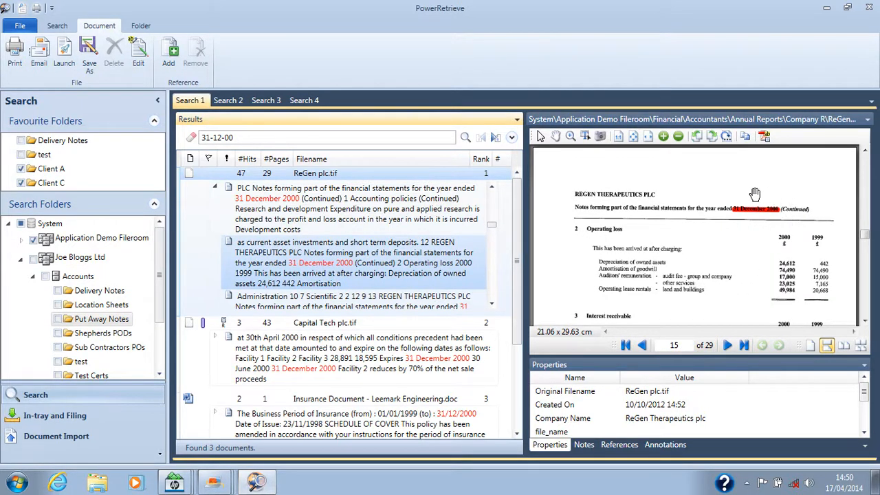
mouse_move(728, 227)
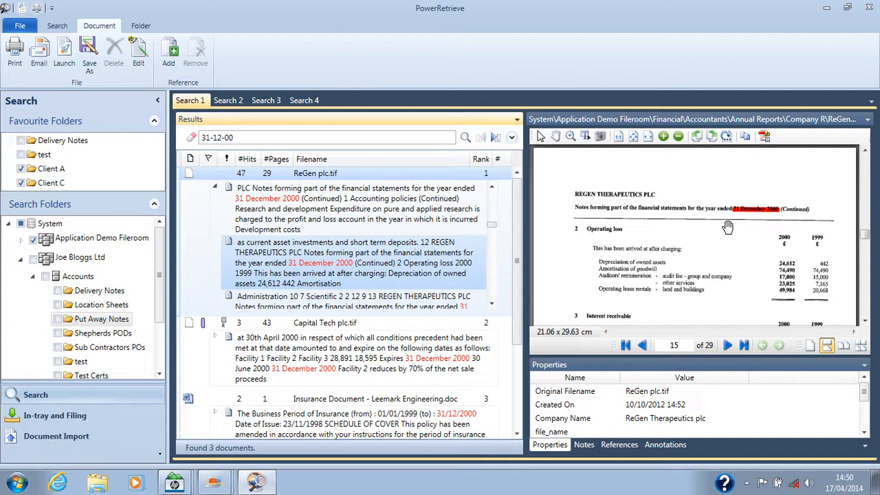
mouse_move(671, 319)
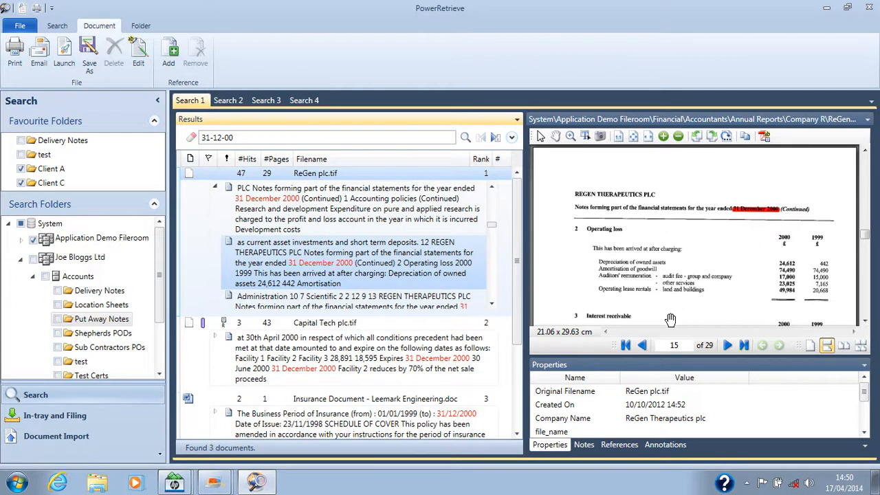
mouse_move(722, 331)
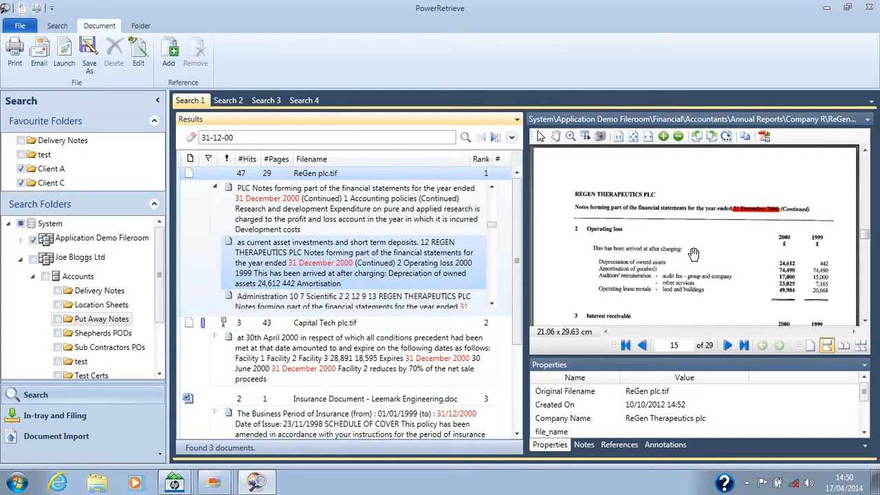
mouse_move(677, 337)
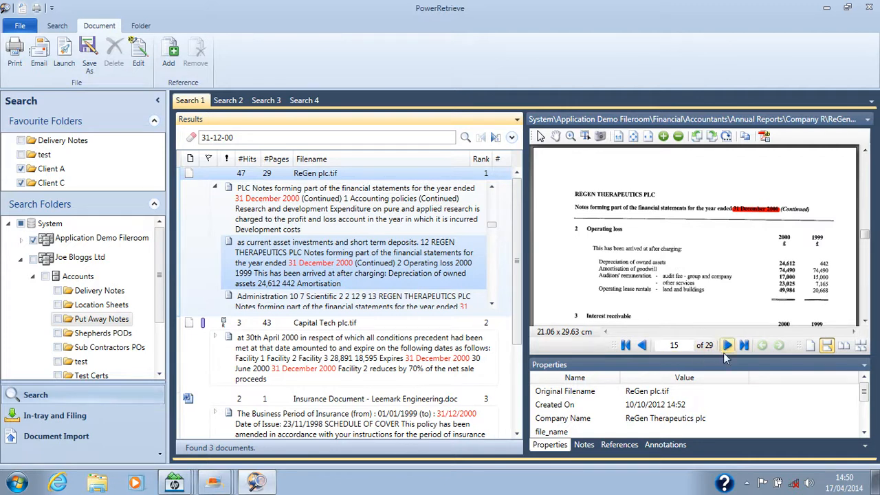
mouse_move(705, 297)
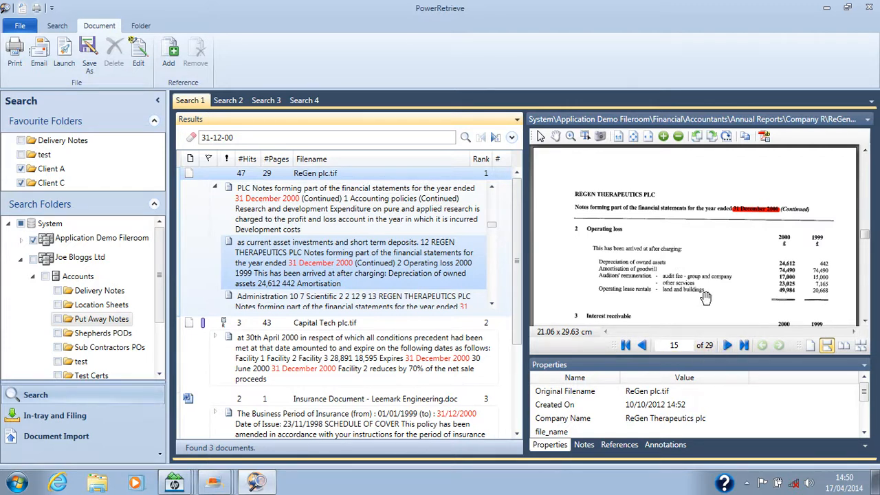
mouse_move(701, 302)
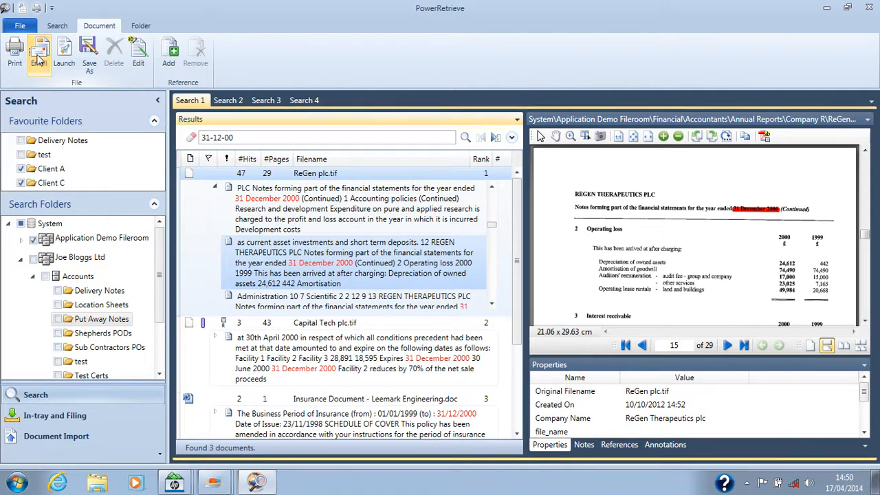
Step: Email ReGen plc.tif as a PDF attachment limited to the page range 2-9
left_click(39, 52)
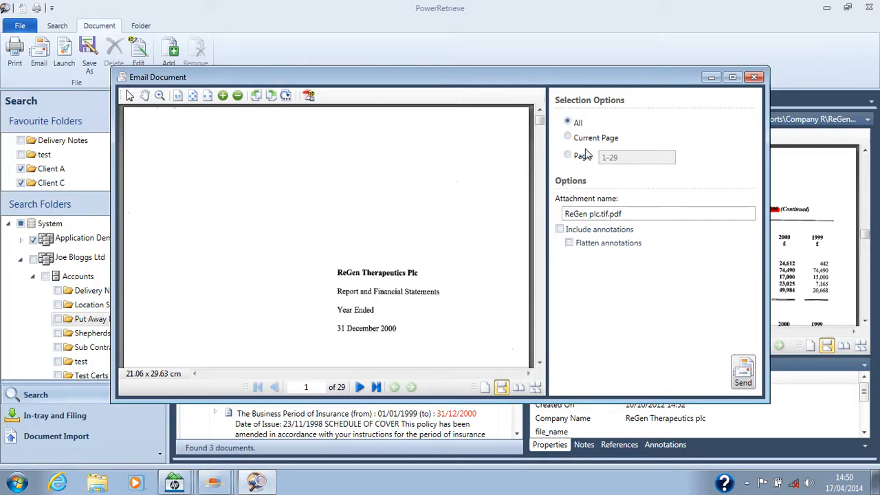
left_click(568, 137)
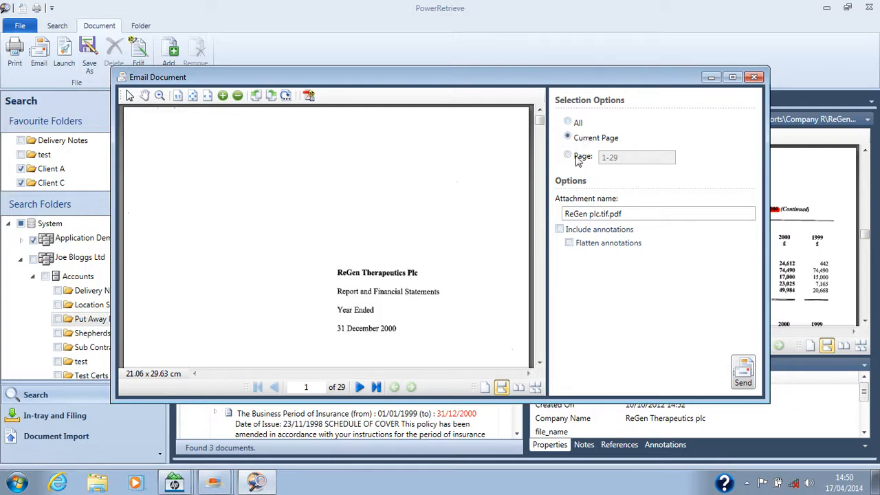
left_click(566, 154)
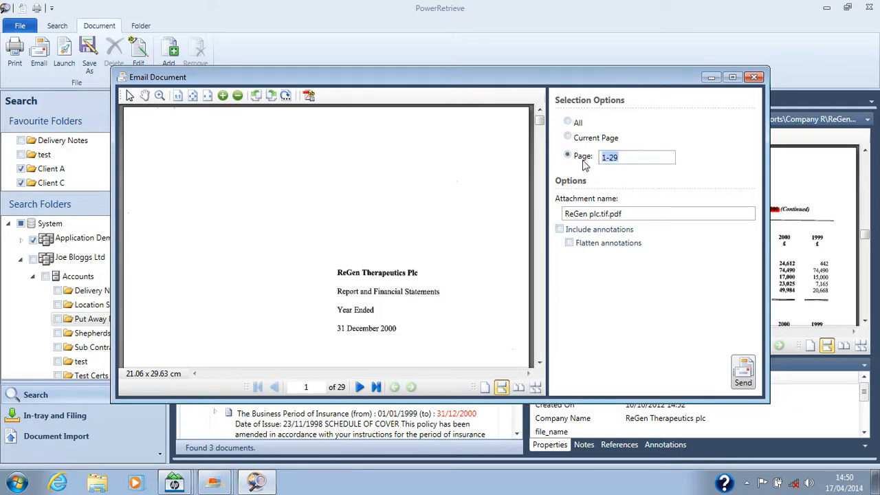
type("2")
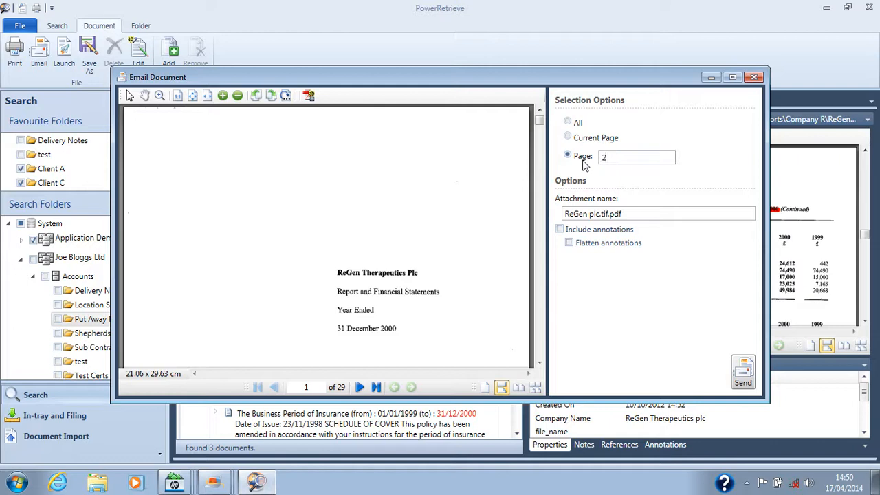
type("-9")
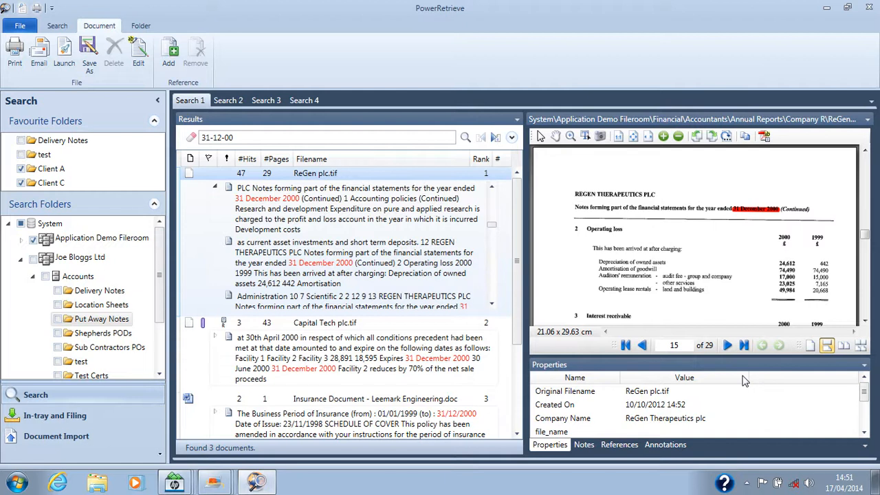
Step: View the ReGen plc.tif.pdf attachment from the Outlook message in Adobe Reader, then close it
left_click(39, 53)
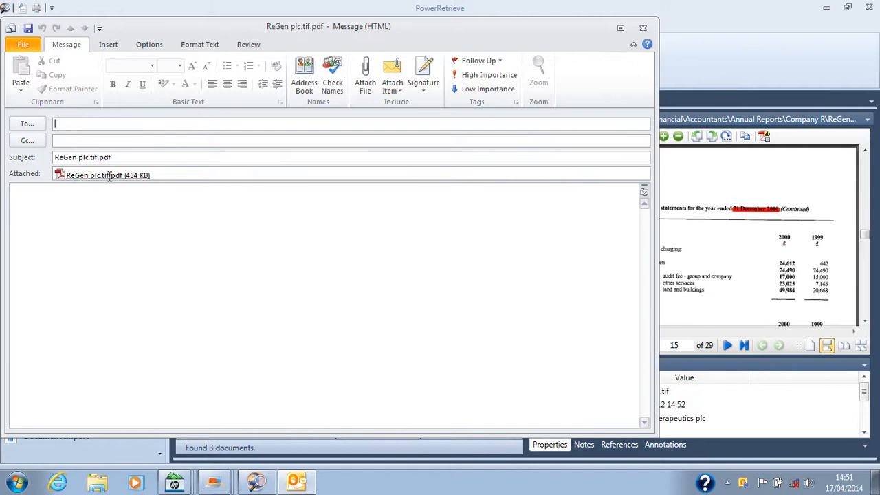
double_click(103, 176)
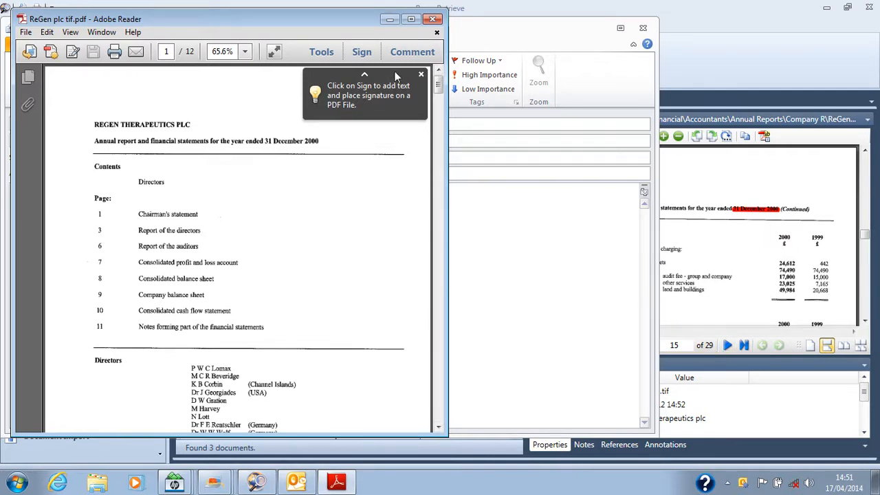
mouse_move(423, 38)
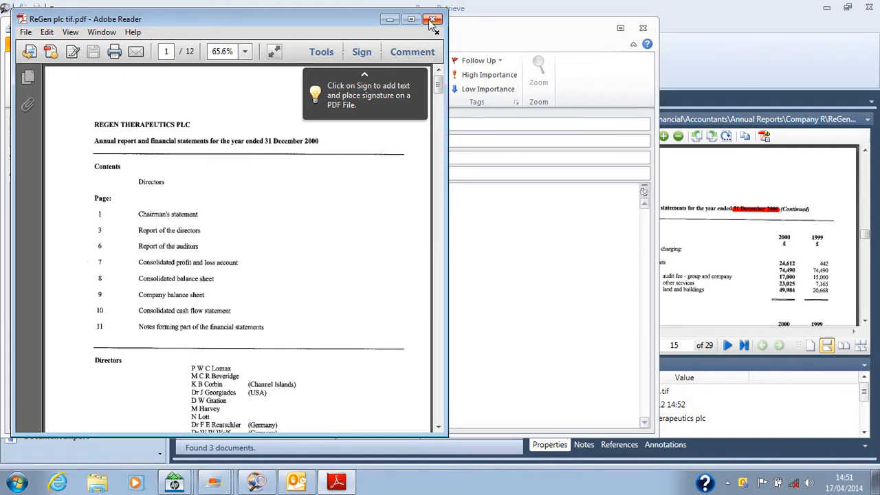
left_click(433, 19)
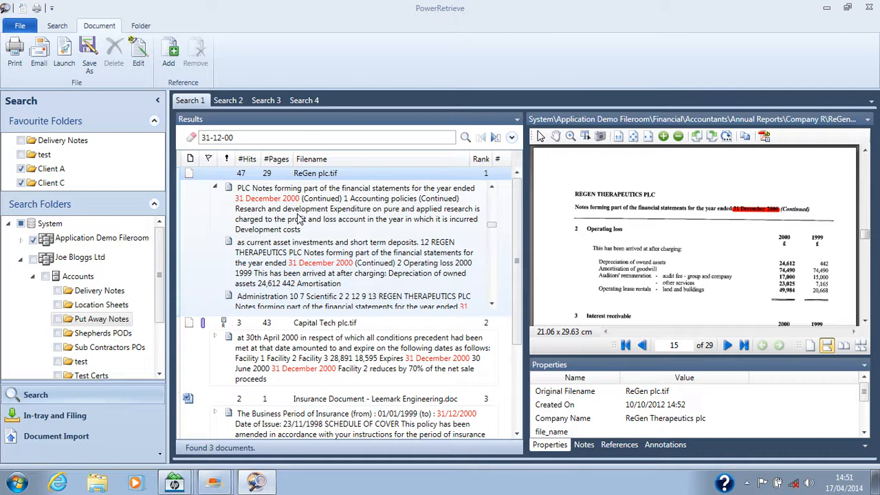
mouse_move(550, 238)
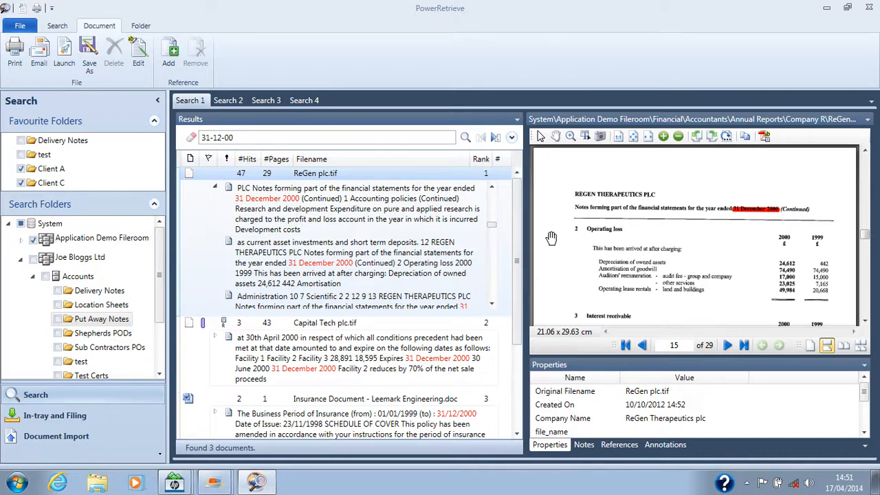
mouse_move(571, 244)
type("\"invoice")
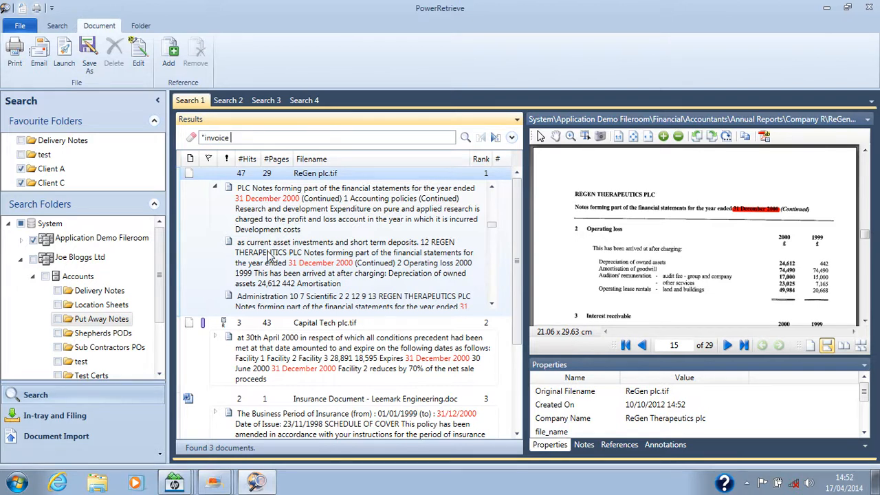
Step: Search for invoice 97/16, which returns no results
type("97")
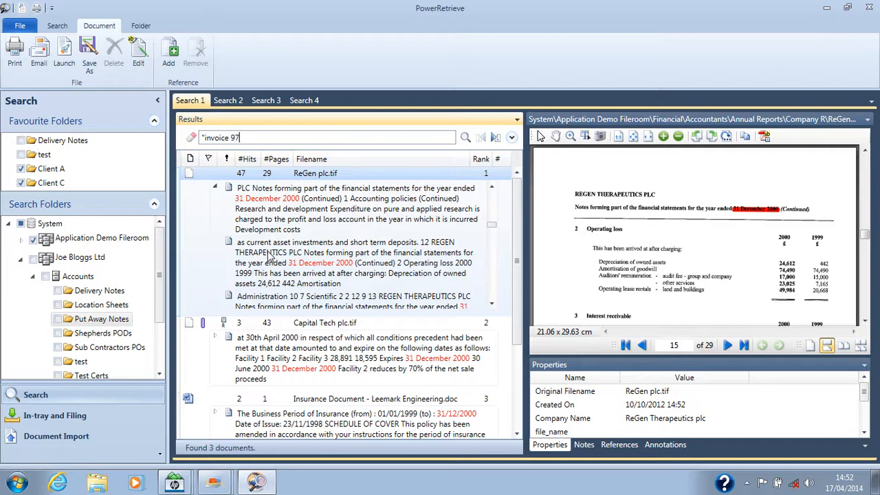
type("1")
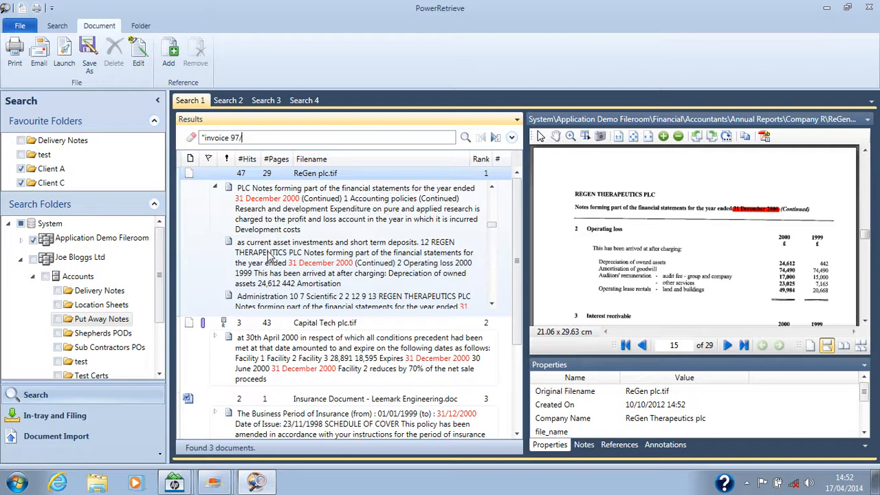
type("/16\"")
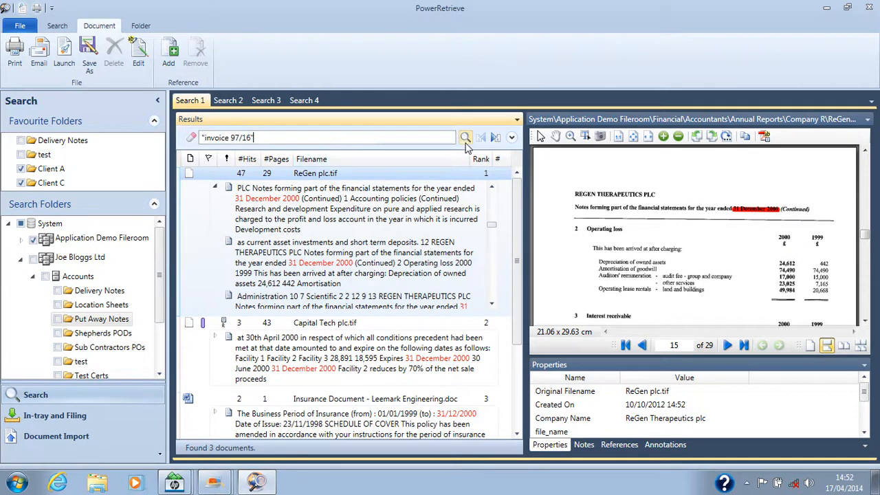
left_click(465, 138)
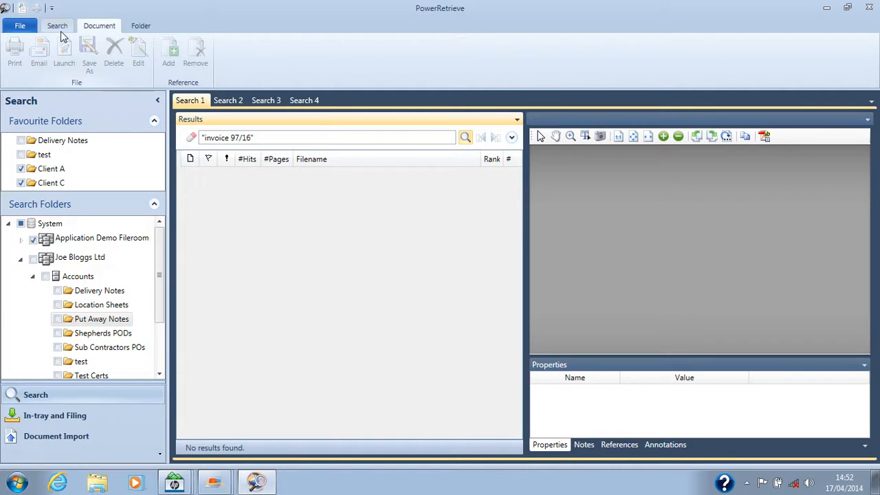
Step: Show the Search ribbon's Query Settings with fuzzy matching on and rerun the invoice 97/16 search, finding Bristol Airport 1.tif
left_click(57, 24)
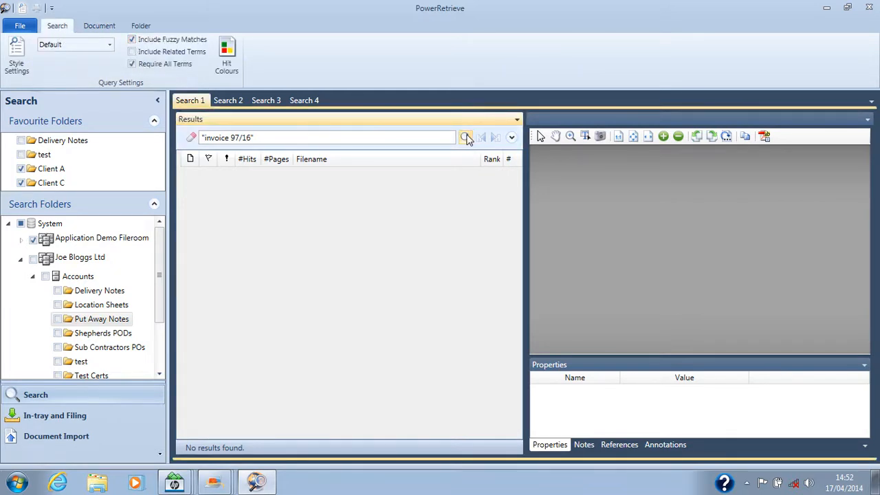
left_click(465, 138)
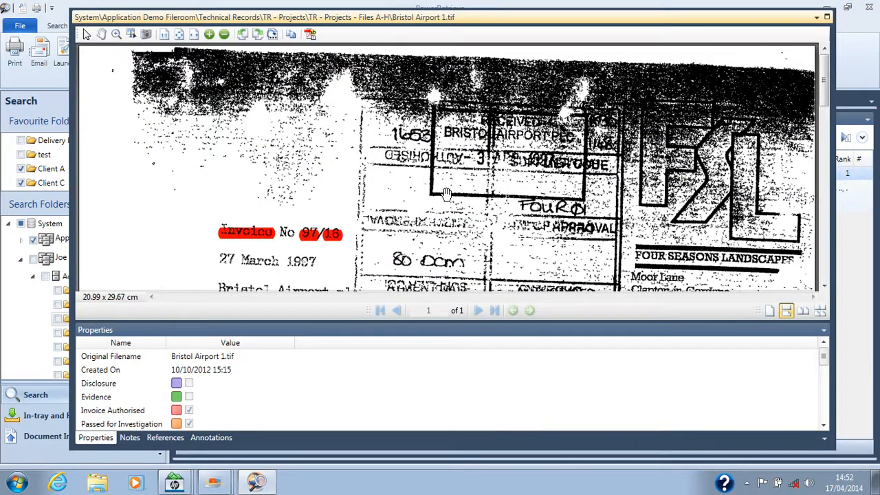
Step: Zoom in on the highlighted Invoice No 97/16 wording in the Bristol Airport 1.tif scan
scroll("down", 3)
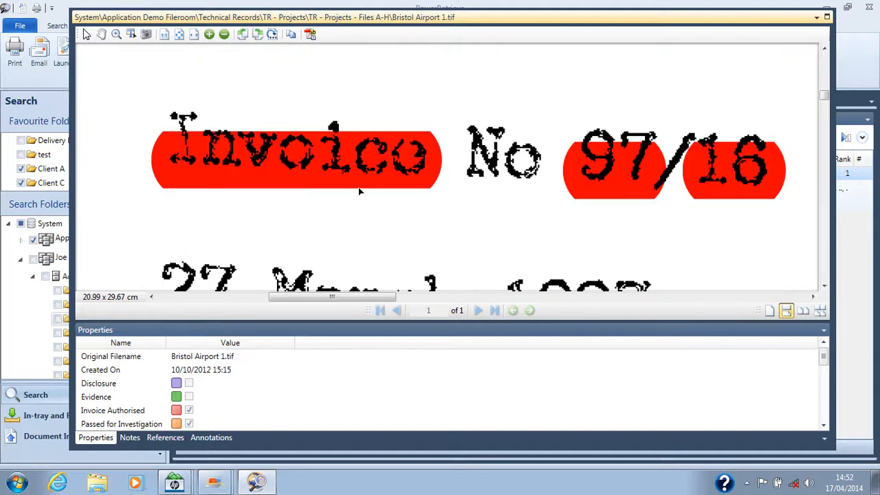
mouse_move(422, 194)
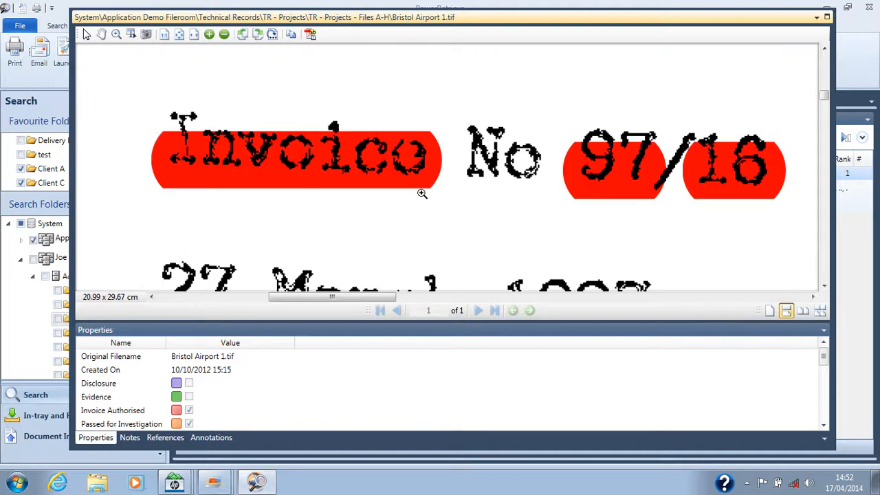
left_click_drag(404, 107, 404, 199)
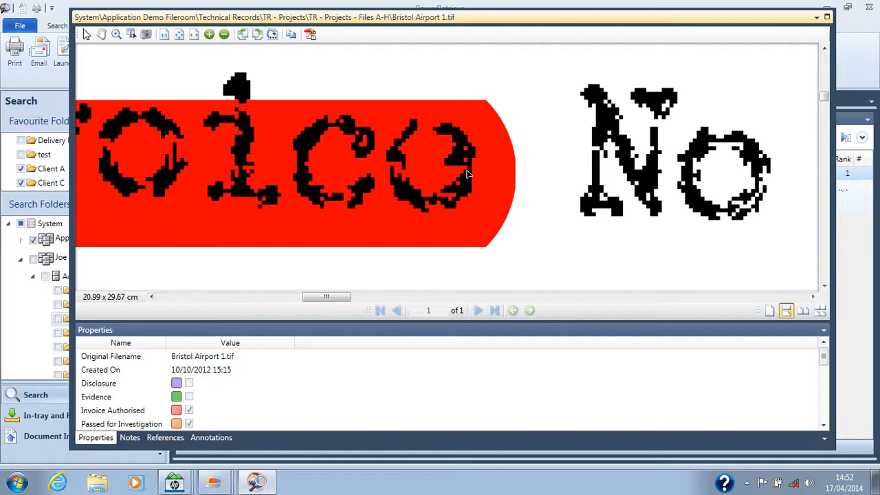
mouse_move(476, 176)
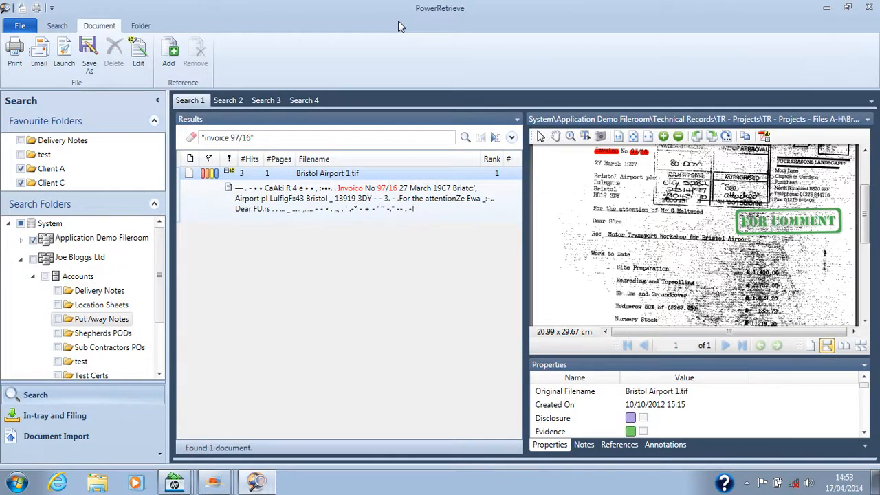
mouse_move(429, 34)
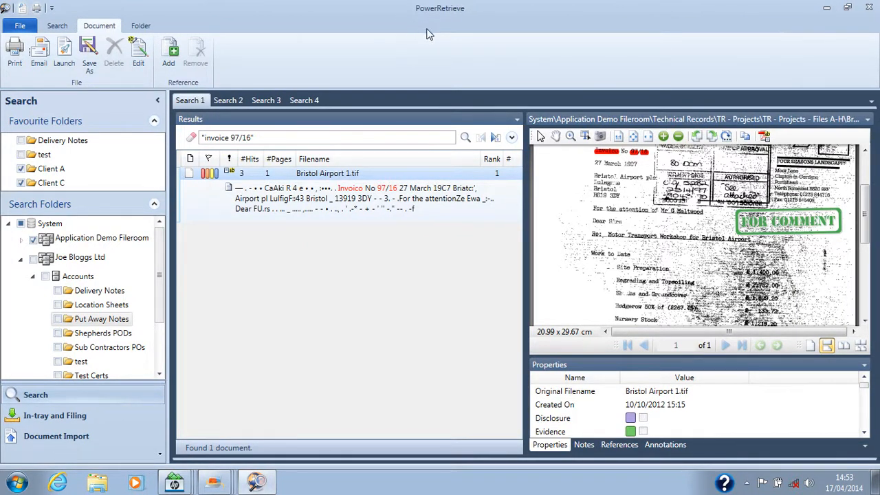
mouse_move(383, 65)
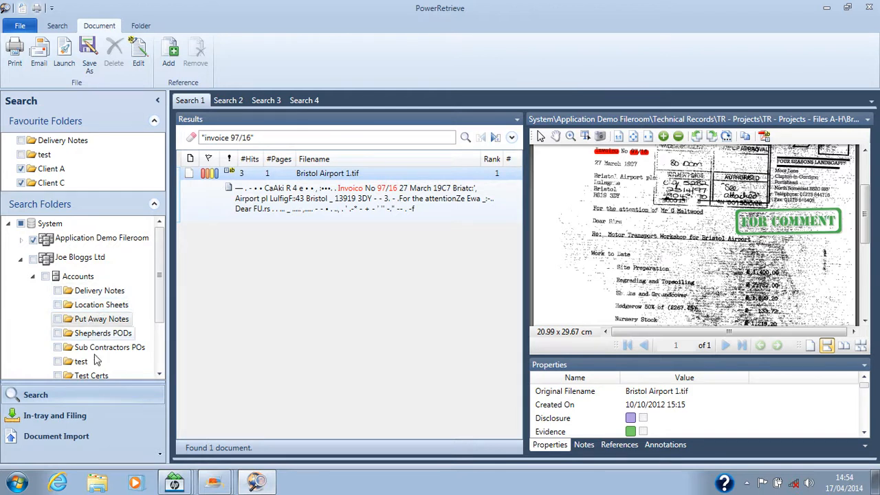
Step: Preview the 20140408…tif.pdf welcome letter from the Queue Contents list with its properties
left_click(55, 415)
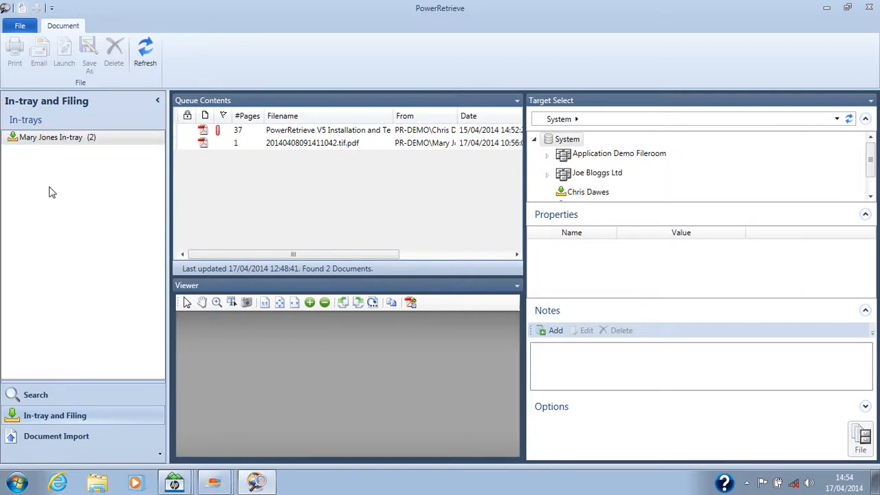
mouse_move(55, 195)
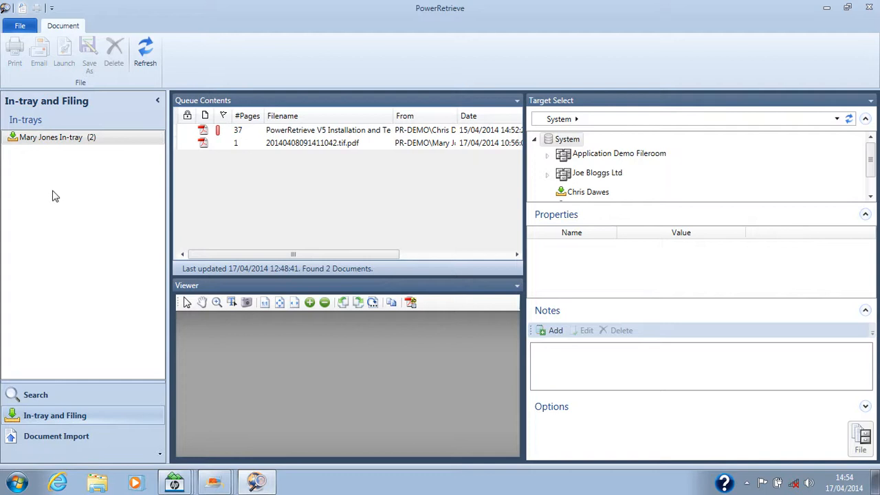
left_click(50, 137)
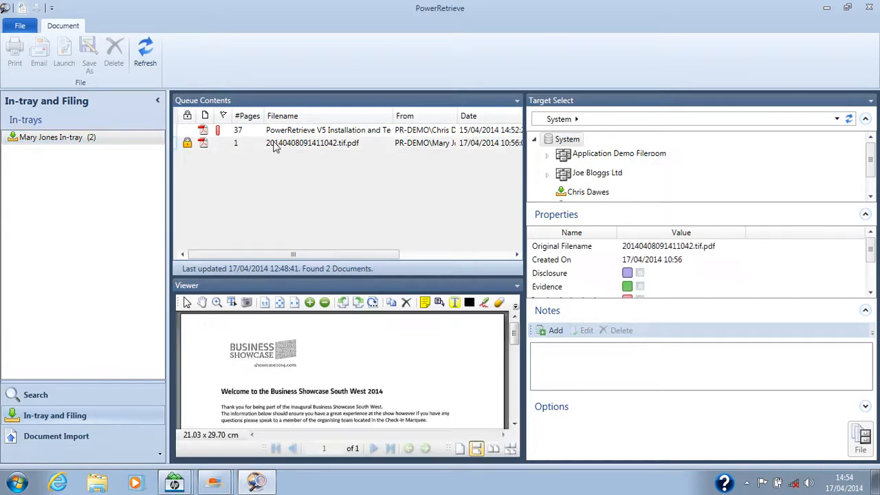
mouse_move(272, 374)
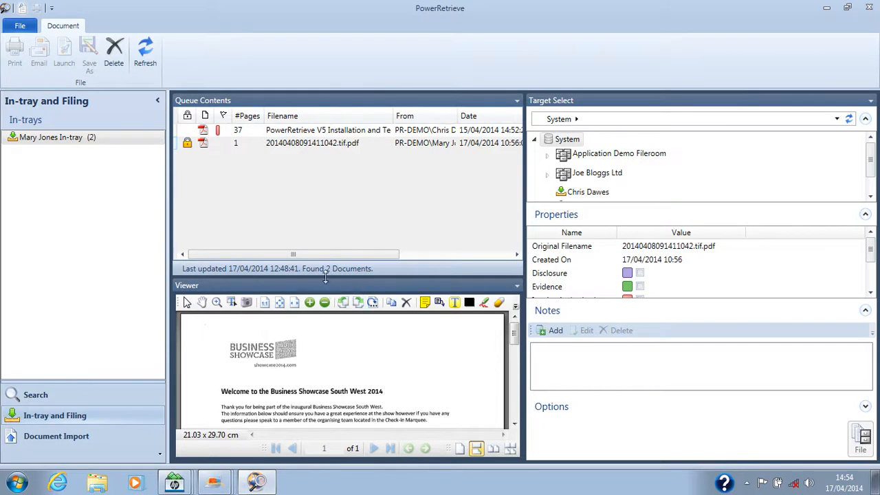
mouse_move(112, 52)
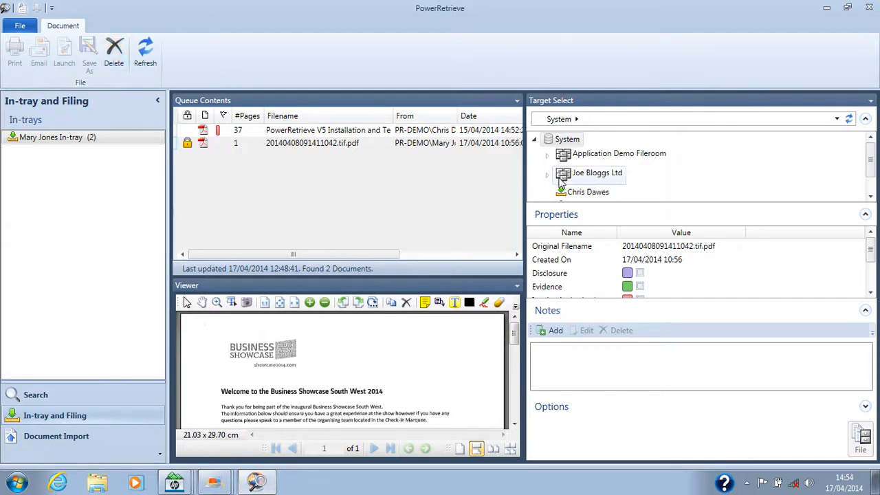
left_click(547, 173)
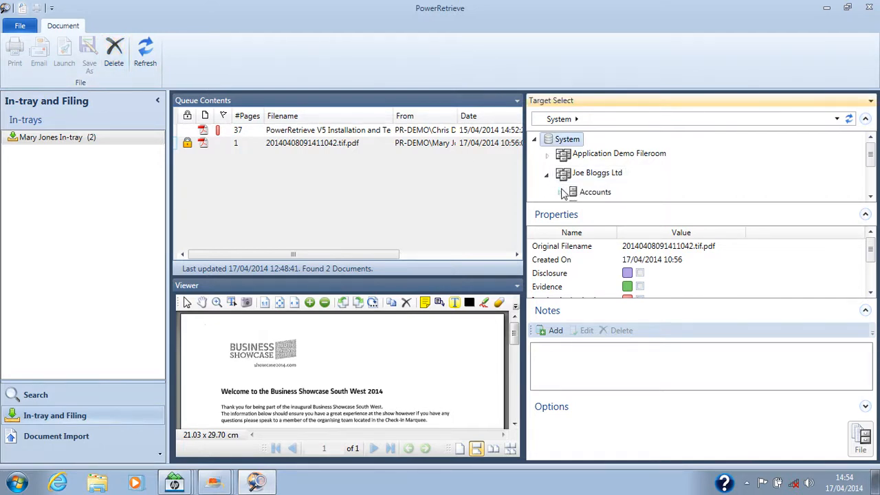
left_click(594, 192)
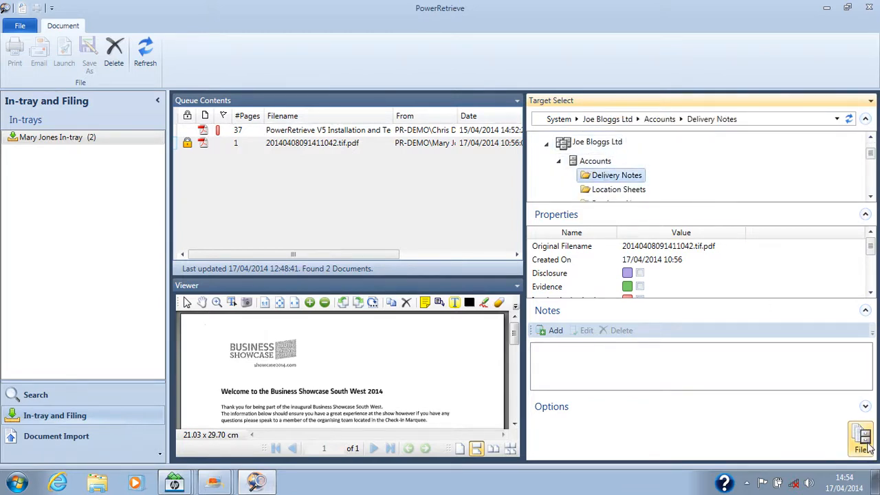
scroll("down", 3)
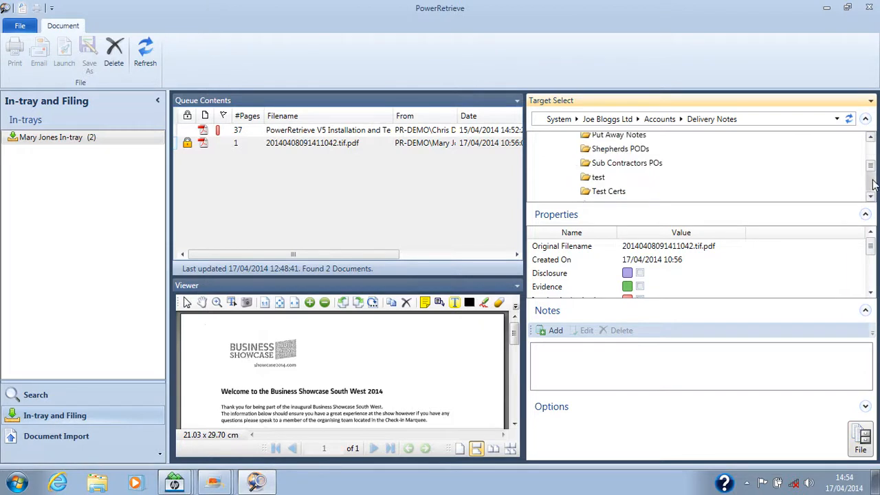
scroll("down", 3)
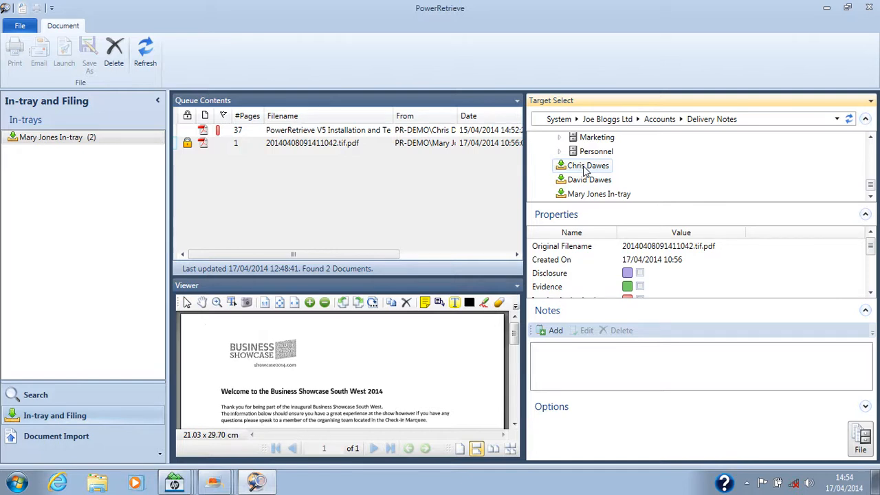
left_click(587, 165)
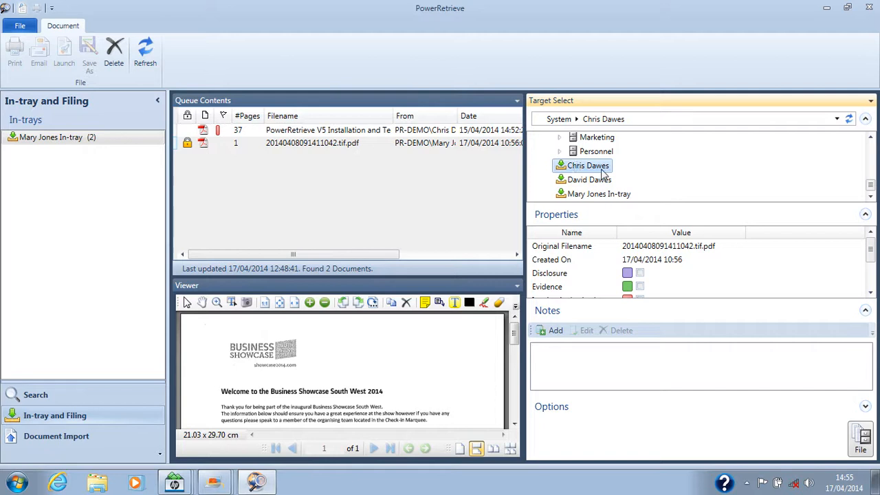
Step: Add a note reading "this is correct?" to the Business Showcase PDF
left_click(556, 329)
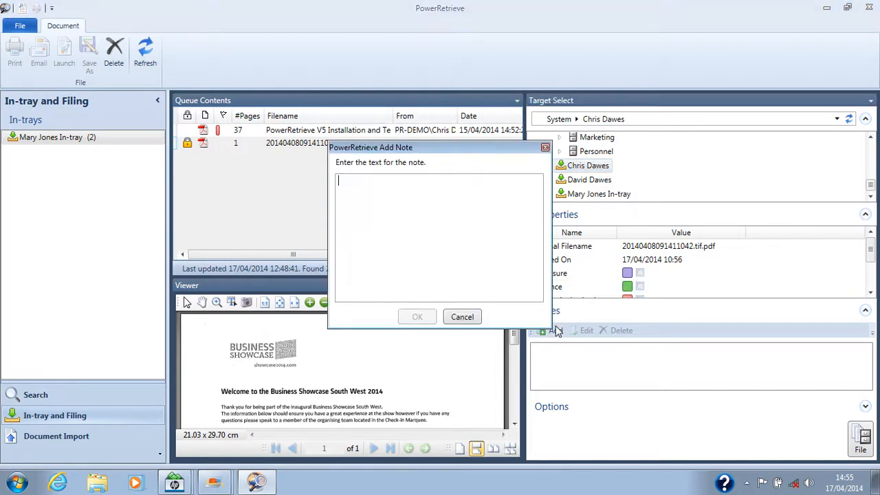
type("th")
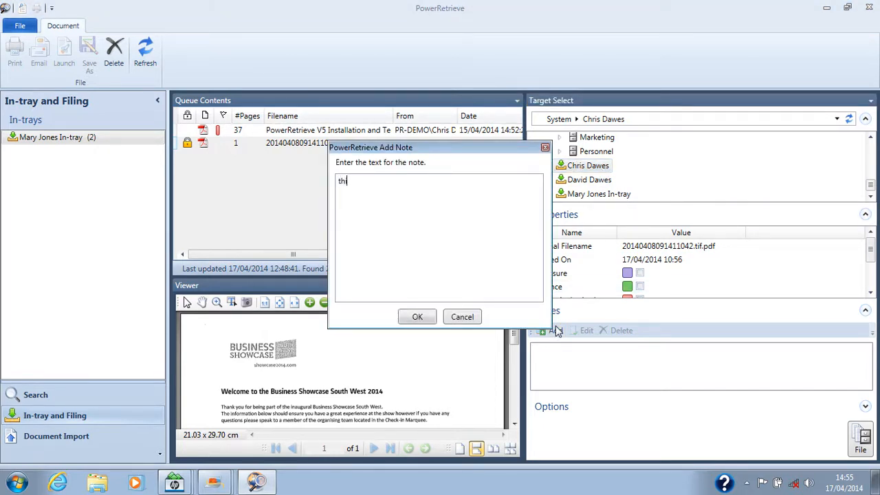
type("is is c")
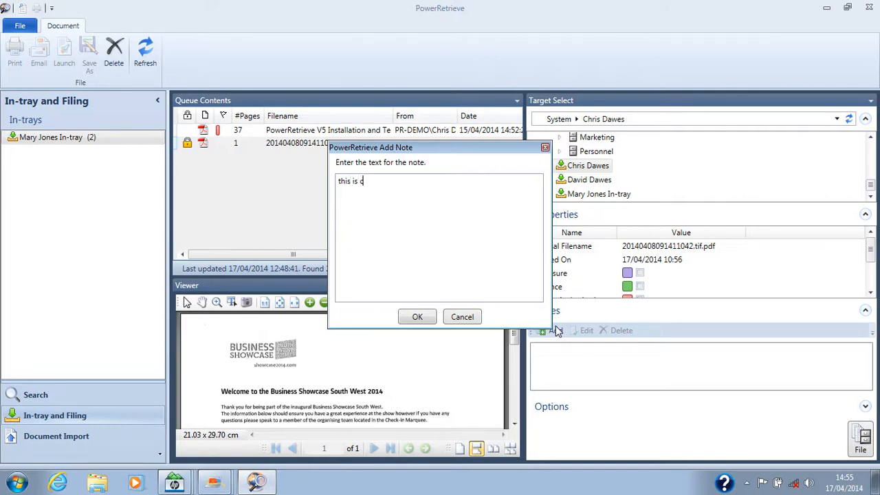
type("orrect")
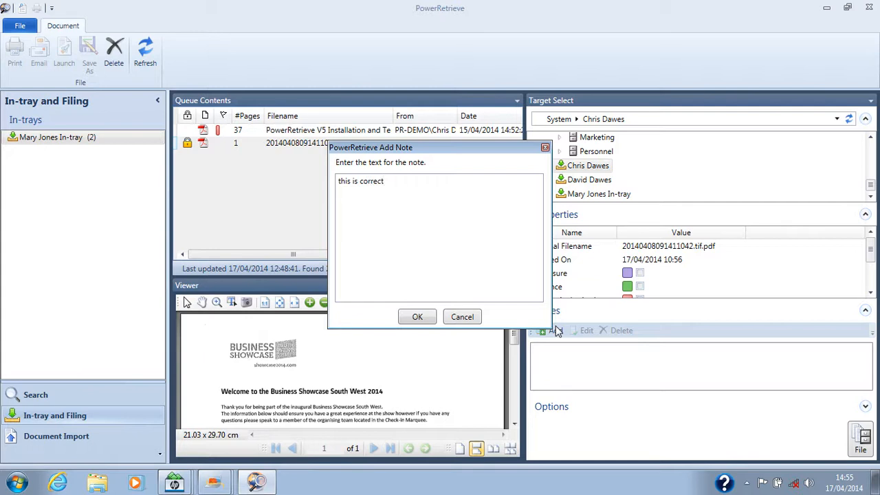
left_click(418, 316)
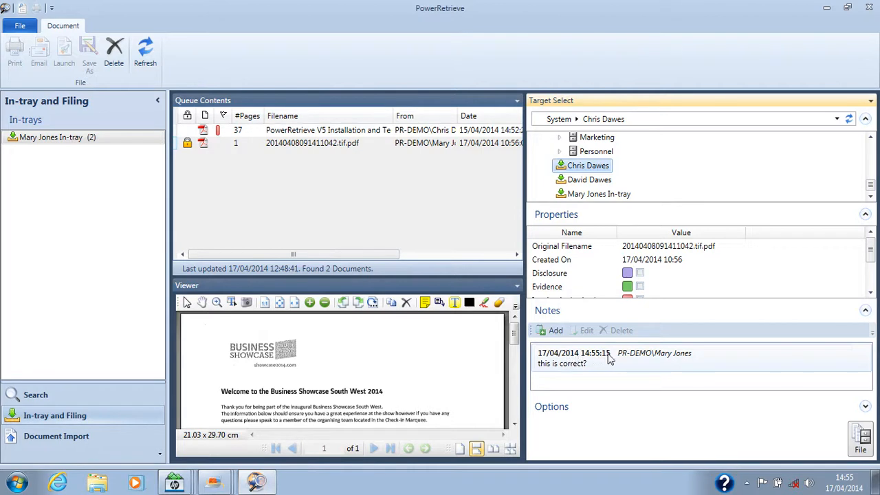
mouse_move(603, 358)
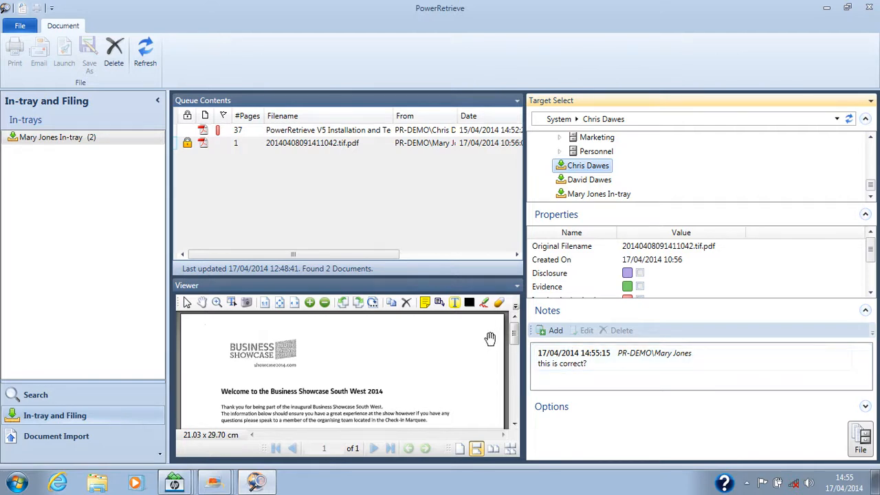
mouse_move(313, 354)
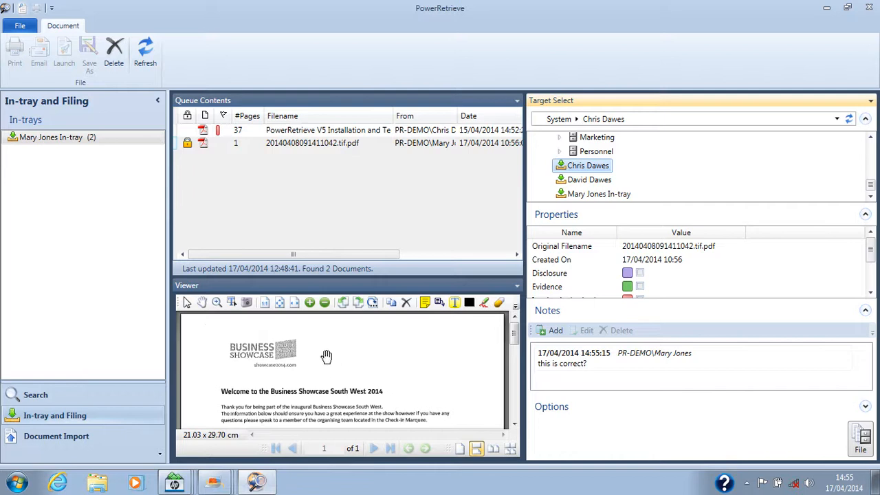
left_click(604, 361)
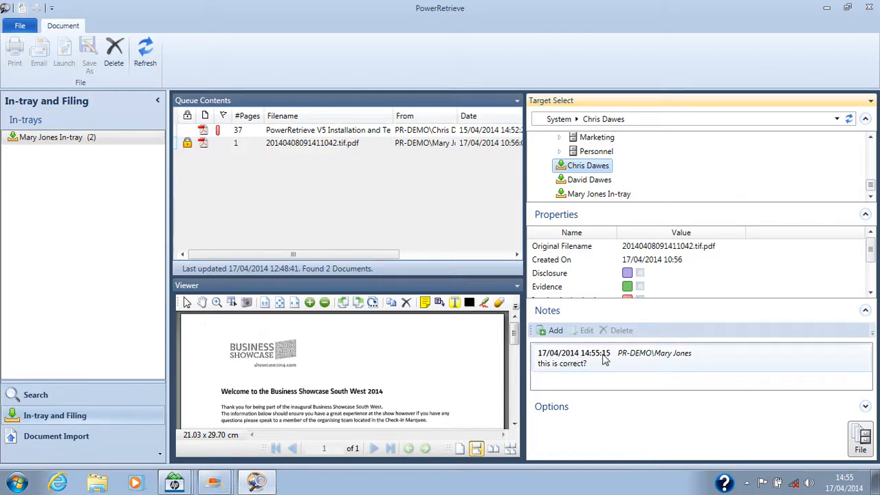
mouse_move(684, 357)
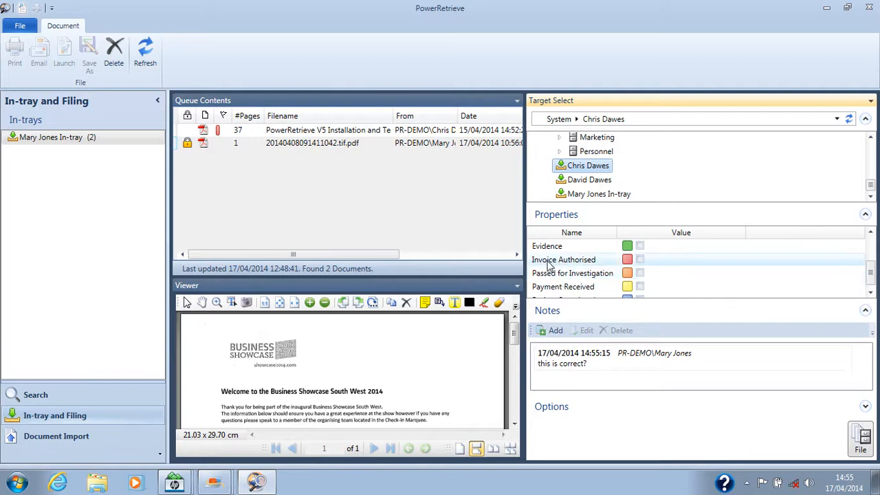
Step: Tick the Invoice Authorised property on the Business Showcase PDF
left_click(638, 258)
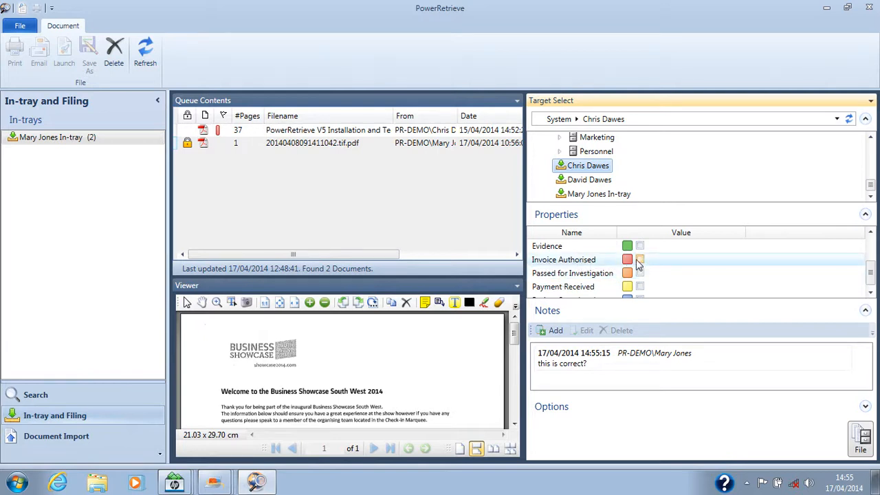
left_click(639, 258)
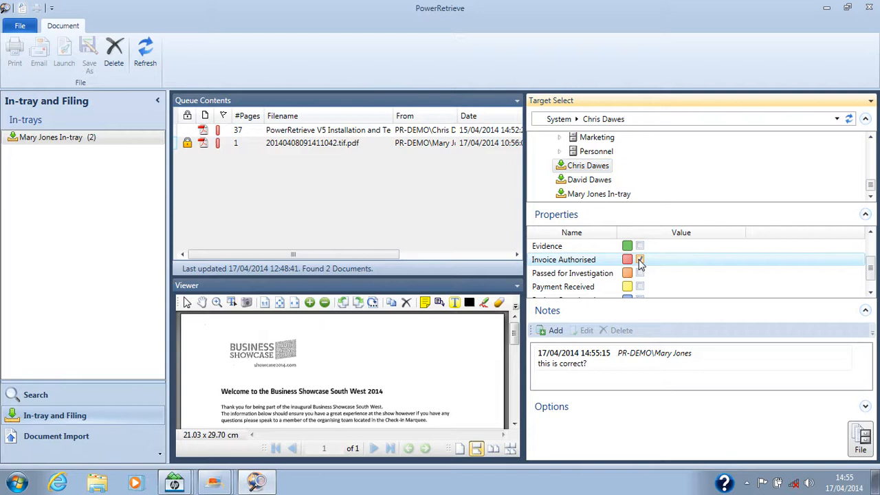
left_click(639, 258)
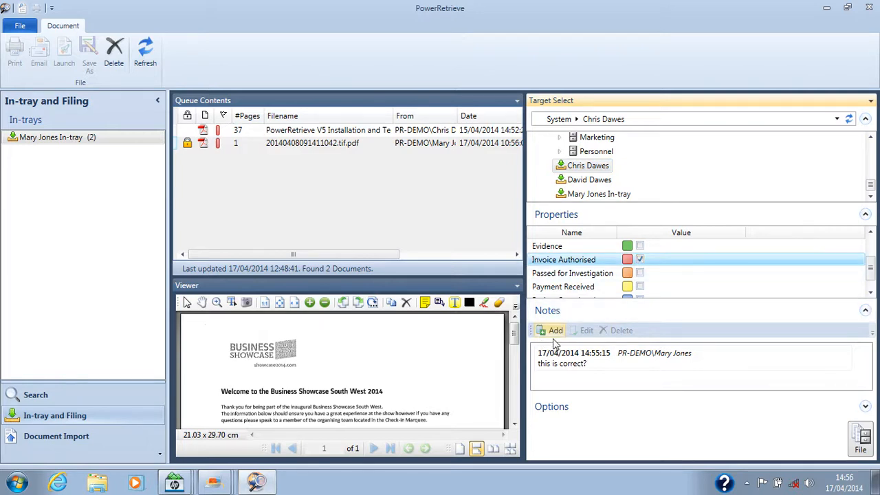
mouse_move(397, 353)
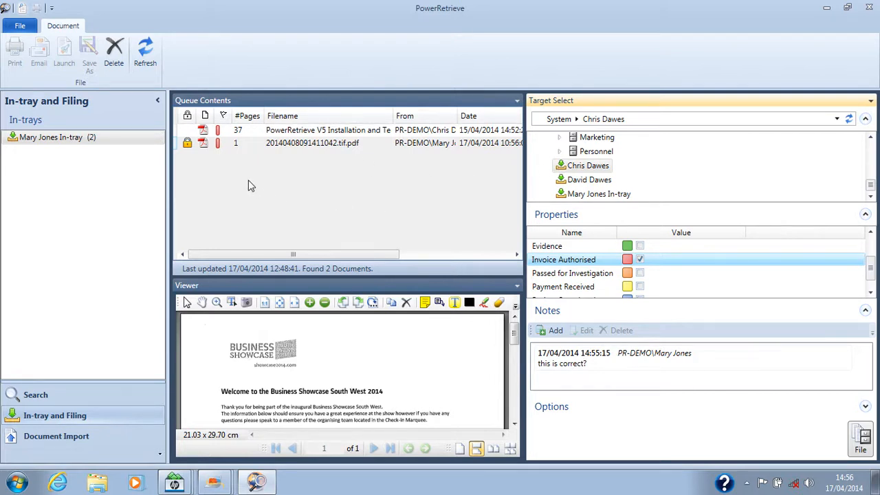
mouse_move(234, 152)
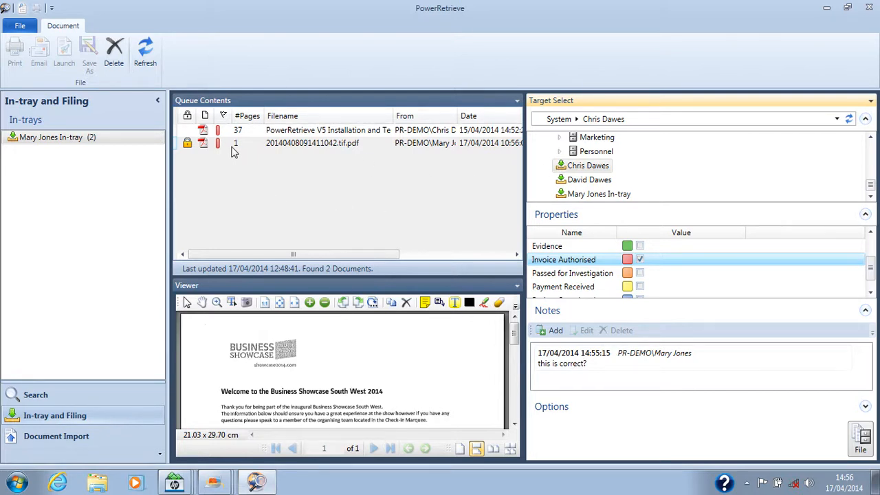
mouse_move(231, 150)
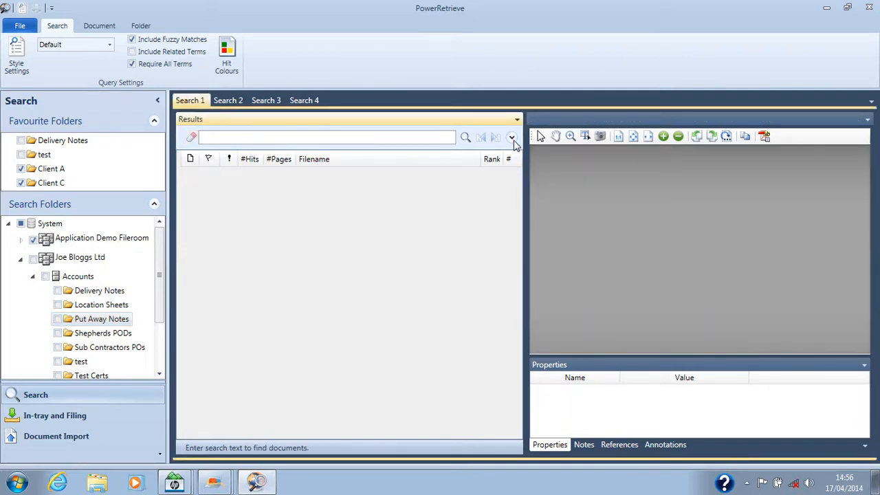
left_click(511, 137)
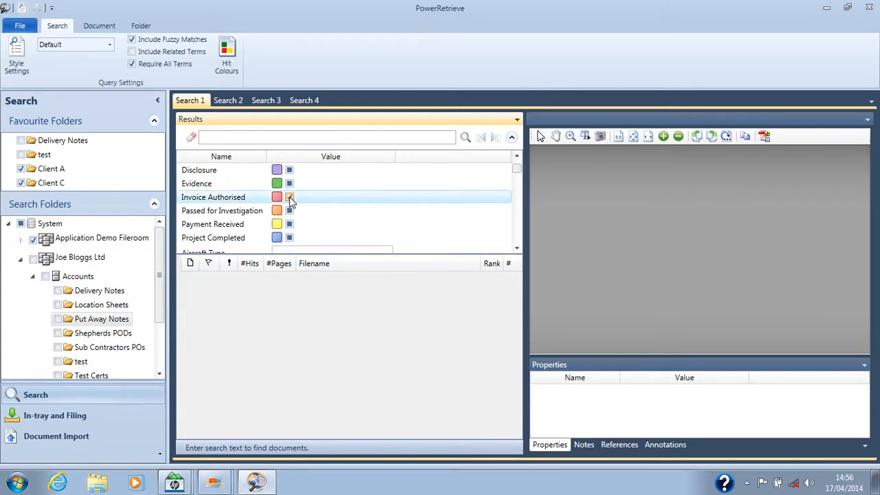
left_click(288, 196)
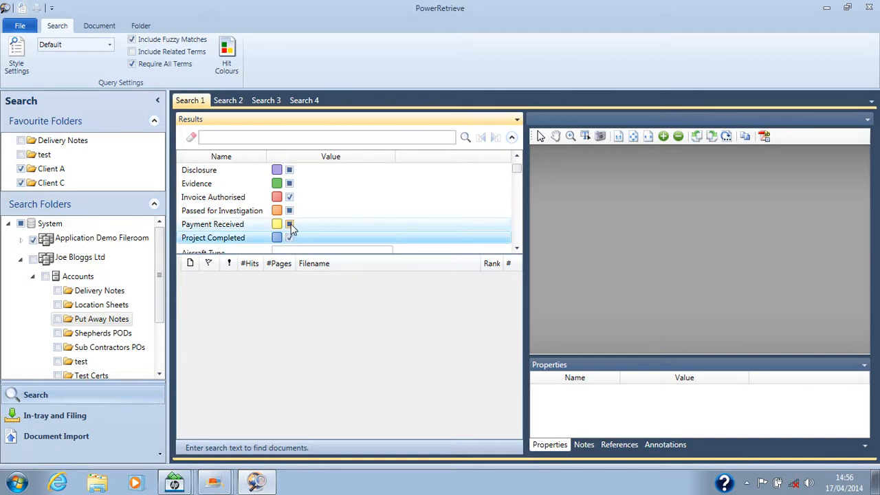
left_click(288, 223)
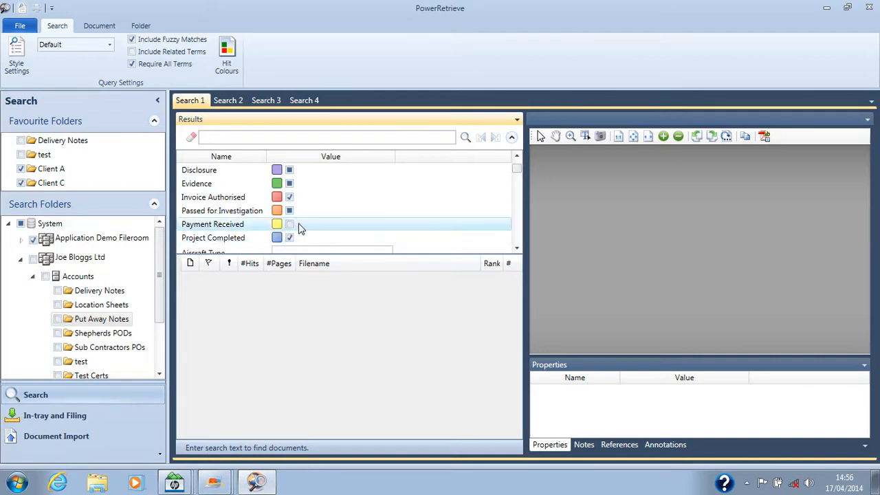
left_click(465, 138)
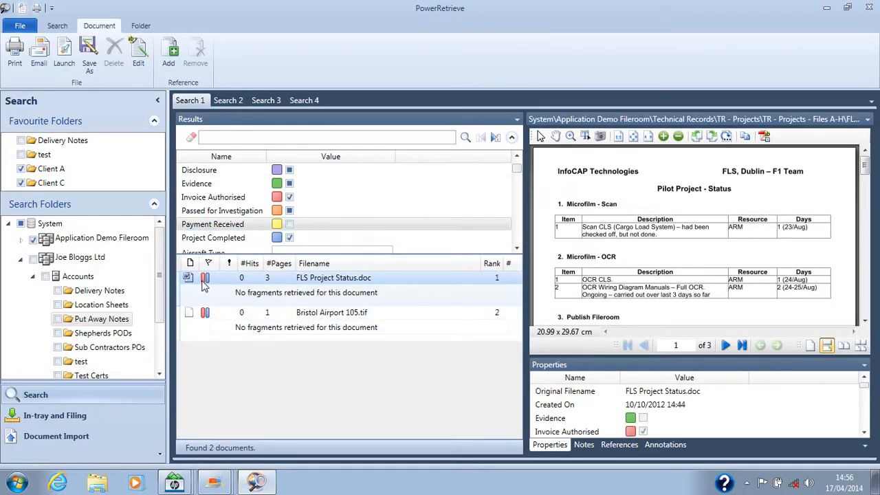
mouse_move(239, 282)
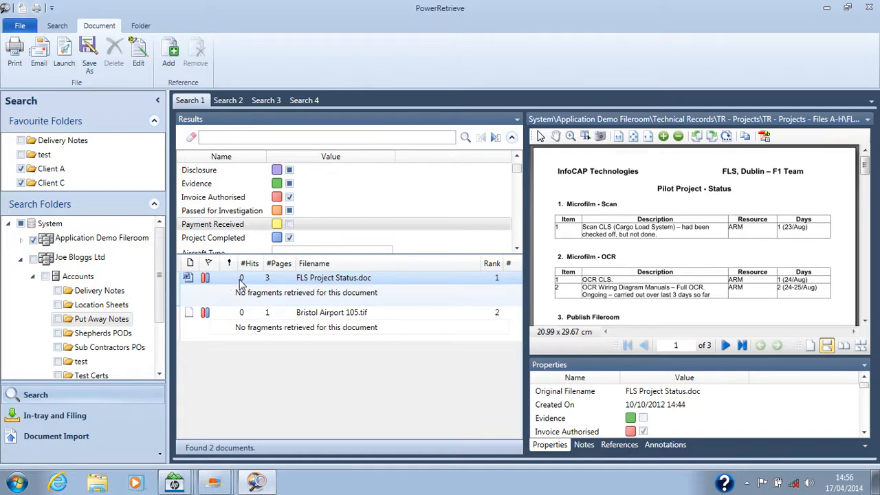
mouse_move(214, 278)
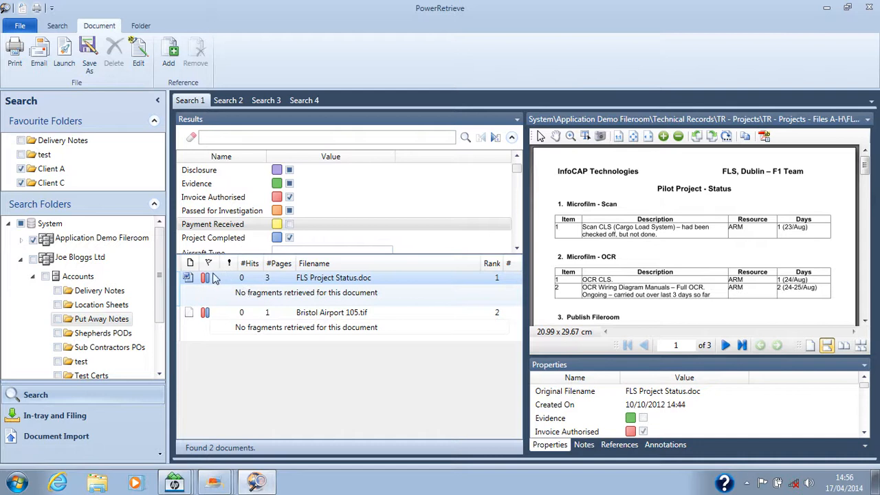
mouse_move(259, 288)
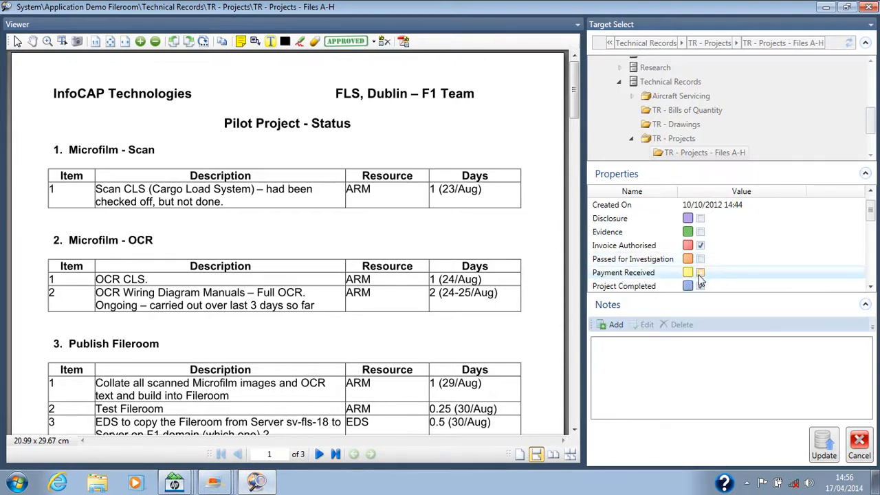
Step: Tick Payment Received on FLS Project Status.doc in the full viewer
left_click(700, 272)
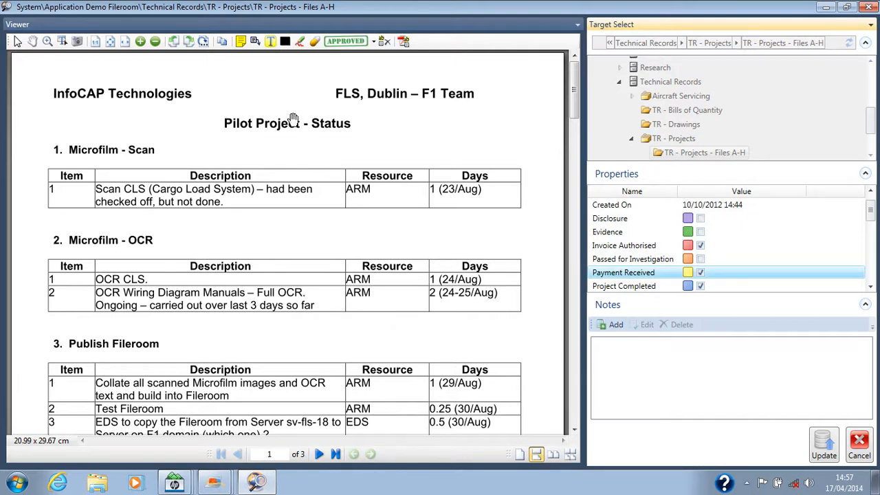
mouse_move(240, 42)
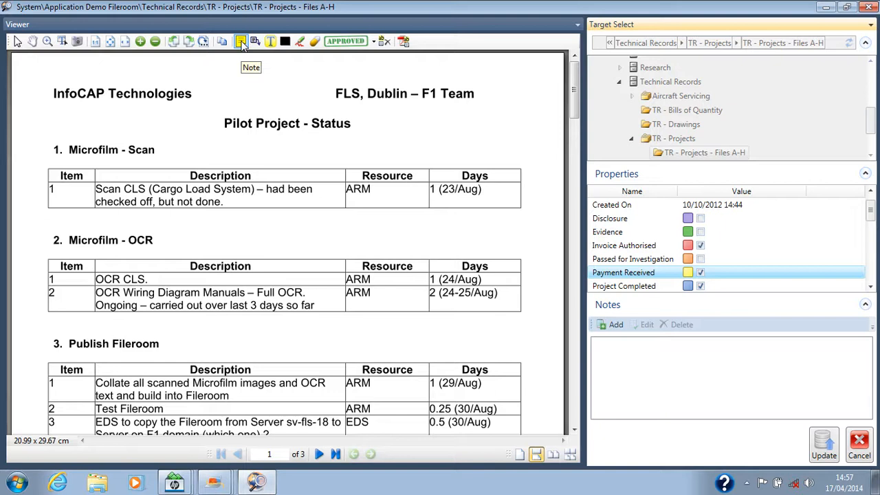
Step: Add a sticky note and a text box reading "look" below the Pilot Project Status heading
type("Rthfuytf")
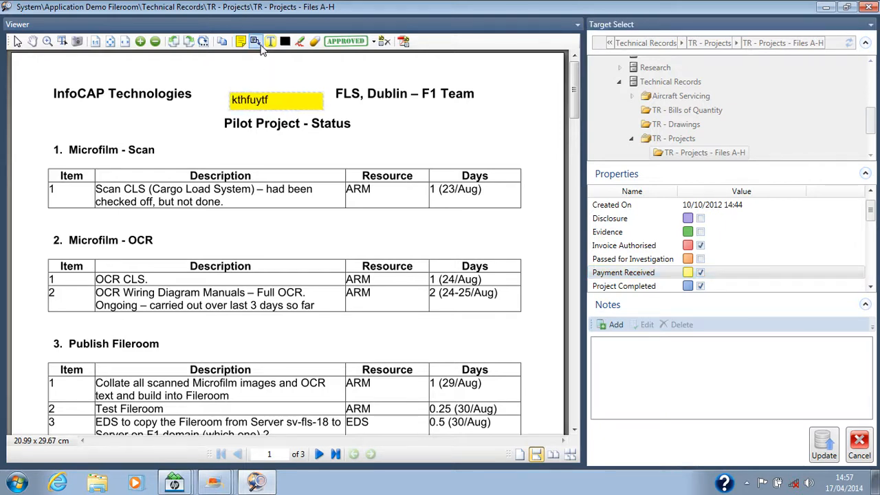
left_click(256, 42)
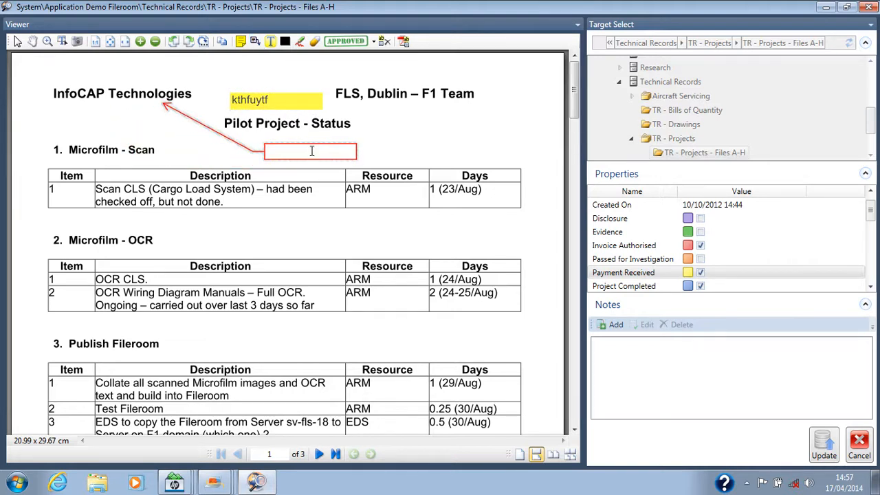
type("look")
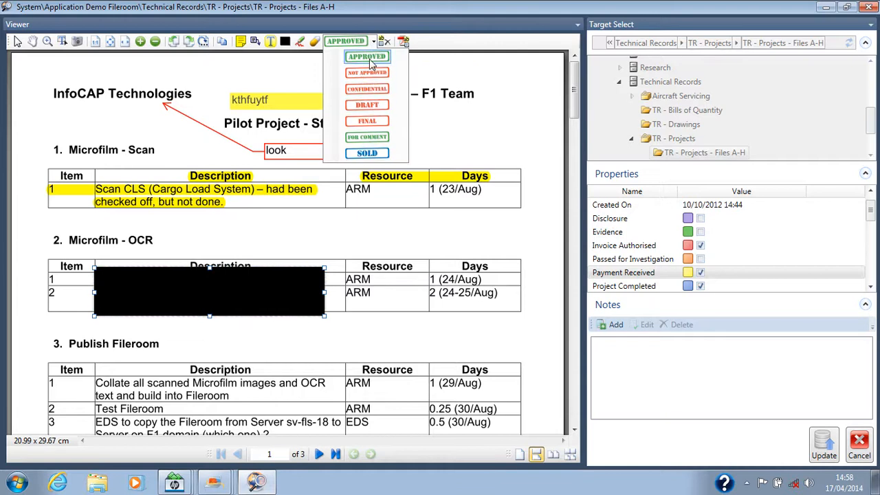
Step: Place an APPROVED stamp on the FLS Project Status page
left_click(366, 56)
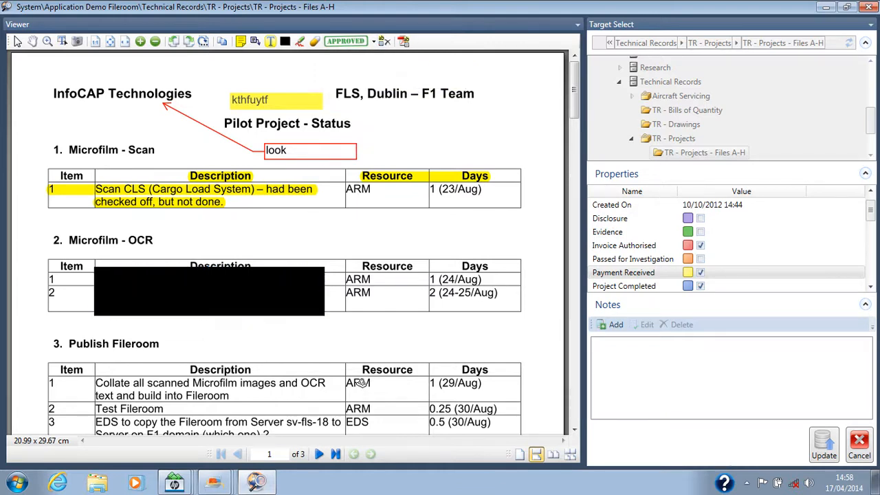
left_click(346, 41)
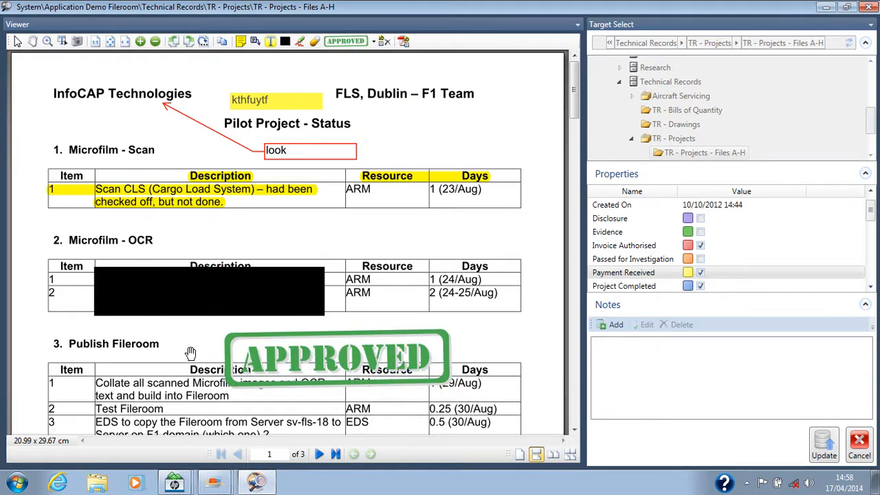
mouse_move(208, 126)
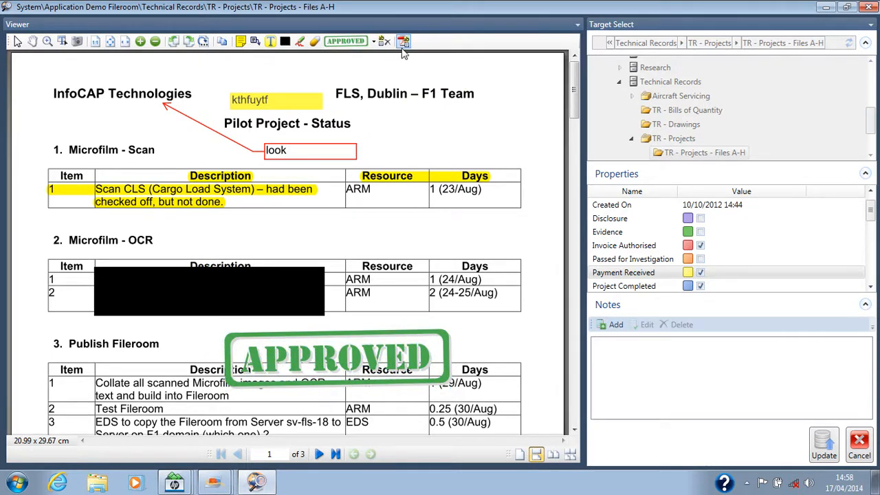
Step: Hide all annotations and return to the search results
left_click(405, 41)
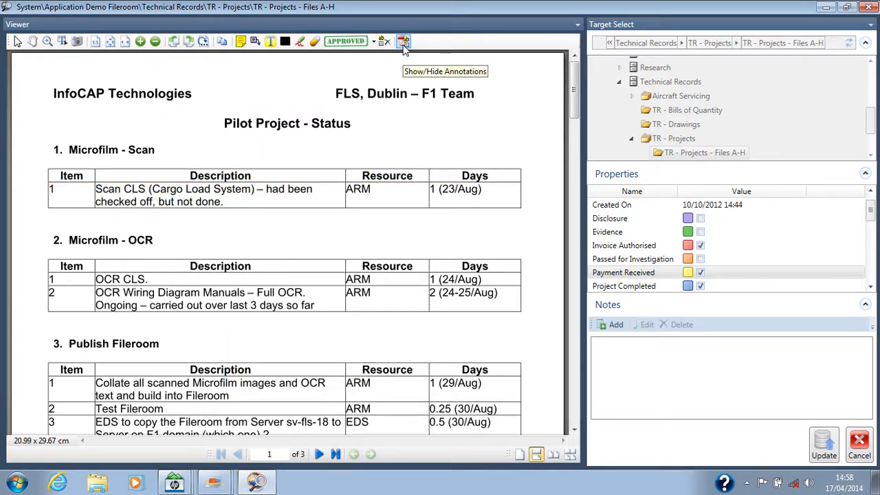
left_click(405, 42)
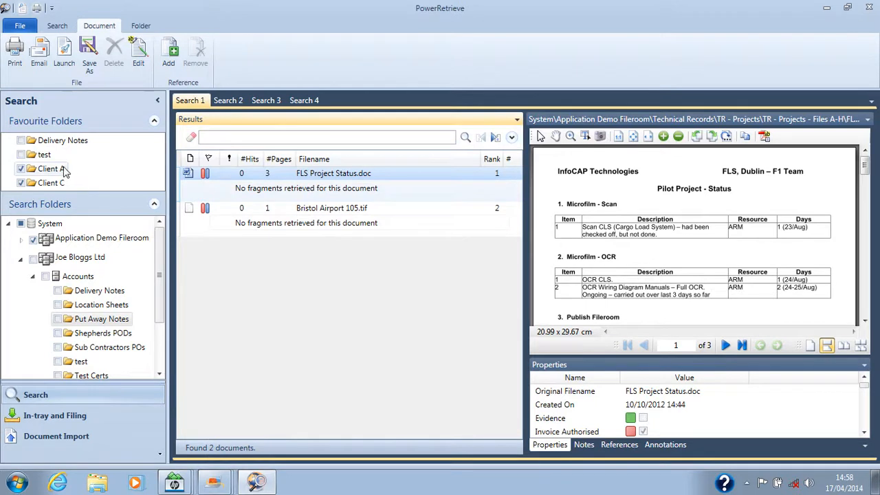
Step: Untick Client A so only Client C's twelve Chesters Electrical documents are browsed
left_click(49, 181)
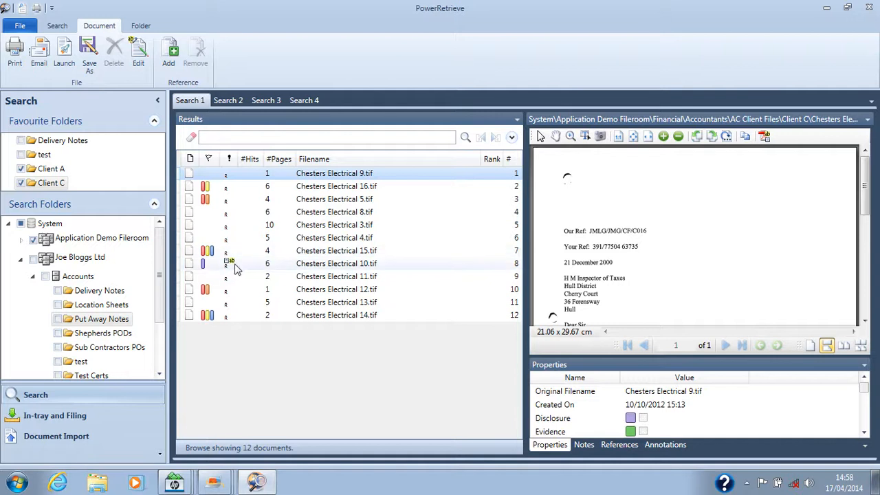
mouse_move(231, 266)
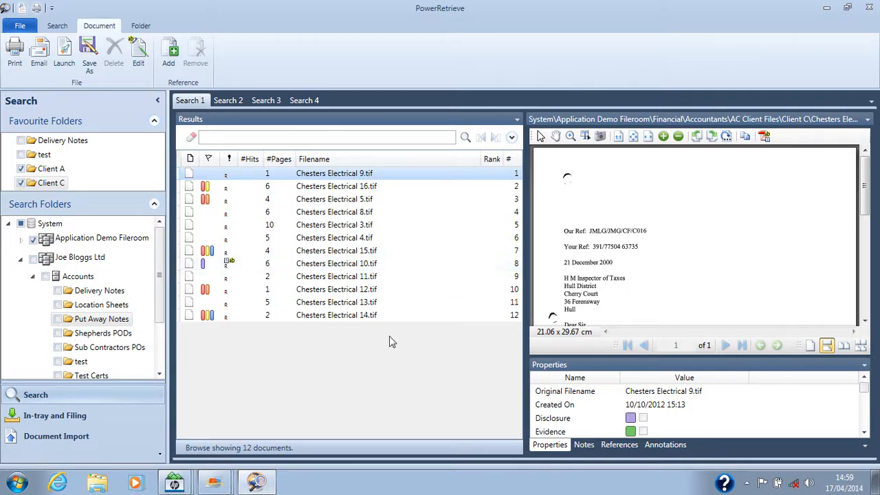
Step: Preview Chesters Electrical 10.tif and show its attached notes
left_click(335, 264)
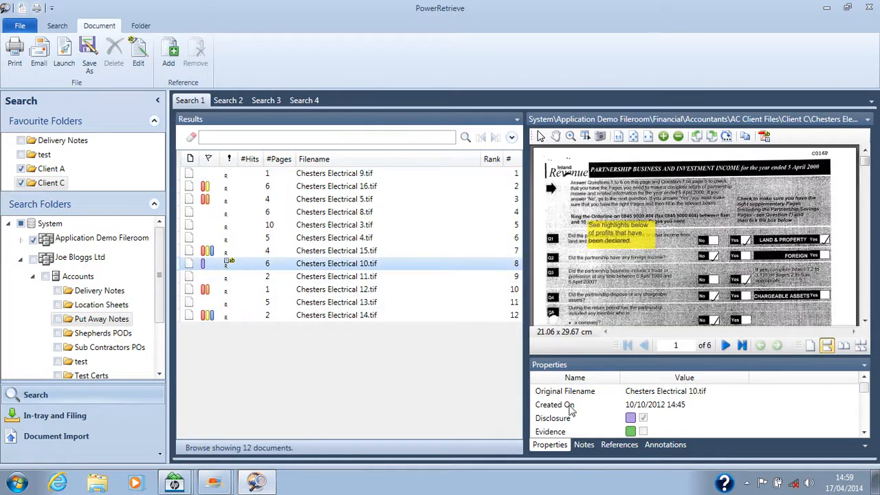
left_click(582, 444)
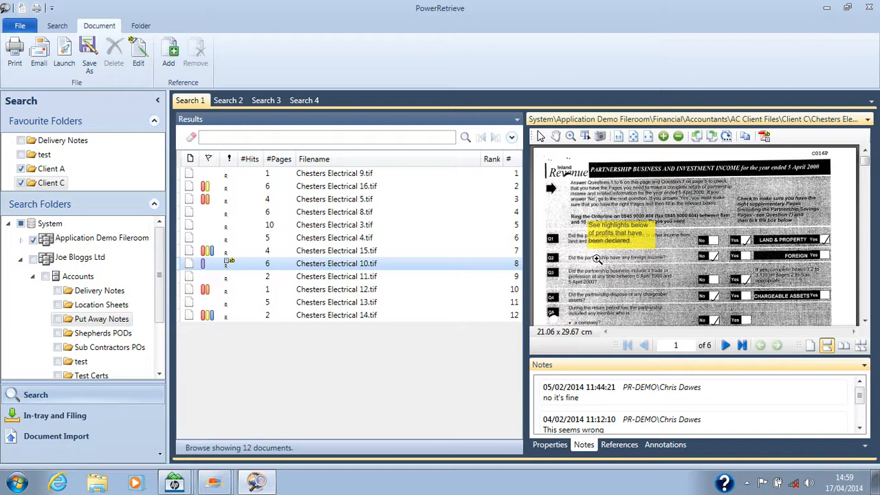
mouse_move(693, 334)
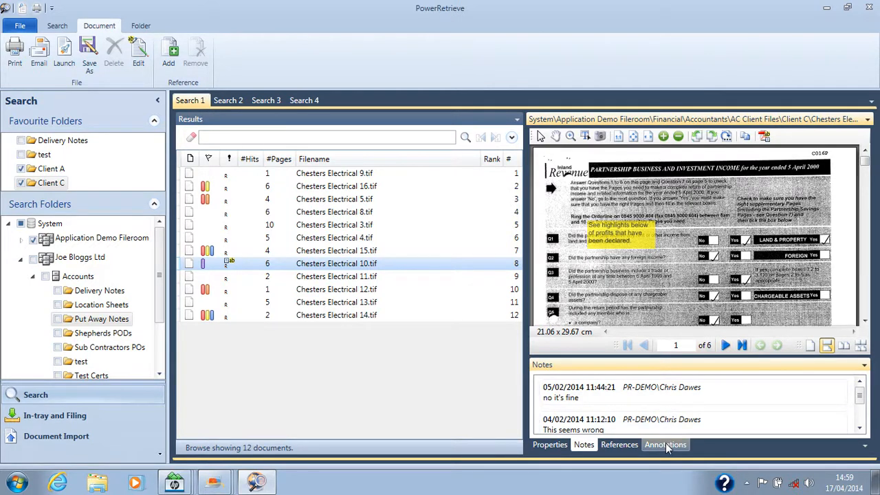
Step: Show the highlight annotations on Chesters Electrical 10.tif and order them by the Page column
left_click(666, 444)
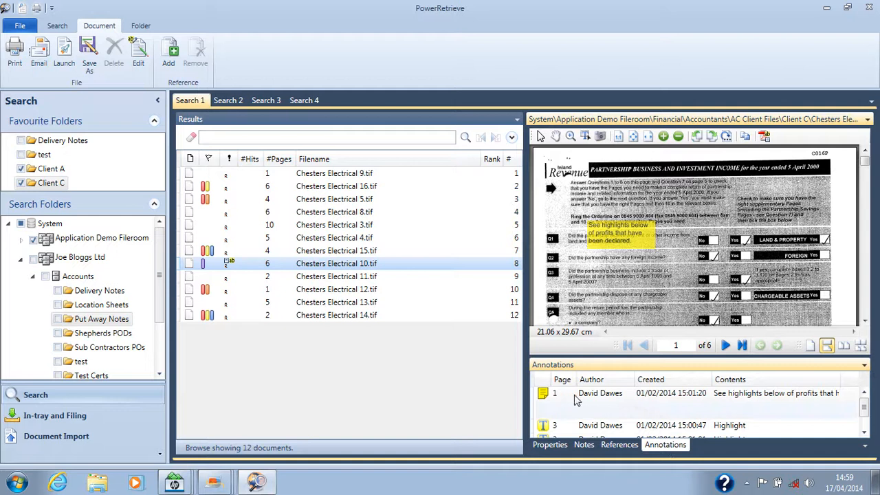
mouse_move(580, 402)
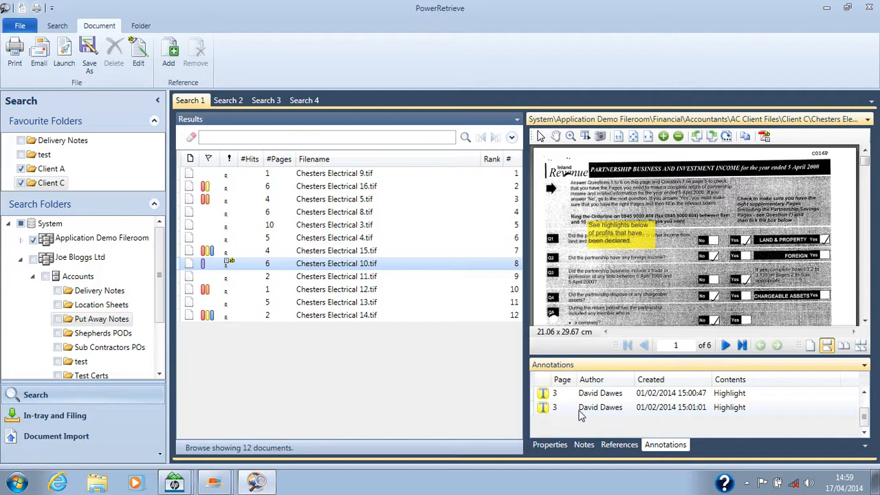
left_click(599, 393)
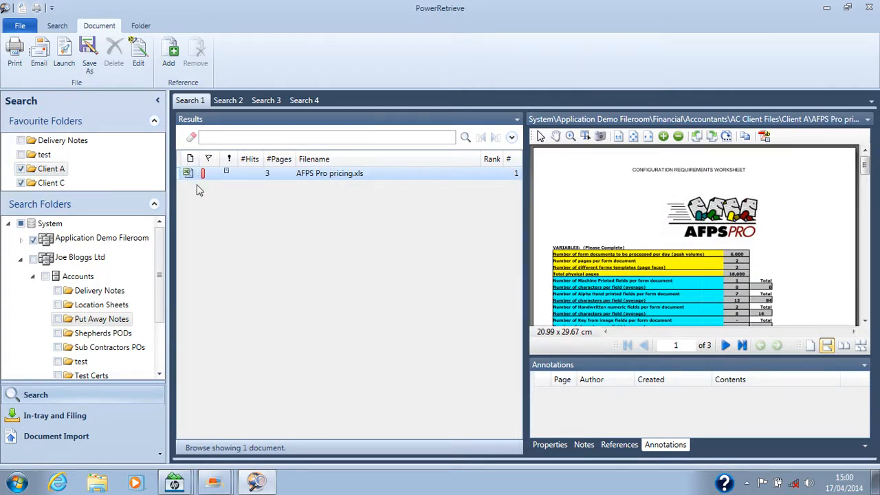
mouse_move(319, 231)
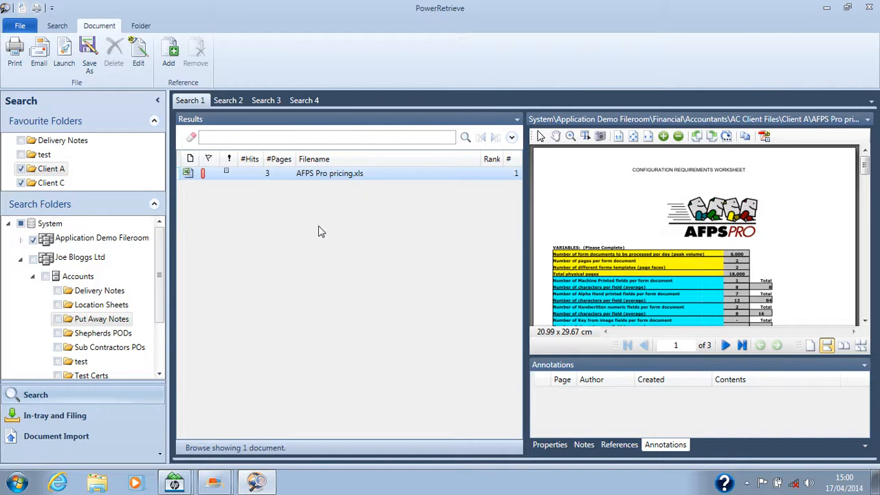
mouse_move(555, 159)
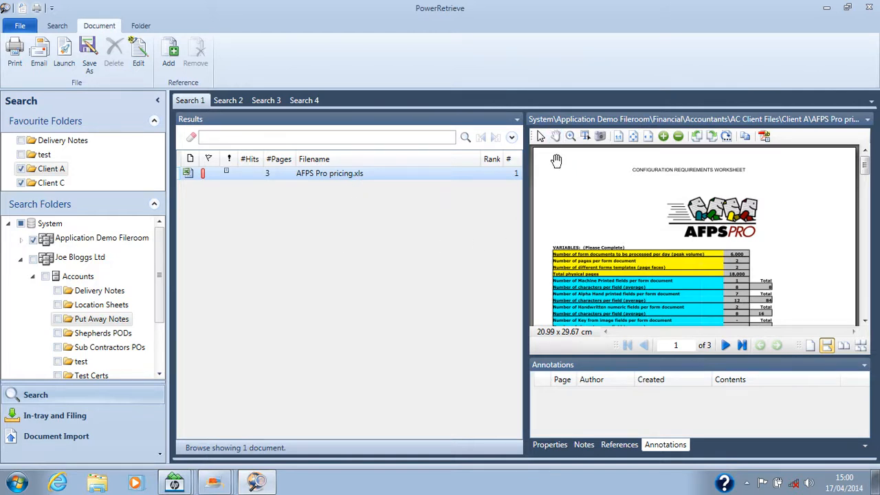
Step: Scroll the AFPS Pro pricing.xls preview to page 2 and display the spreadsheet's properties
scroll("down", 3)
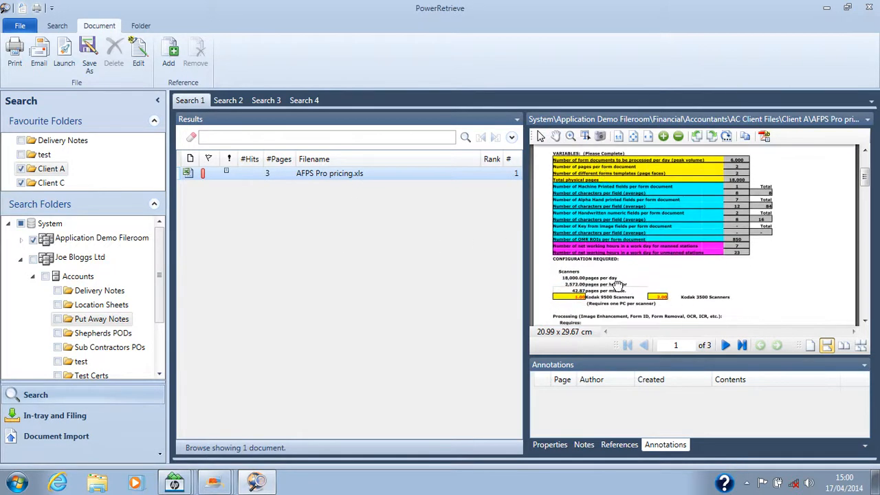
scroll("down", 3)
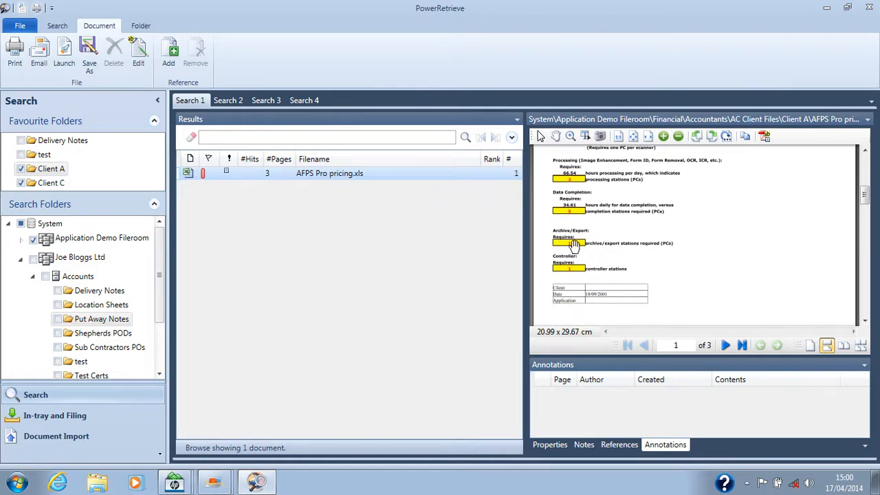
left_click(550, 444)
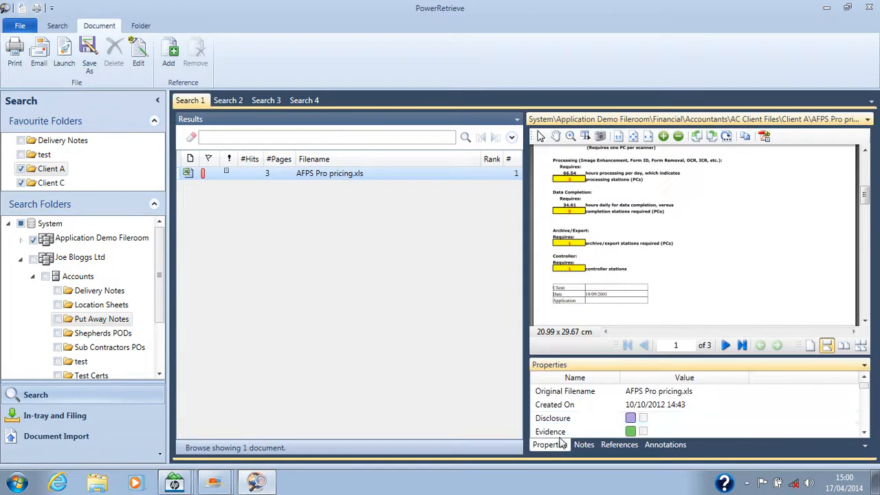
mouse_move(631, 282)
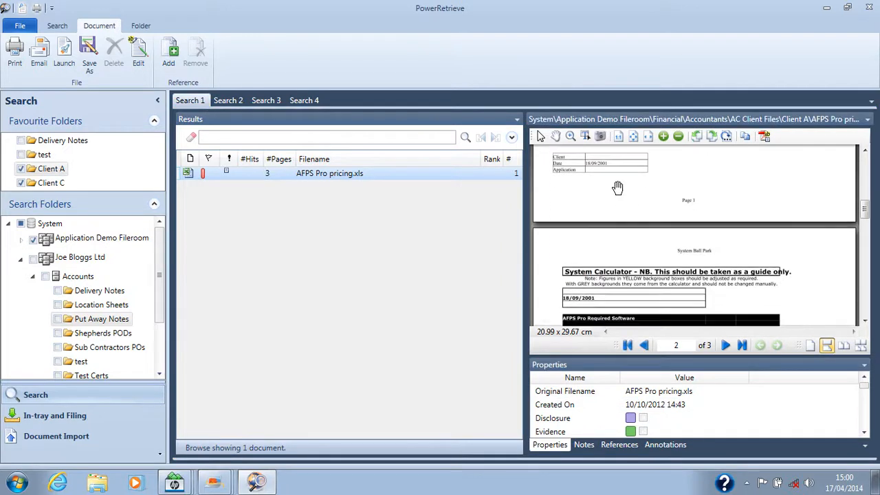
scroll("down", 3)
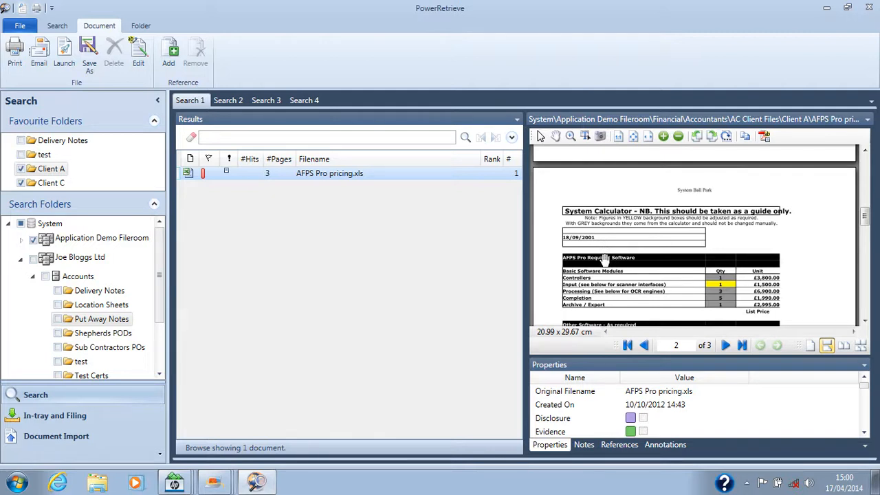
mouse_move(253, 228)
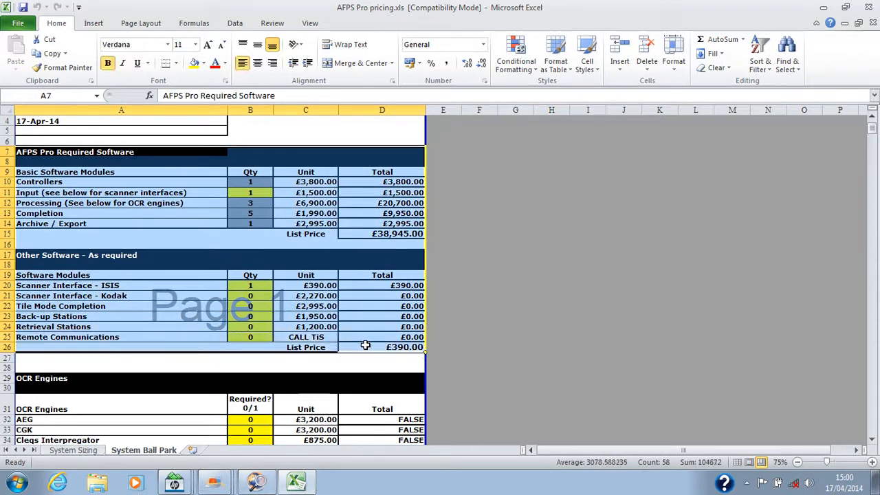
Step: Enter 'htrdukygjgd' in the Excel copy, then close Excel choosing Don't Save
type("htrdukygjgd")
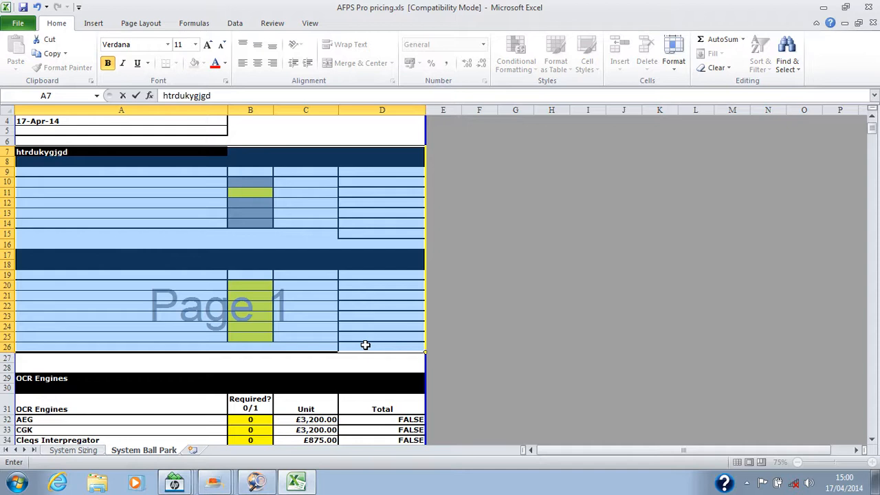
mouse_move(338, 275)
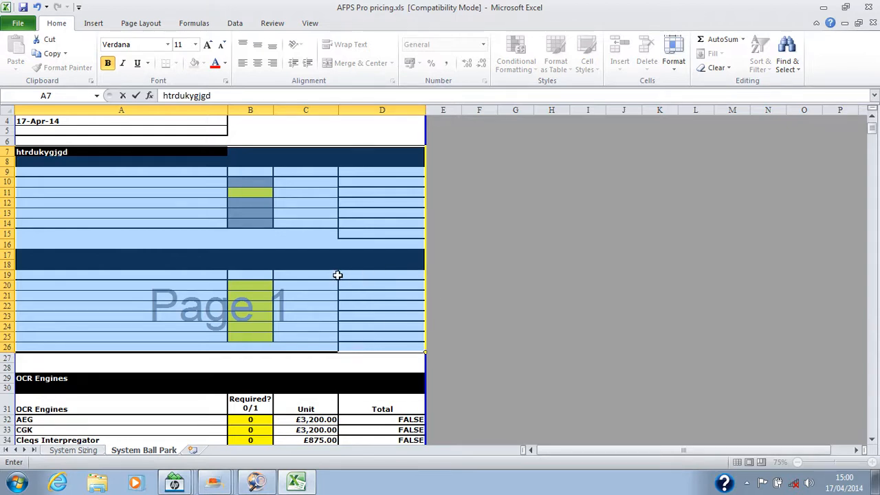
mouse_move(332, 279)
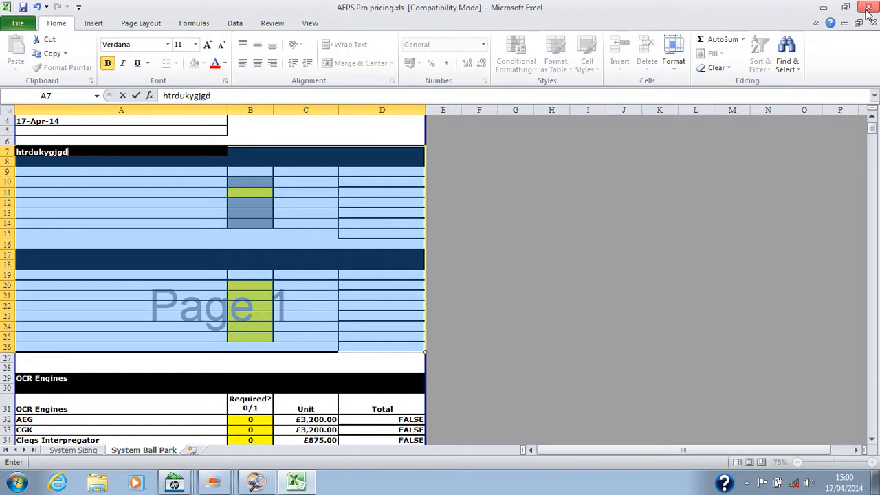
left_click(866, 12)
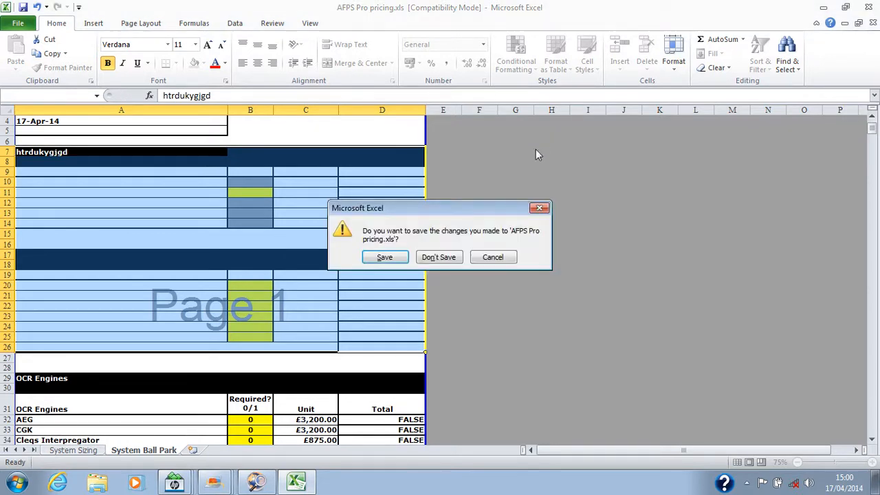
left_click(438, 257)
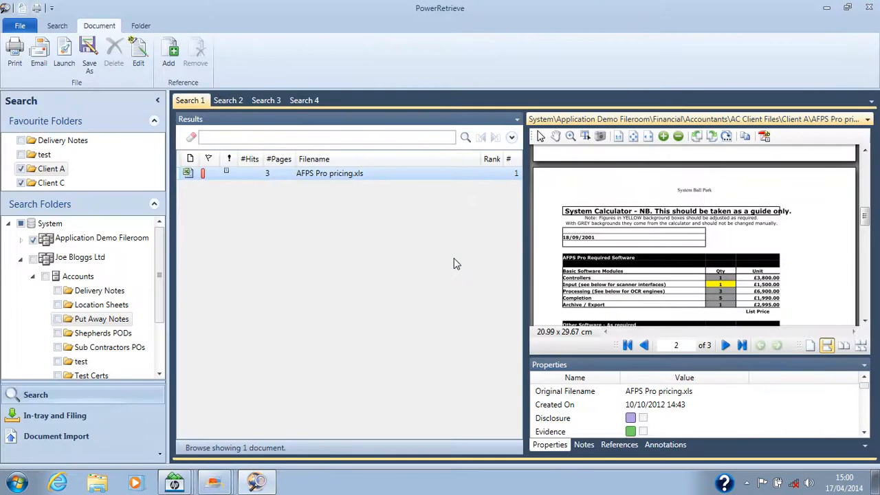
mouse_move(452, 260)
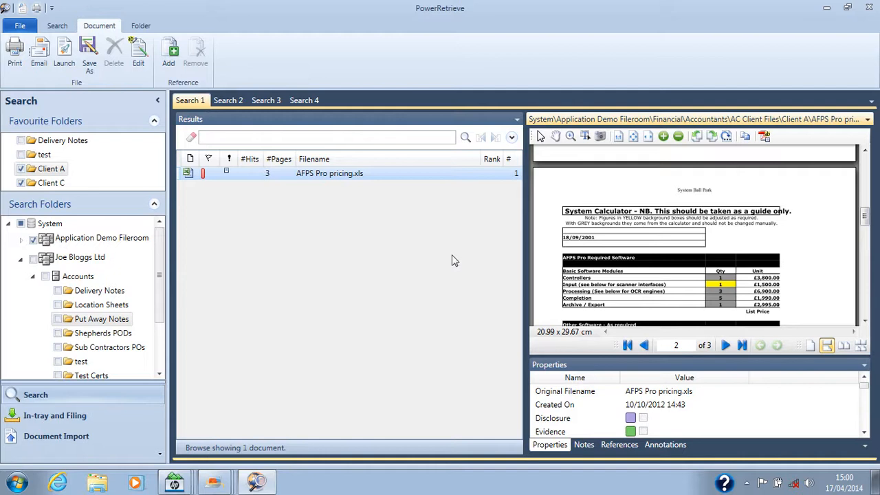
Step: Browse the test favourite folder to list its 14 documents
left_click(22, 154)
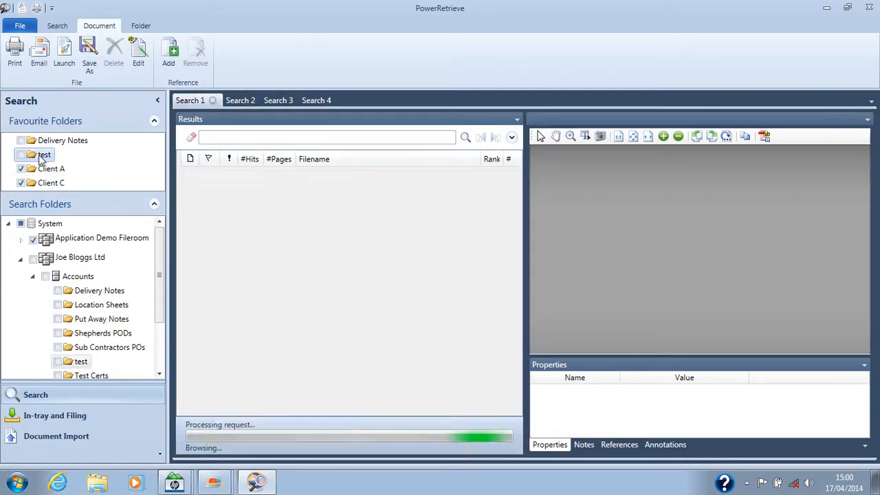
left_click(44, 153)
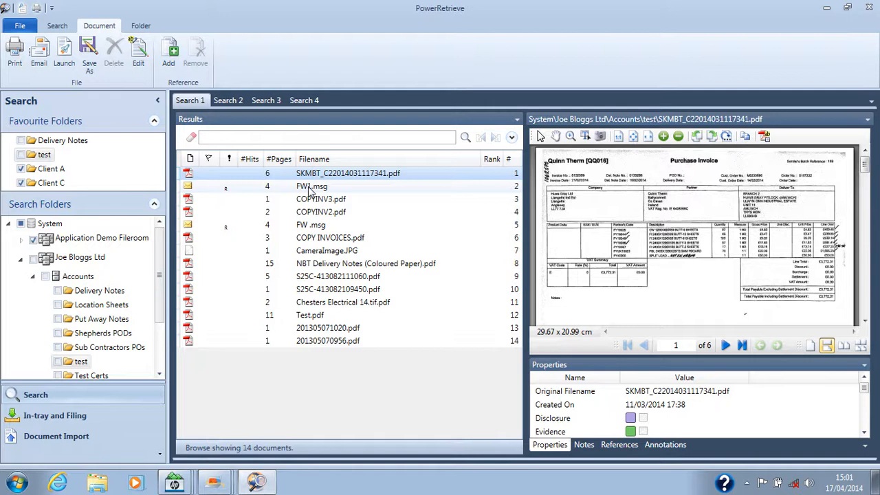
Step: Preview FW1.msg and scroll down to the attached purchase invoices on page 2
left_click(310, 185)
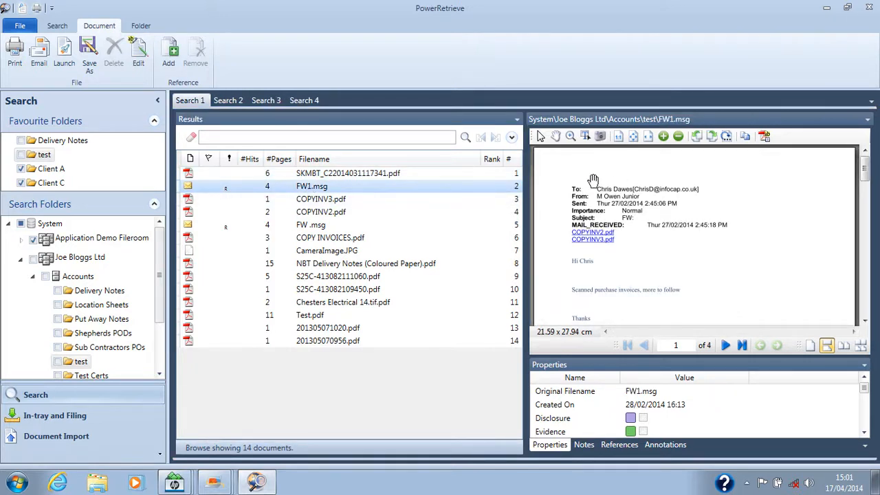
mouse_move(653, 223)
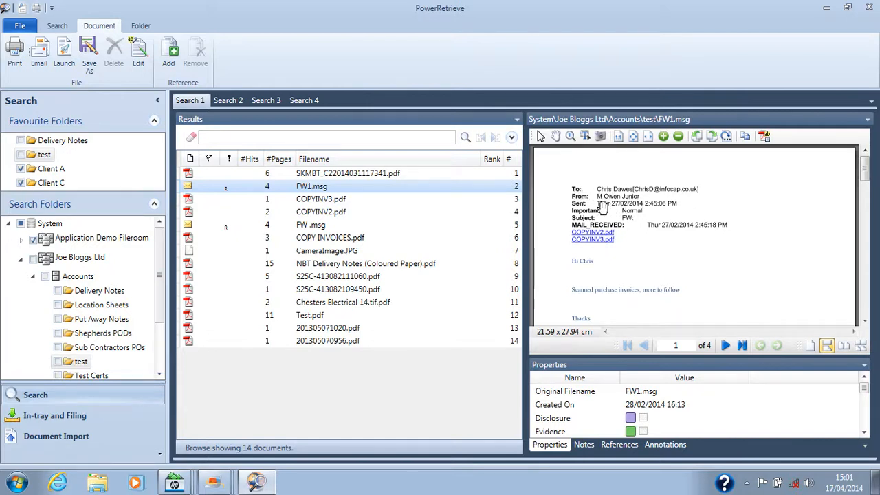
mouse_move(649, 220)
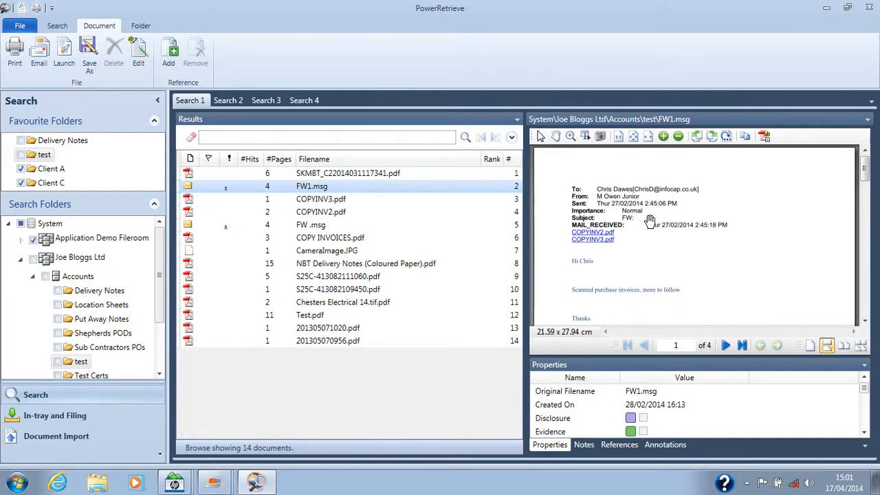
mouse_move(646, 232)
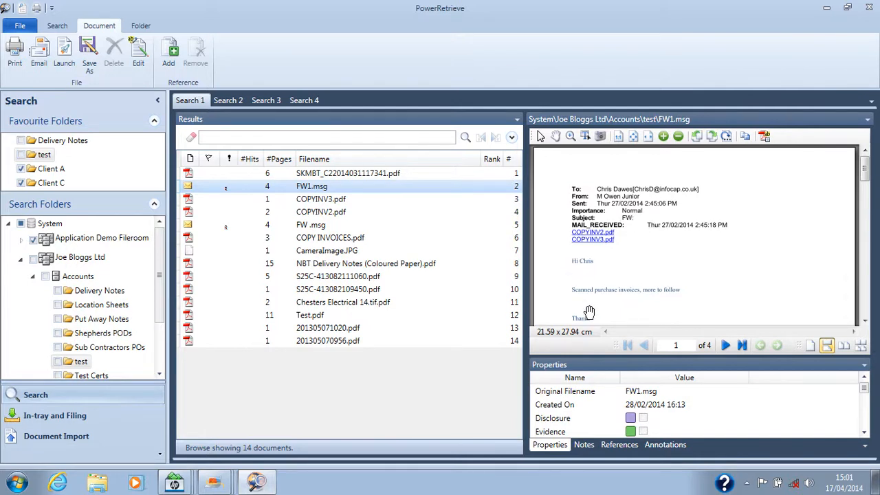
mouse_move(668, 268)
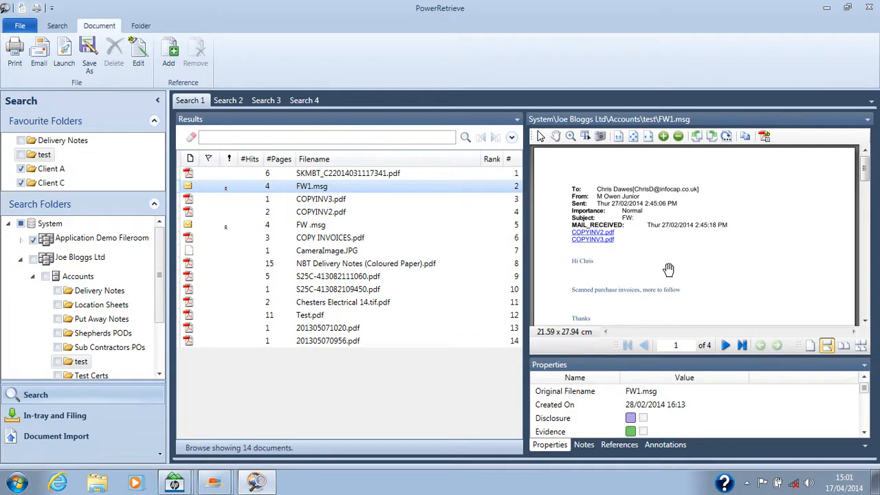
scroll("down", 3)
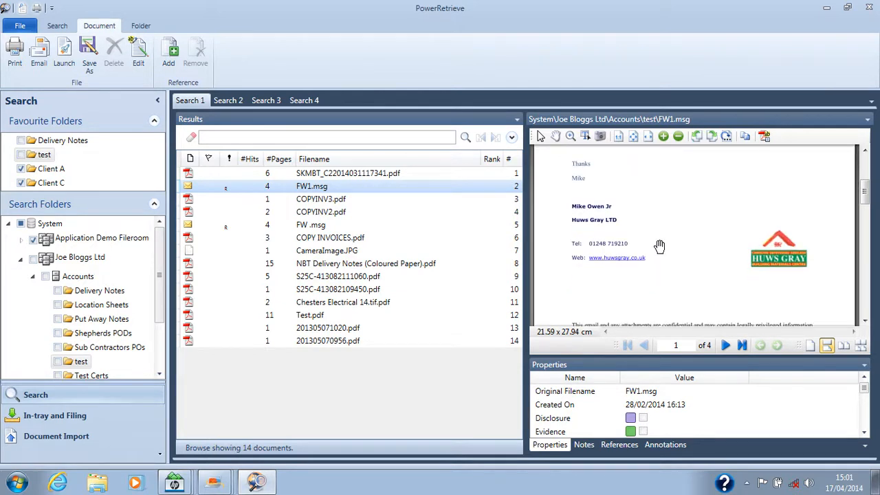
scroll("down", 3)
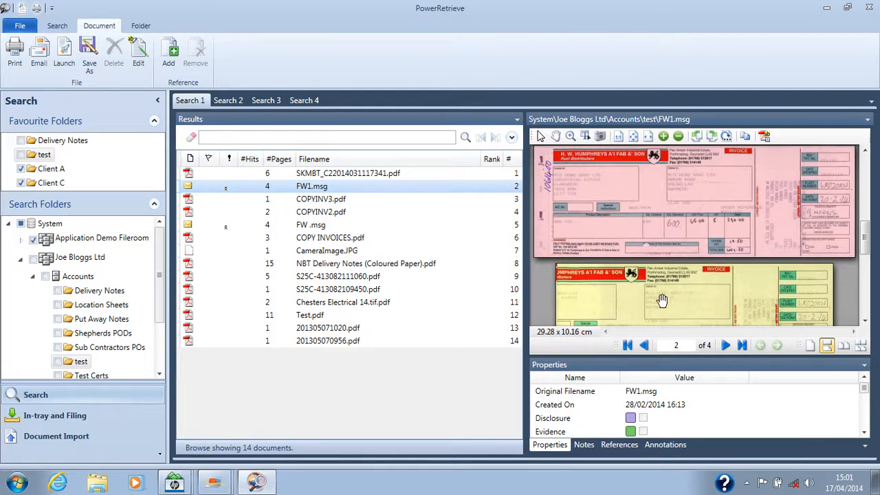
mouse_move(652, 289)
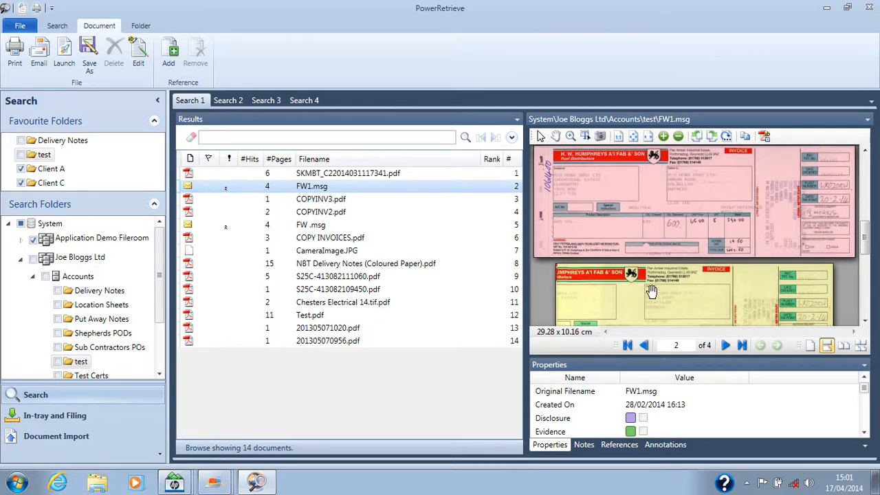
mouse_move(646, 303)
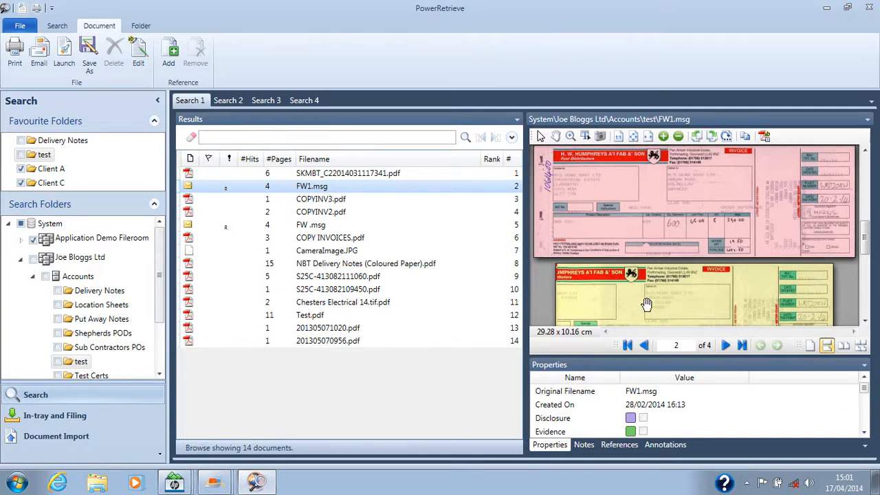
mouse_move(648, 305)
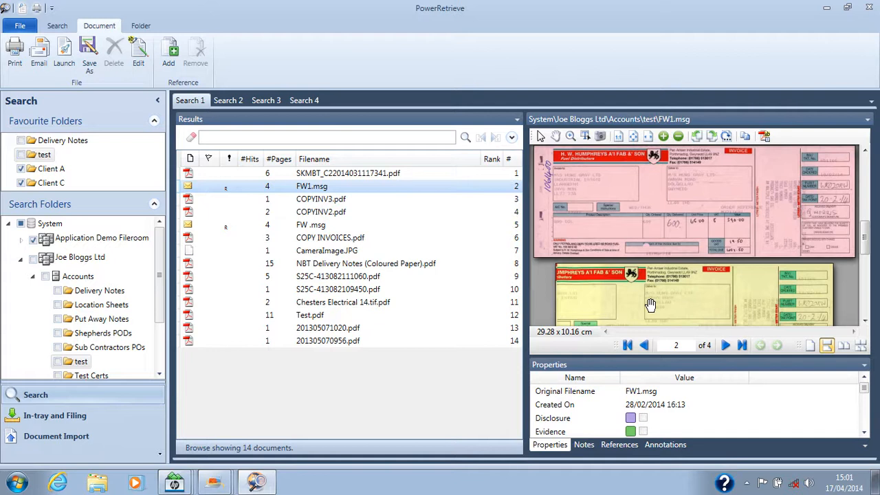
Step: Fit the FW1.msg preview to show page 1 of 4 as a whole page
left_click(643, 345)
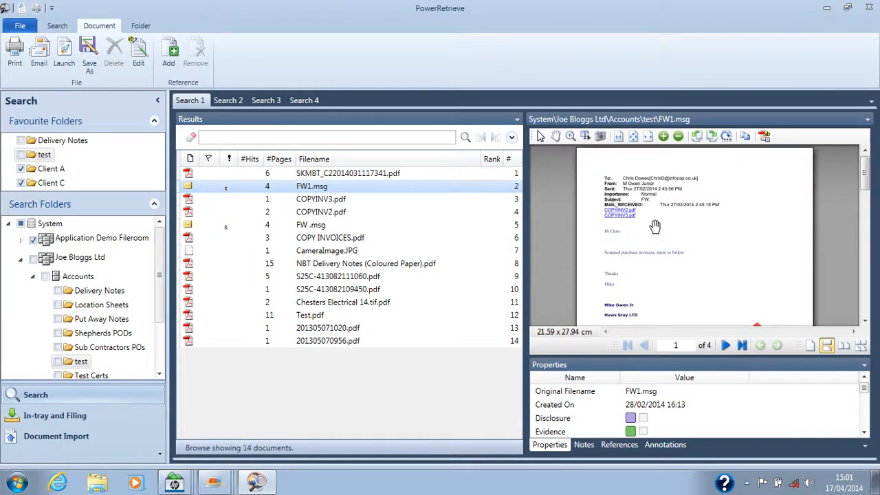
mouse_move(671, 268)
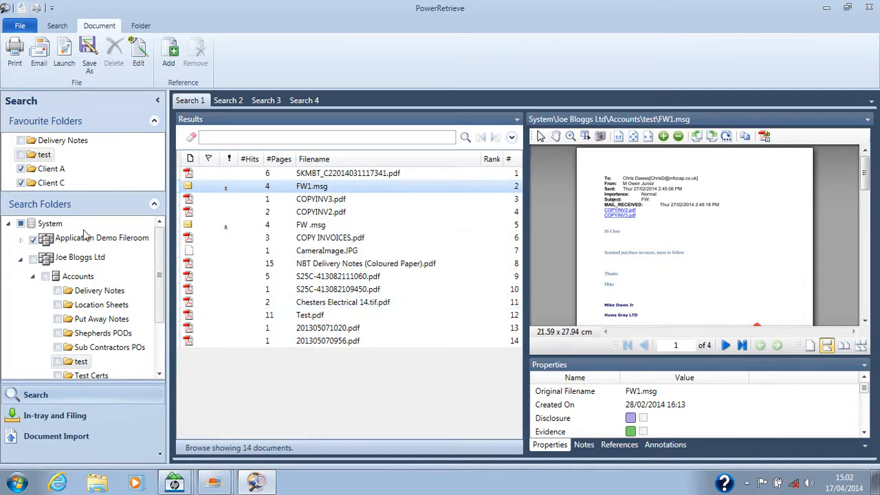
mouse_move(36, 322)
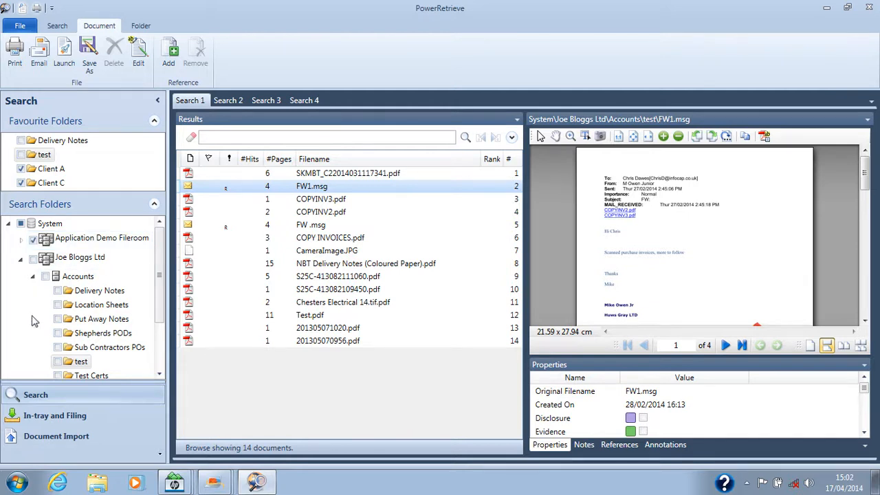
left_click(327, 137)
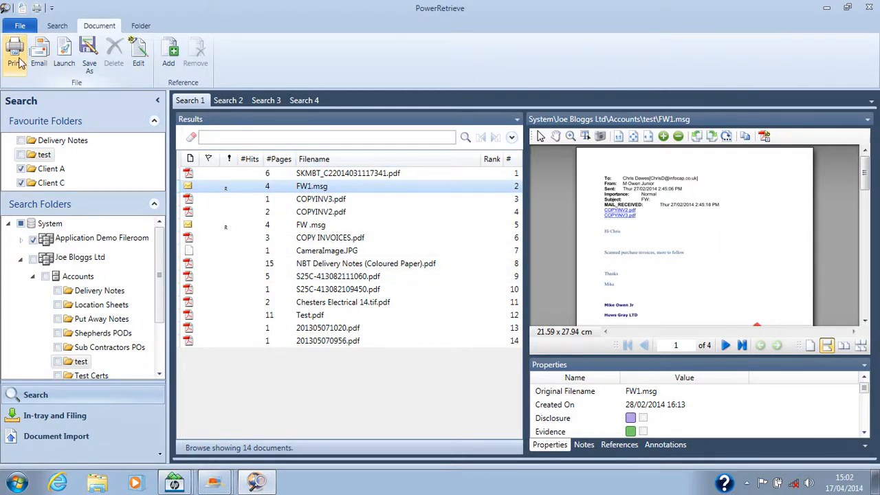
mouse_move(64, 52)
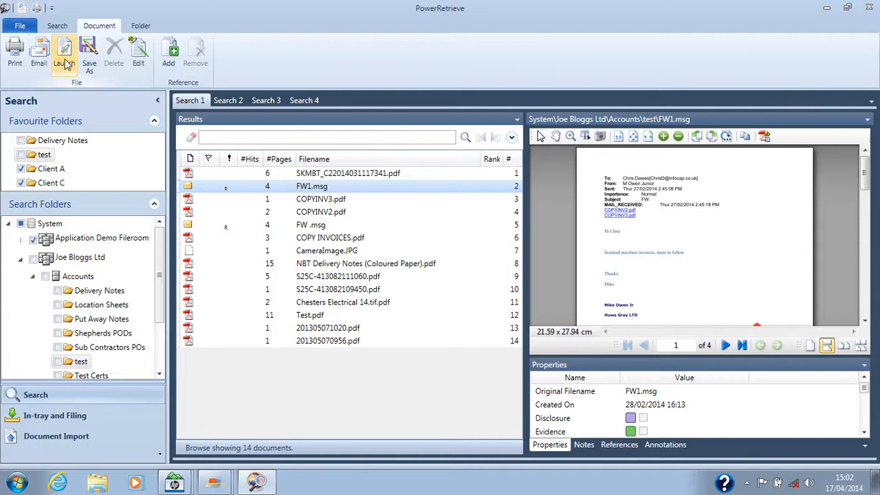